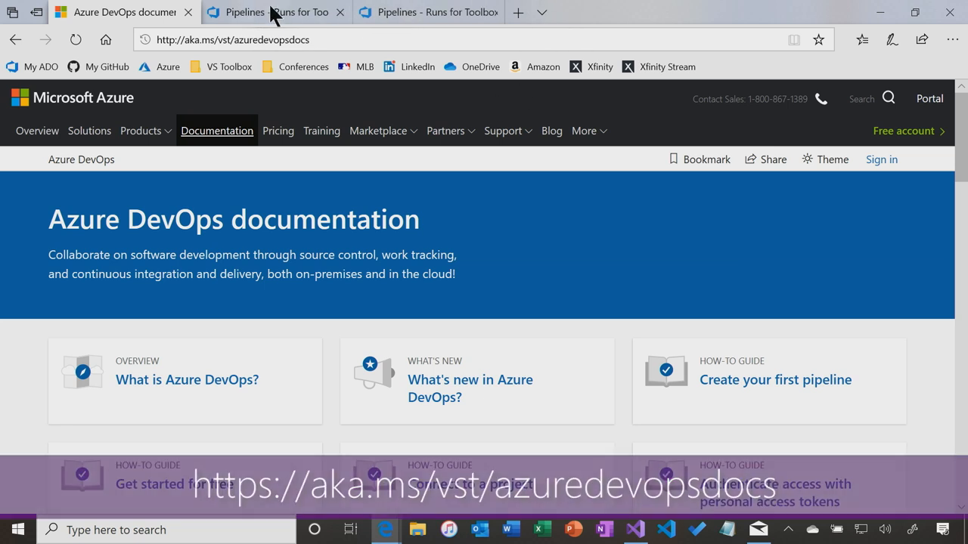
- Show the Toolbox DevOps Show pipeline's run history with its three CI runs
click(250, 12)
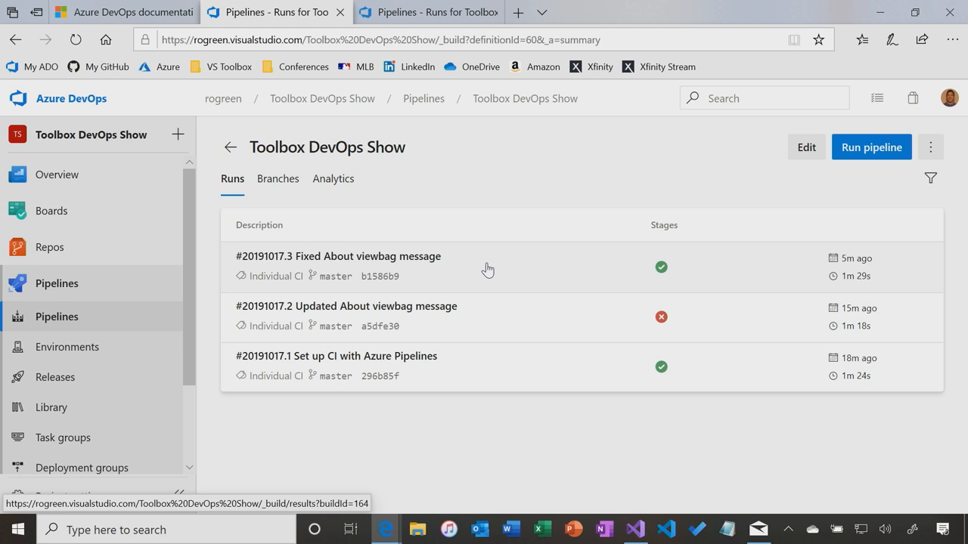
mouse_move(661, 267)
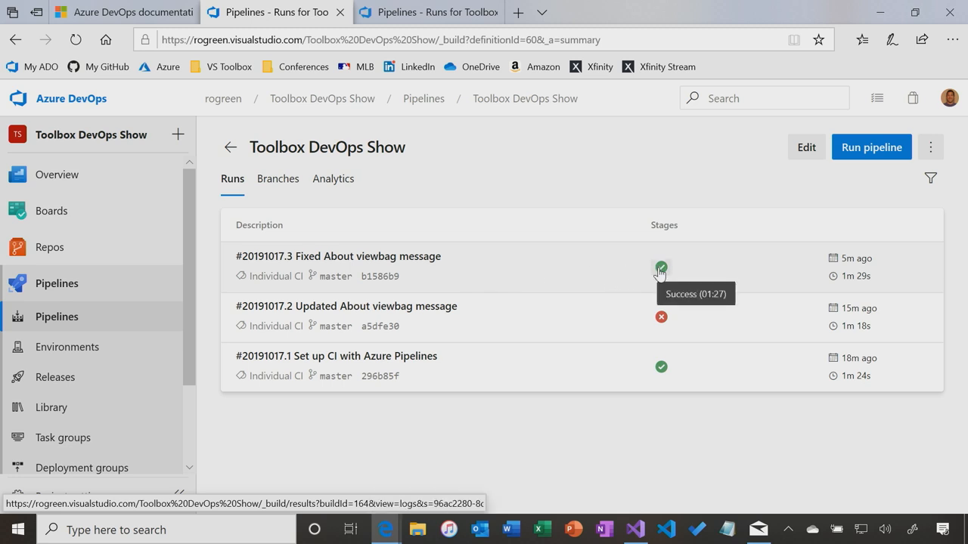
mouse_move(490, 268)
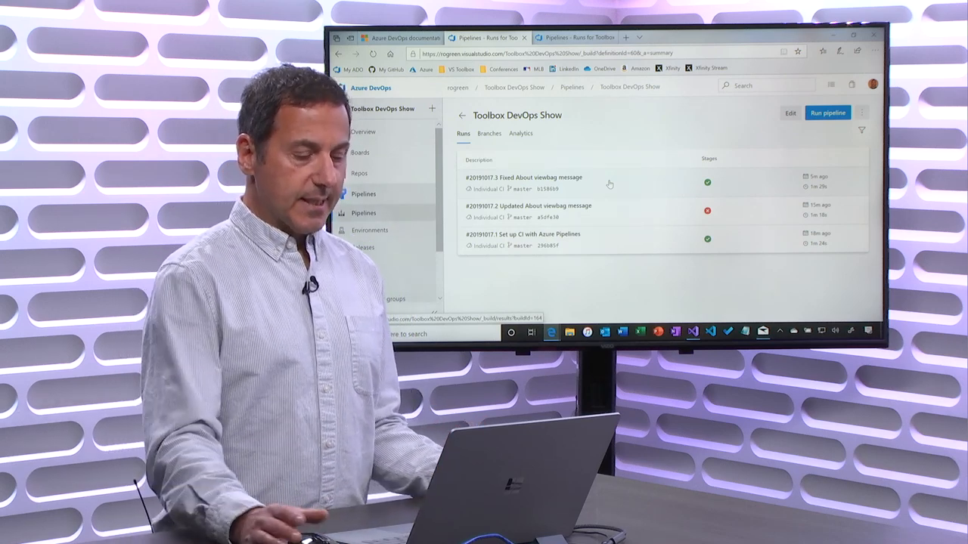
- Create branch AboutPageV1.1 from master in Team Explorer and check it out
click(635, 529)
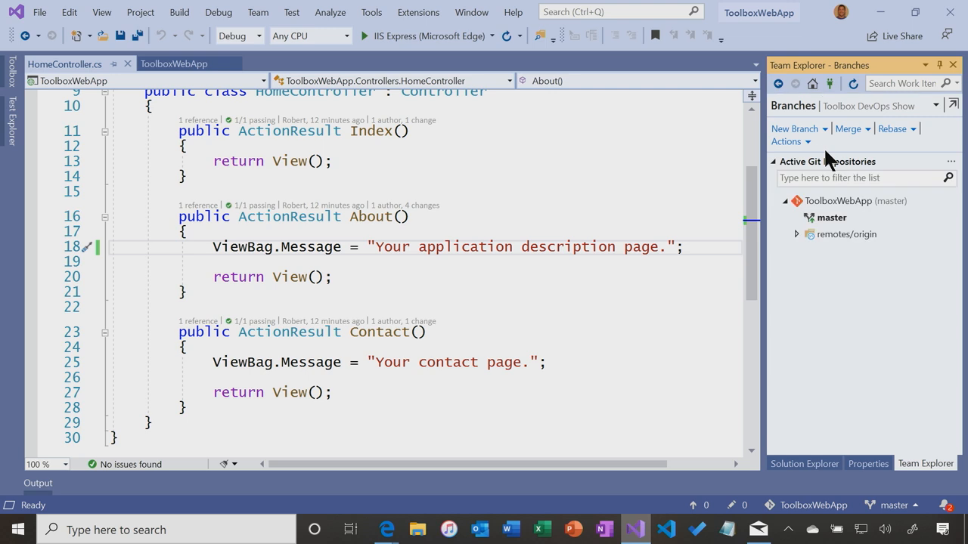
click(794, 128)
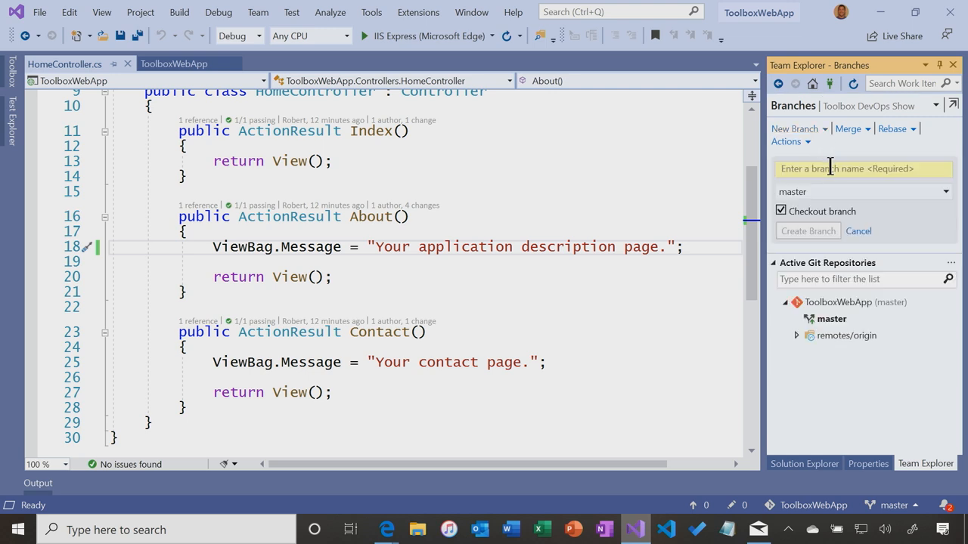
text(AboutPage)
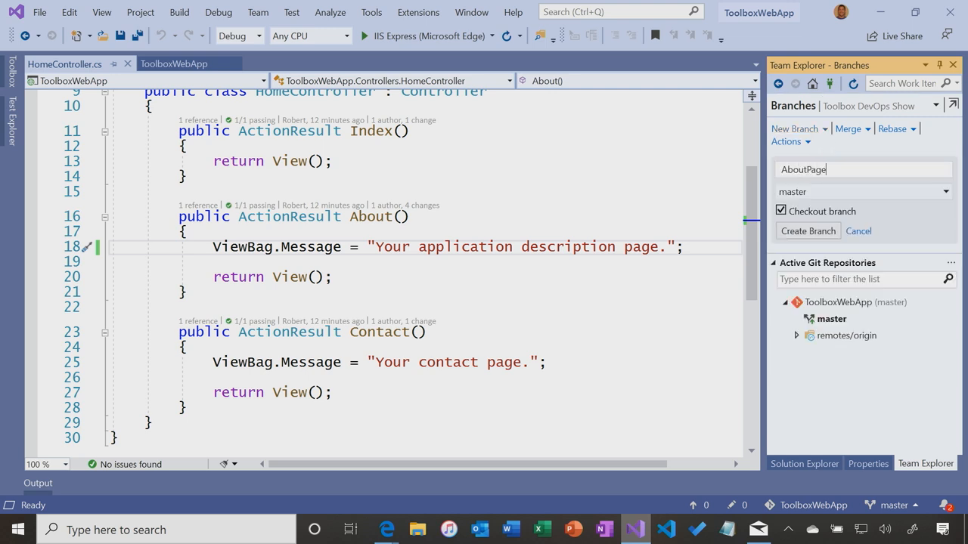
text(V1.1)
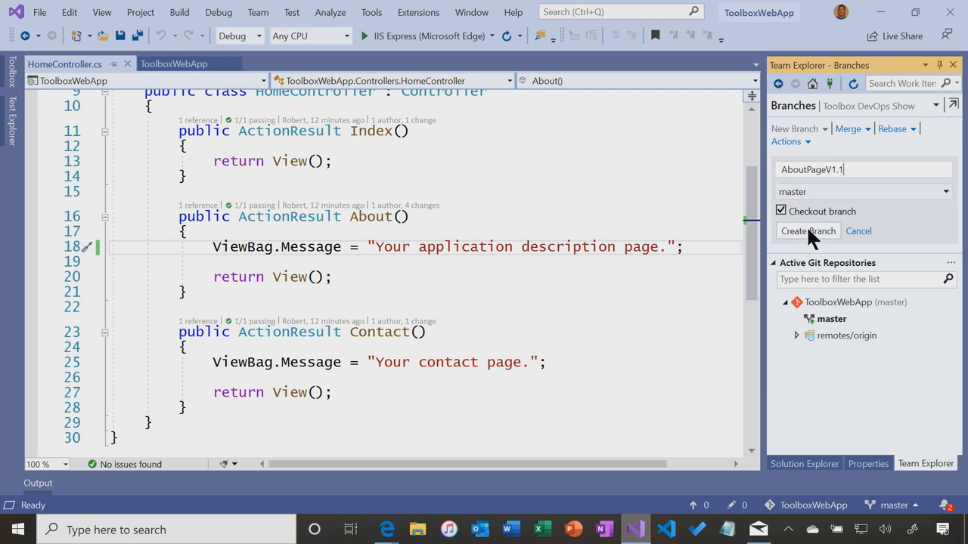
click(808, 230)
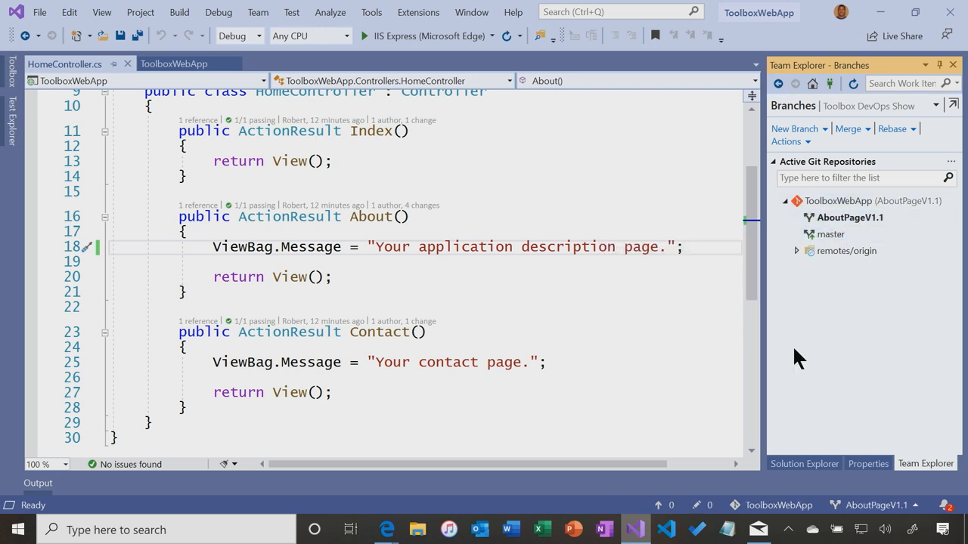
- Edit Views/Home/About.cshtml so the paragraph reads 'more additional information'
click(804, 463)
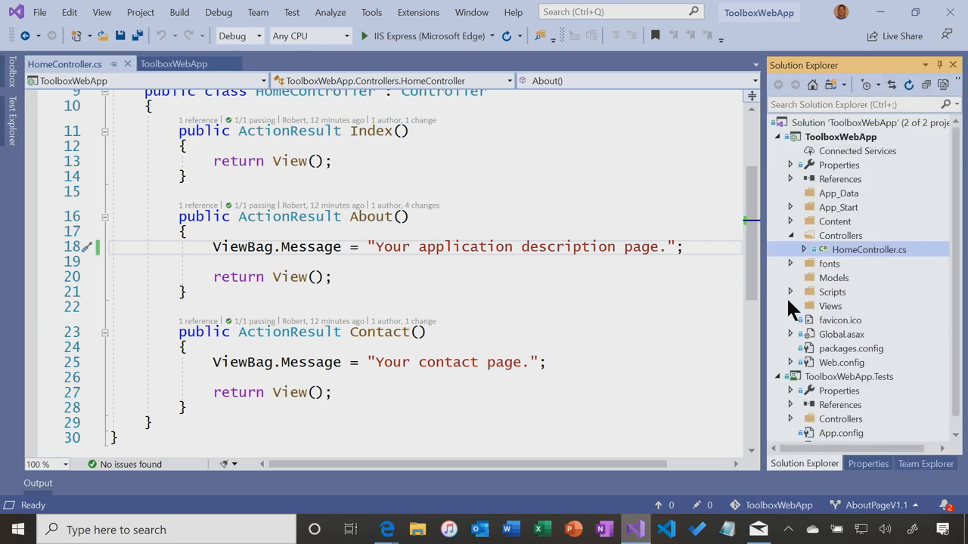
click(791, 305)
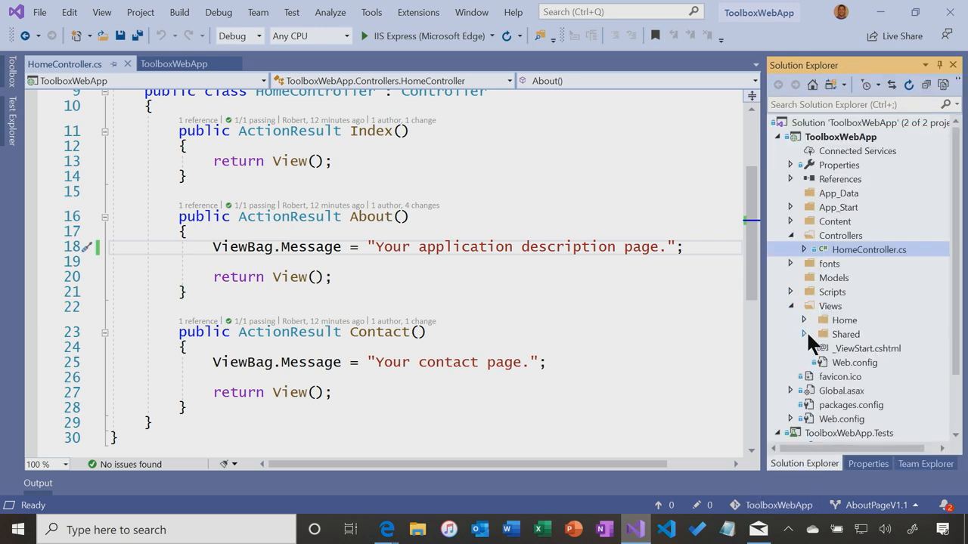
click(803, 321)
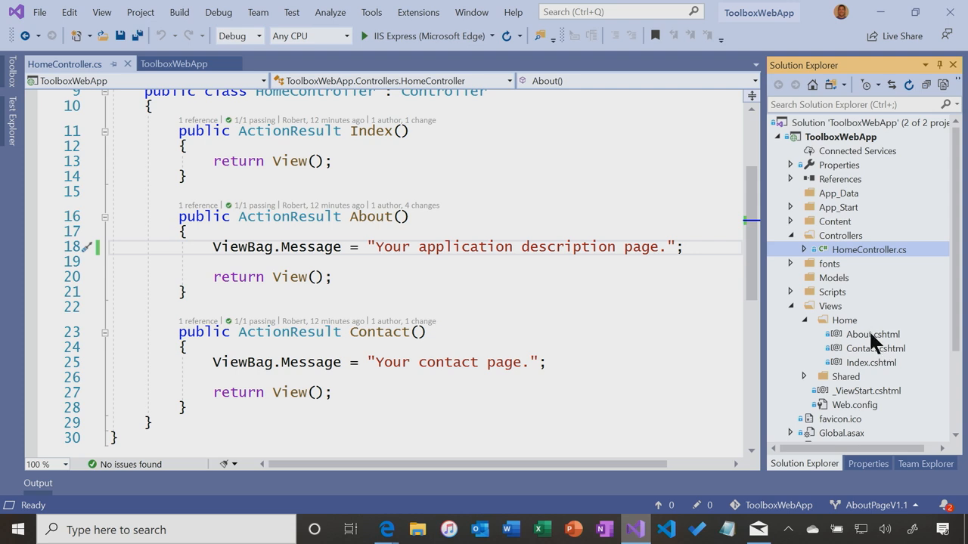
double_click(872, 335)
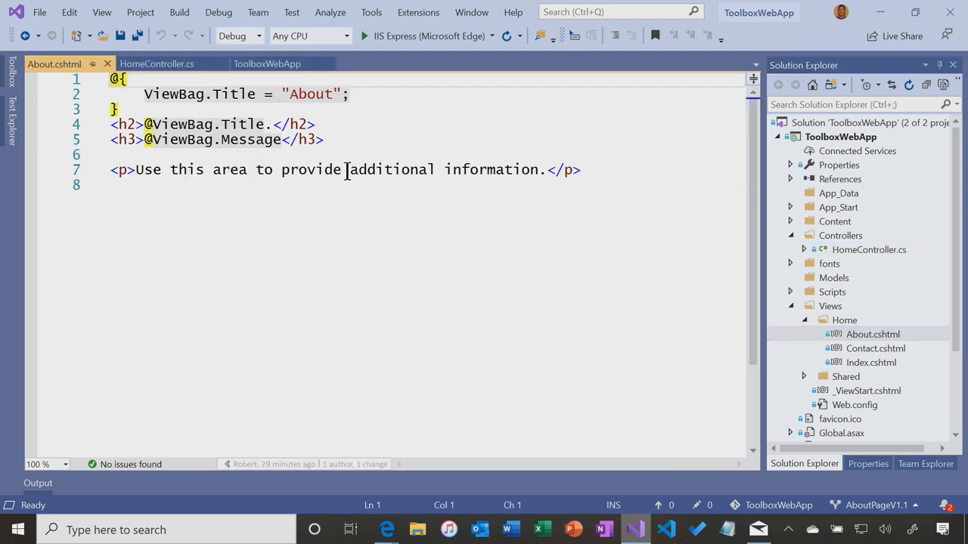
text(mor)
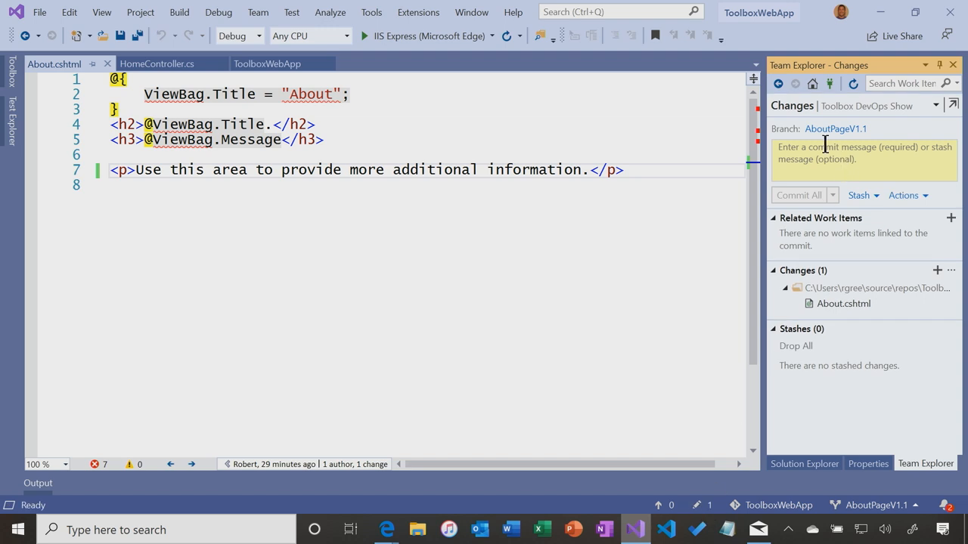
- Commit all changes with the message 'Updated about page text'
text(Updated about page text)
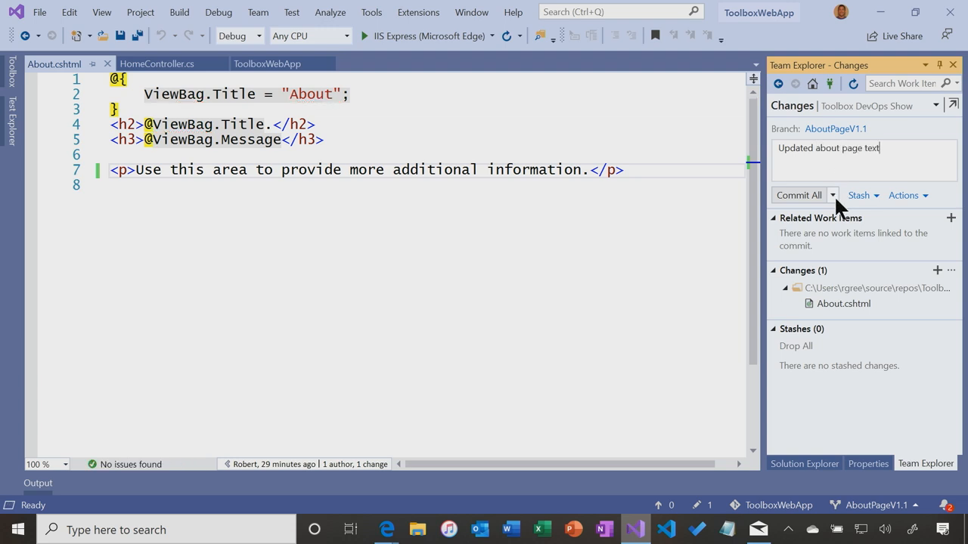
click(798, 195)
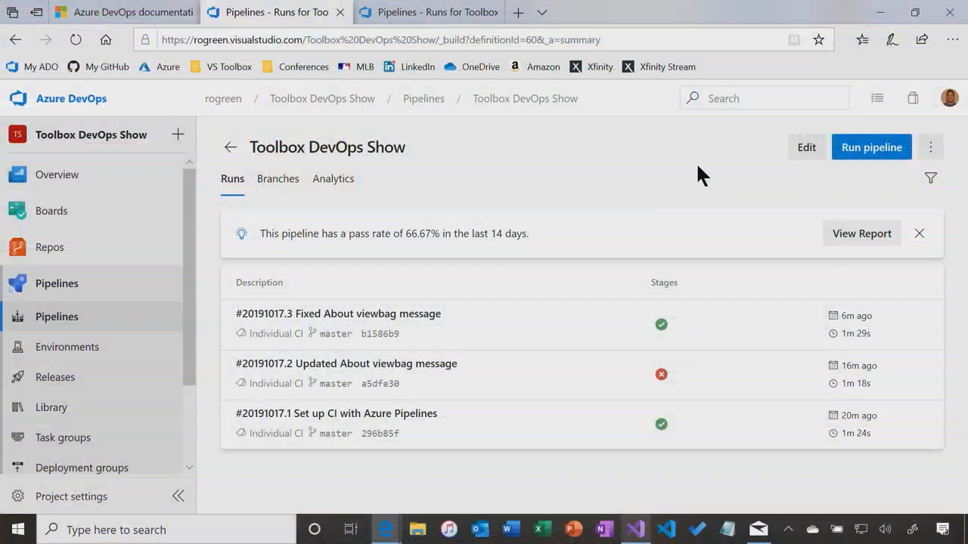
mouse_move(424, 164)
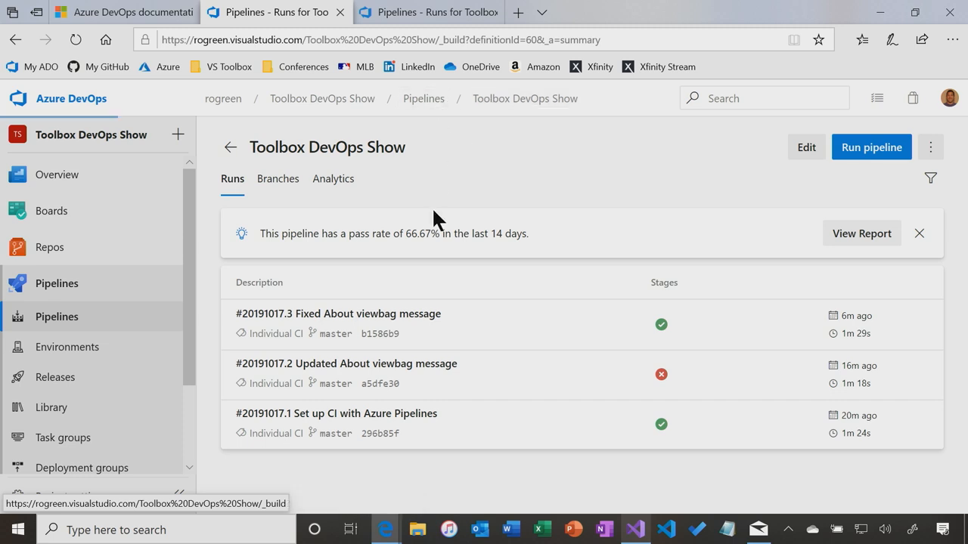
- Dismiss the pass-rate banner above the pipeline run list
click(920, 232)
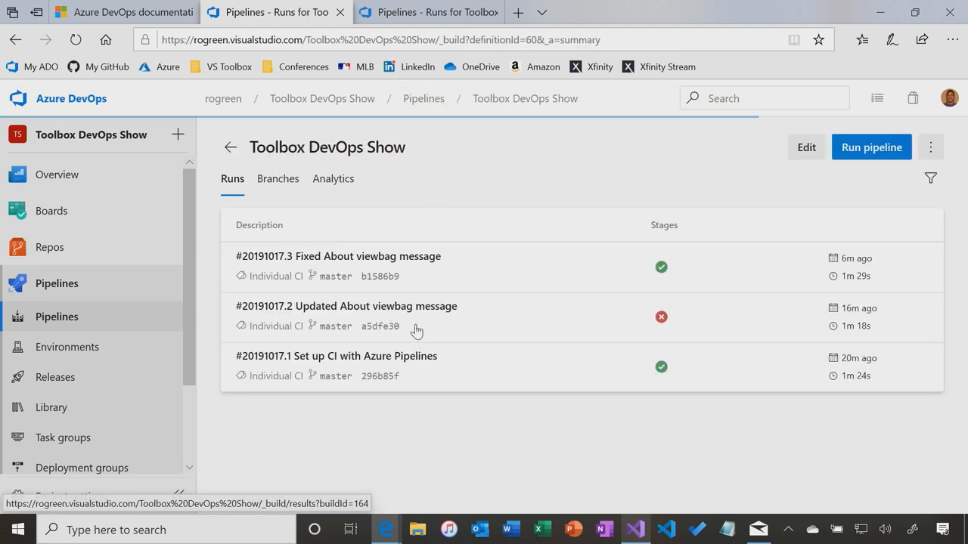
- View azure-pipelines.yml, then go to the repository's Pull requests page
click(807, 147)
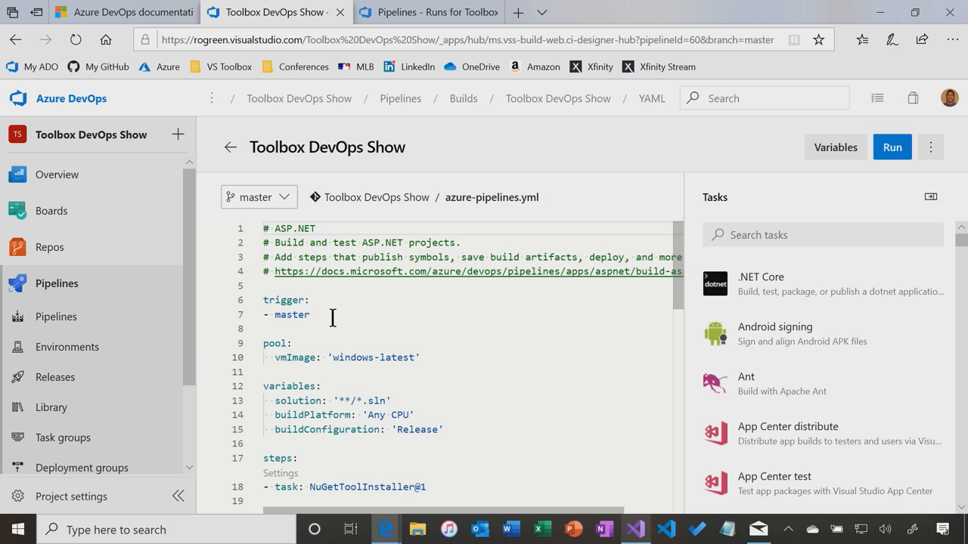
mouse_move(347, 316)
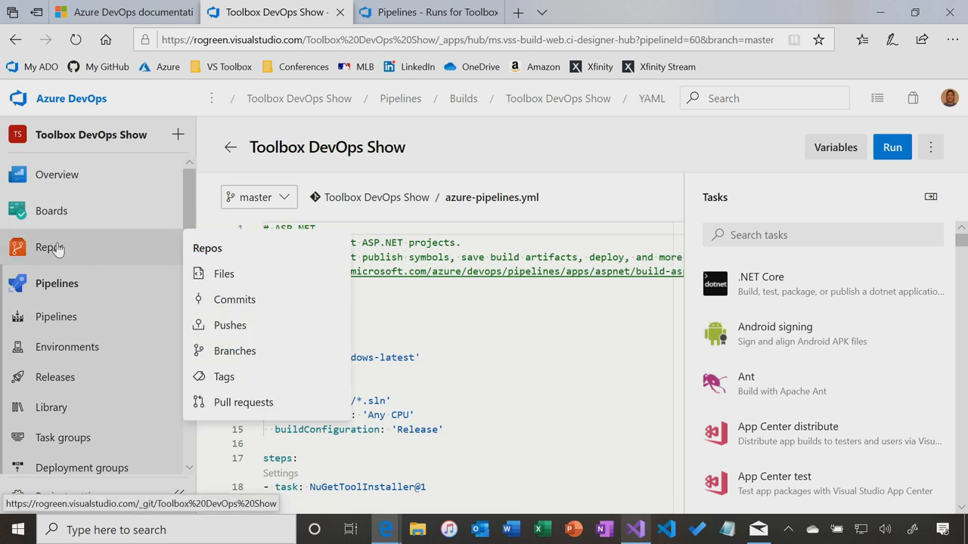
mouse_move(64, 248)
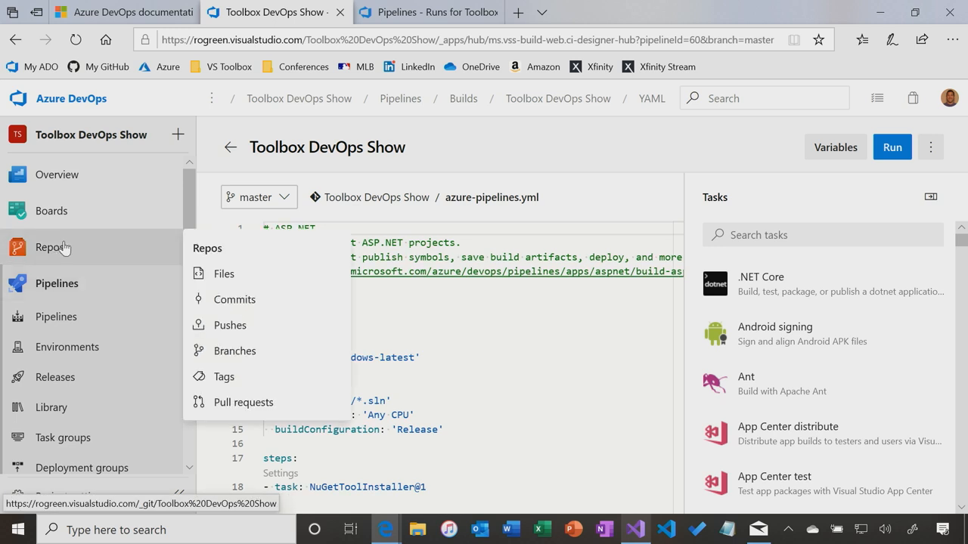
click(242, 403)
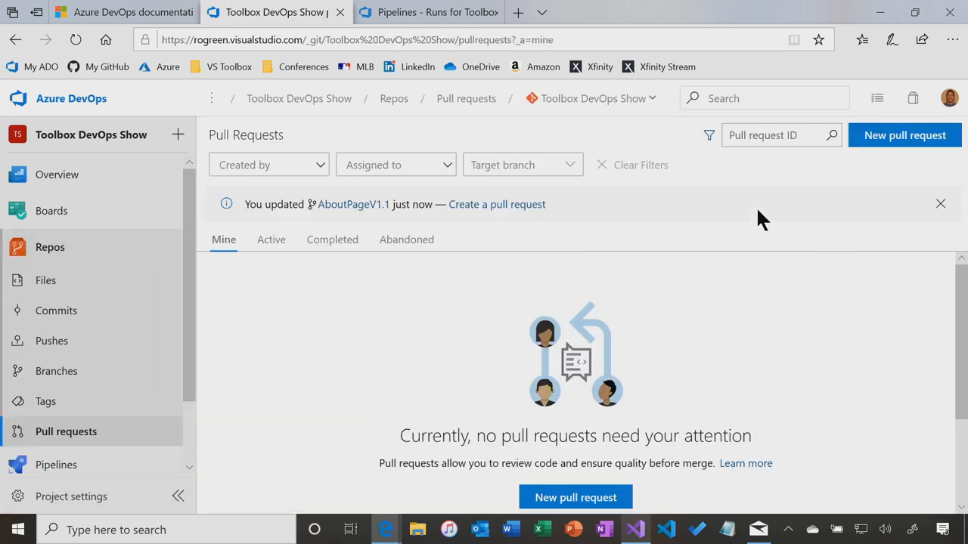
mouse_move(905, 134)
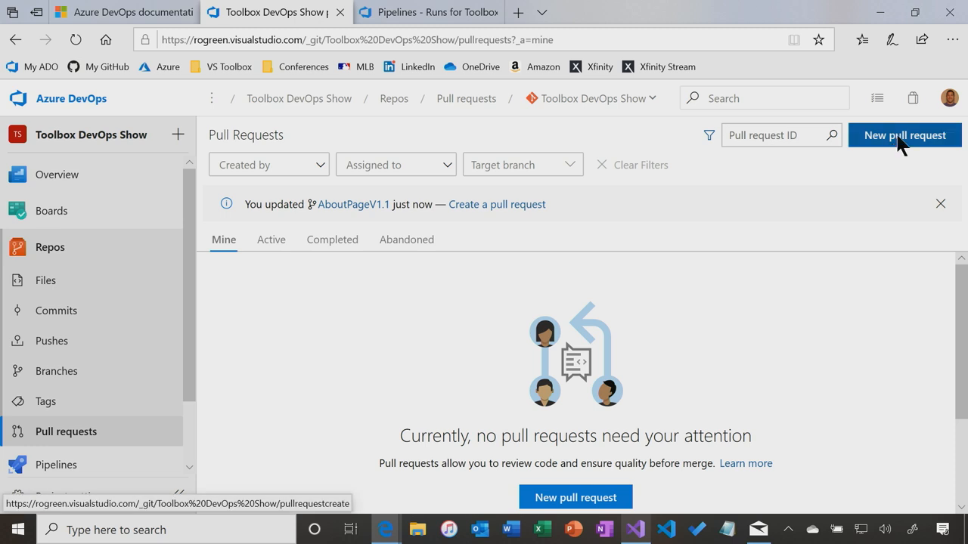
- Create pull request 'About Page V1.1' from AboutPageV1.1 into master
click(905, 135)
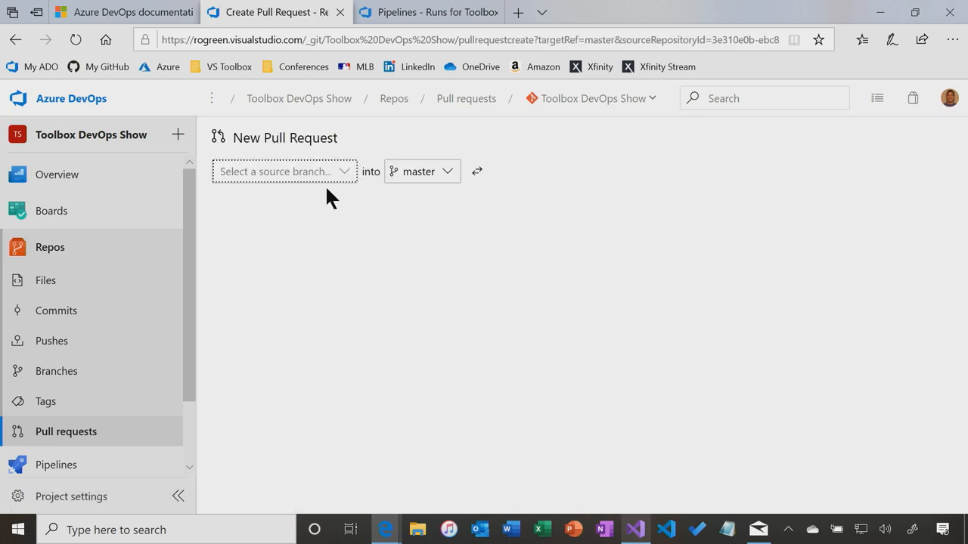
mouse_move(283, 168)
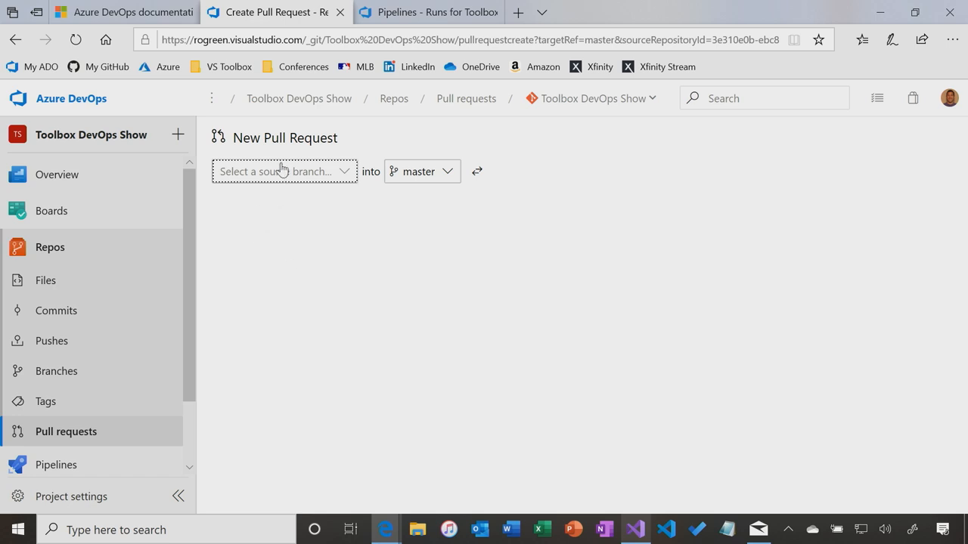
click(285, 171)
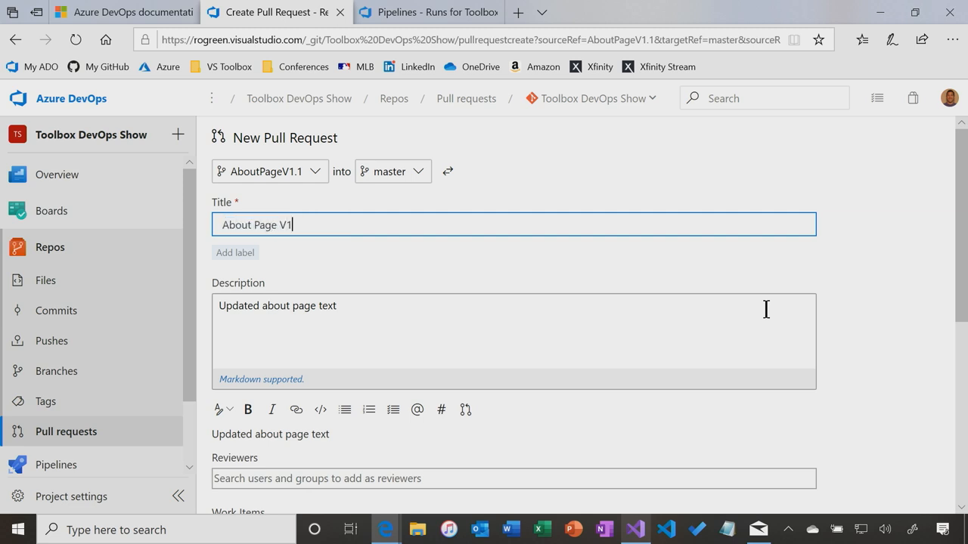
scroll(down, 3)
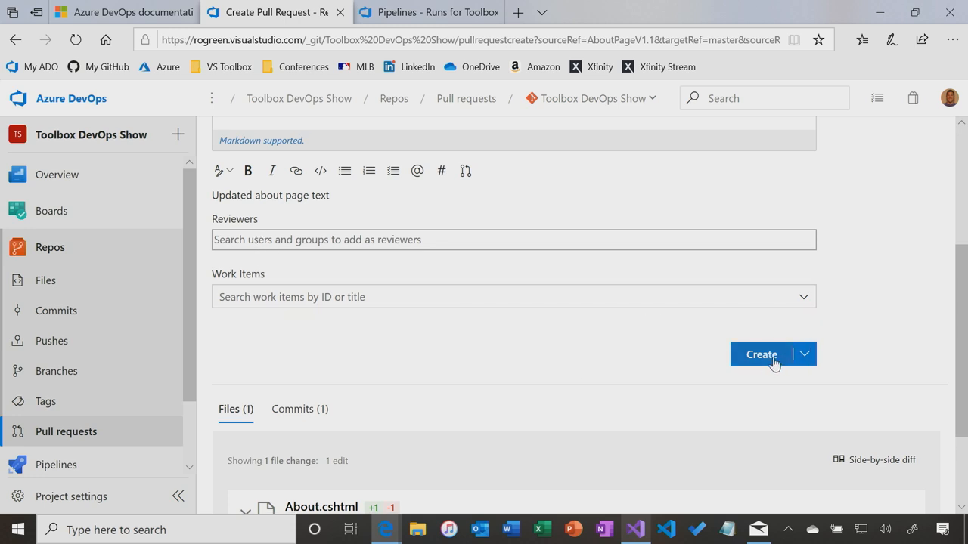
click(762, 354)
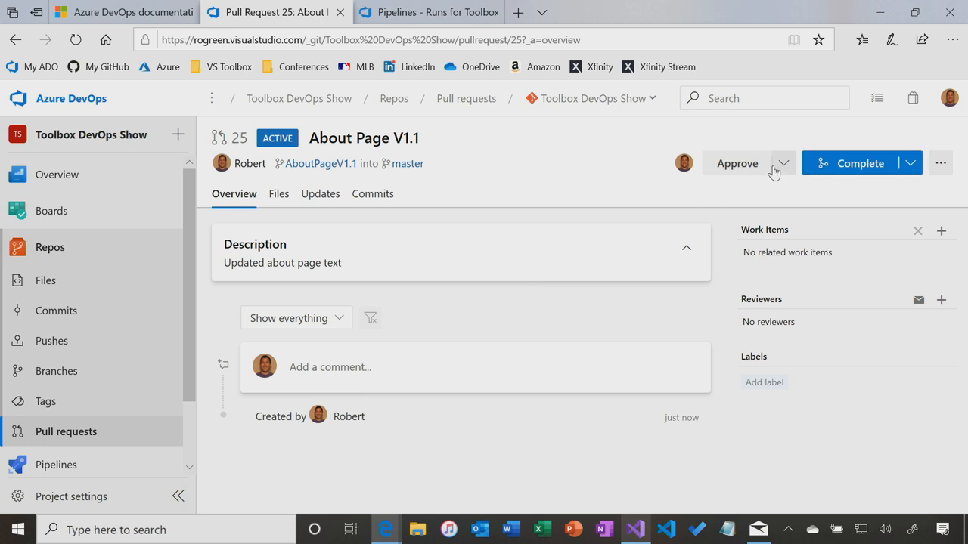
- Approve pull request 25 as reviewer
click(783, 164)
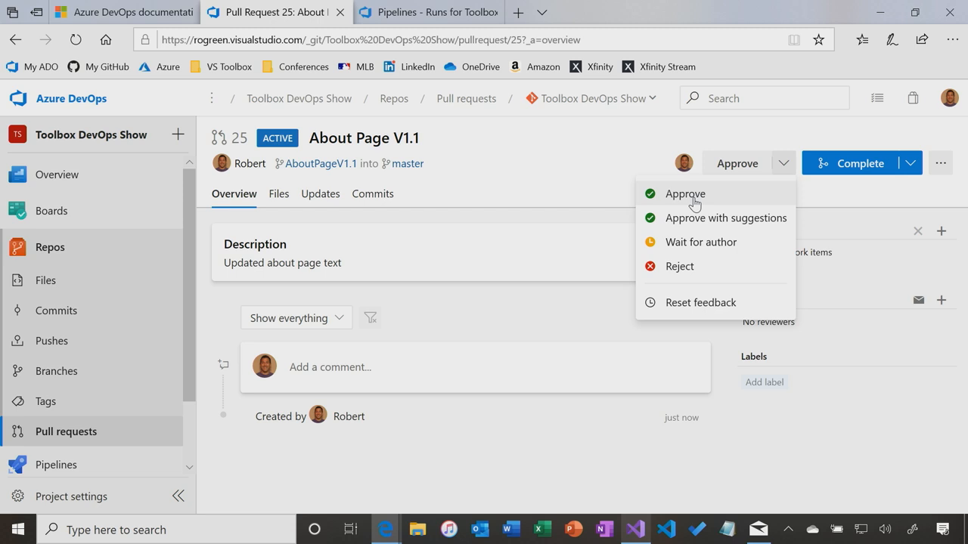
click(685, 193)
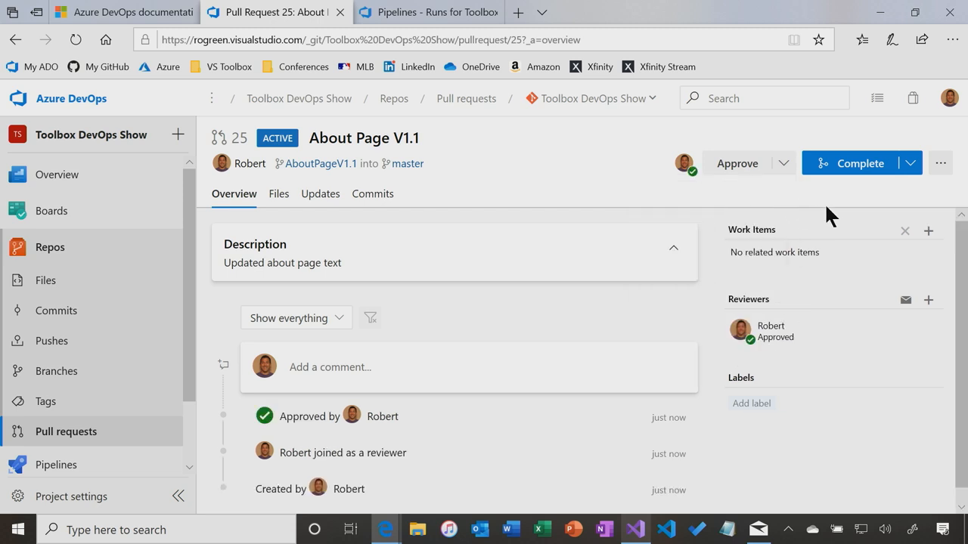
click(910, 163)
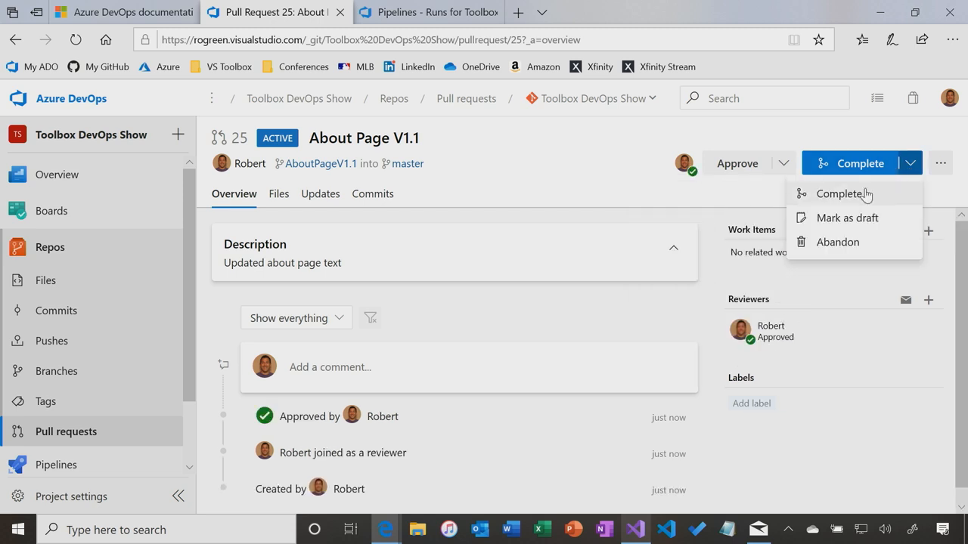
- Complete the merge of pull request 25 into master
click(841, 193)
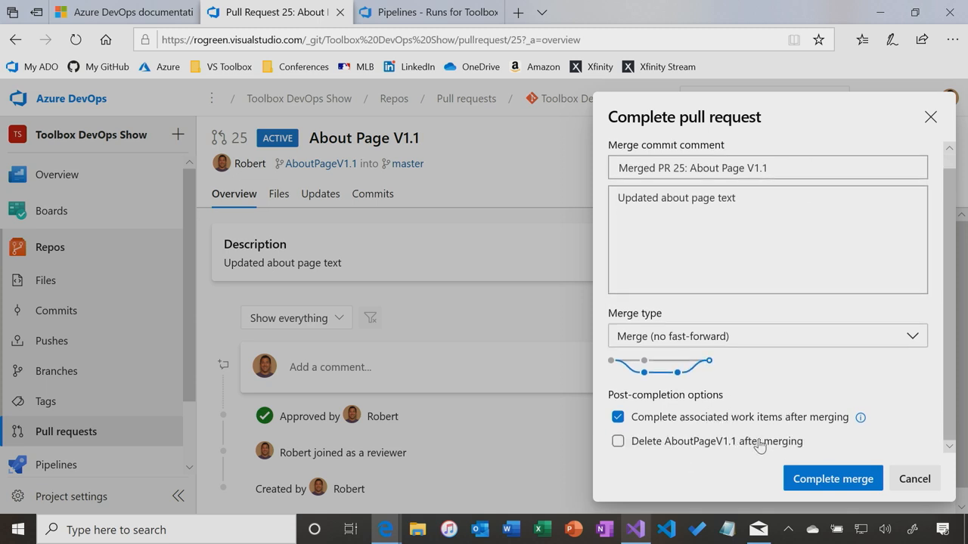
click(832, 478)
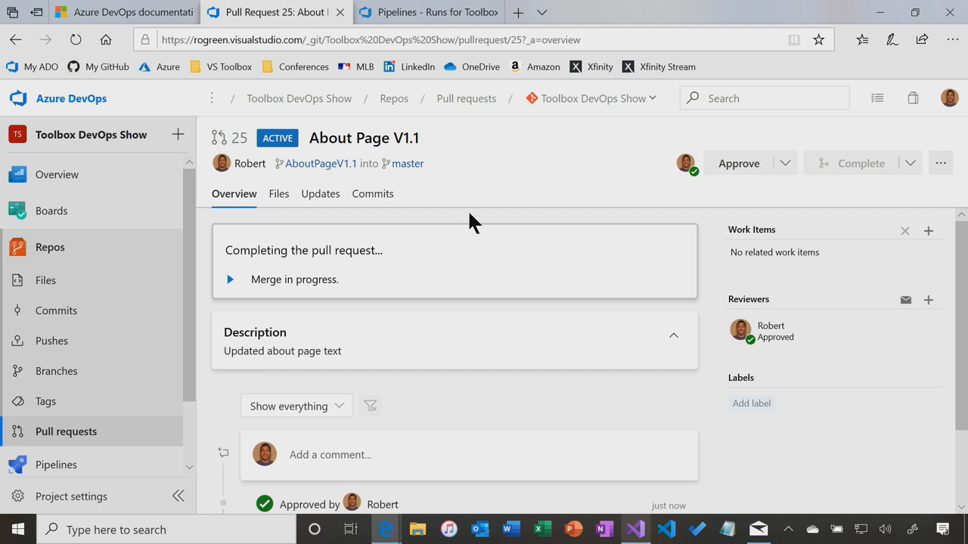
click(859, 164)
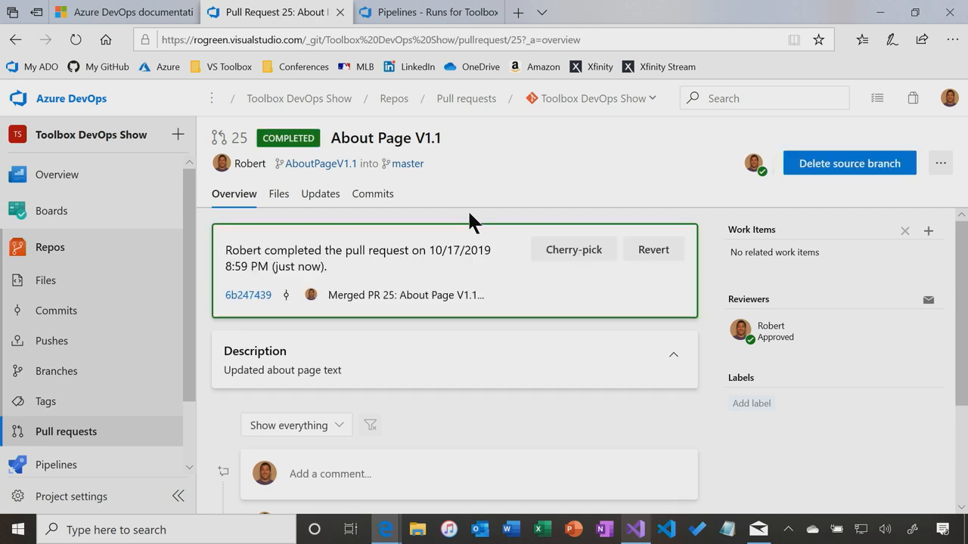
mouse_move(465, 212)
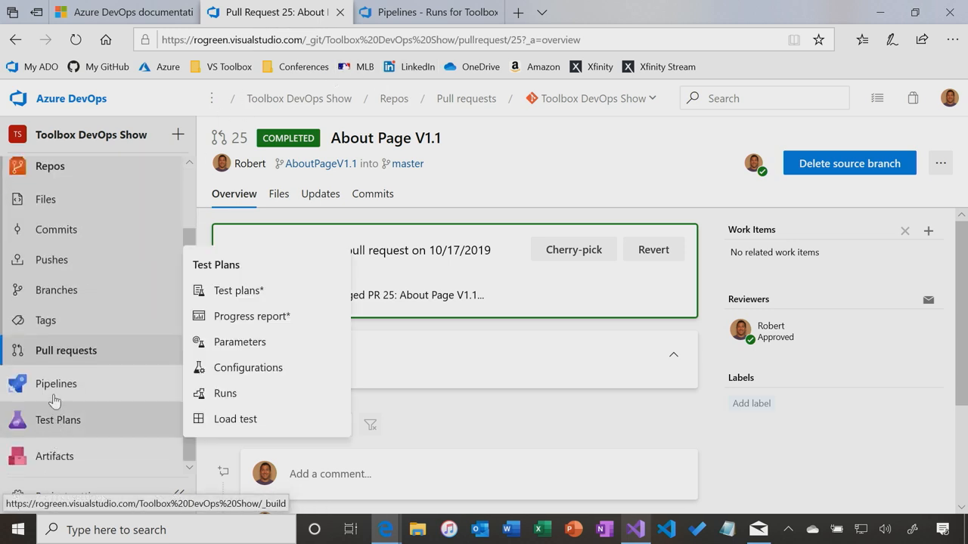
- Open the Toolbox DevOps Show runs, where 'Merged PR 25: About Page V1.1' is building
click(56, 384)
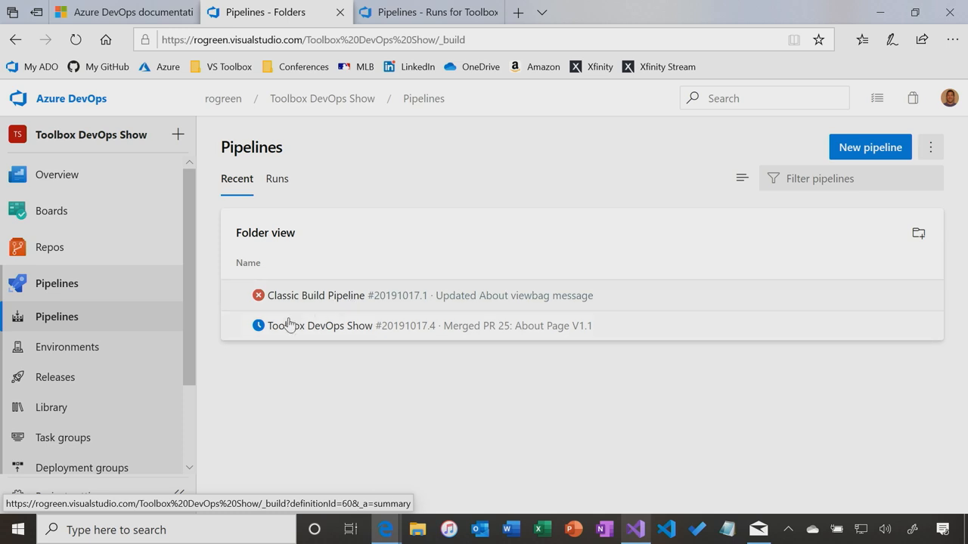
click(321, 325)
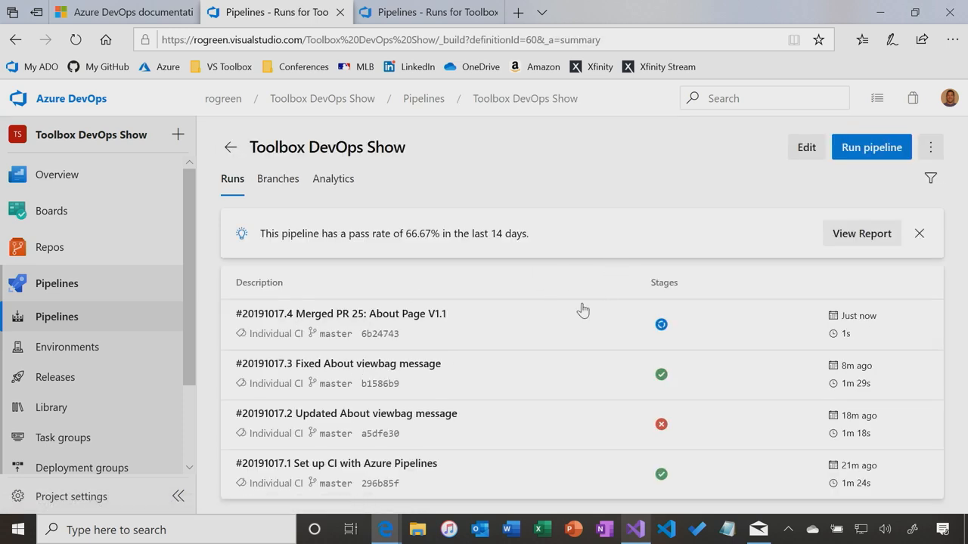
mouse_move(481, 321)
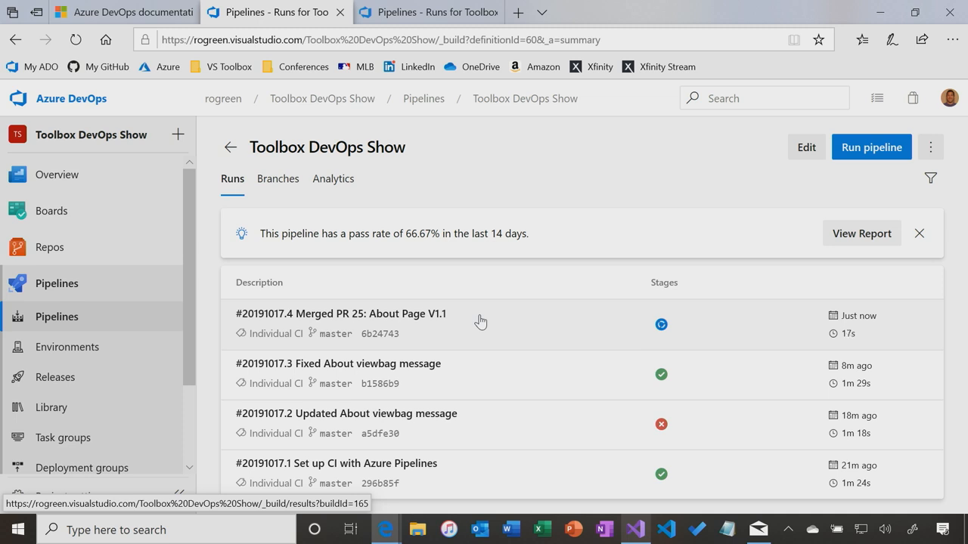
mouse_move(453, 311)
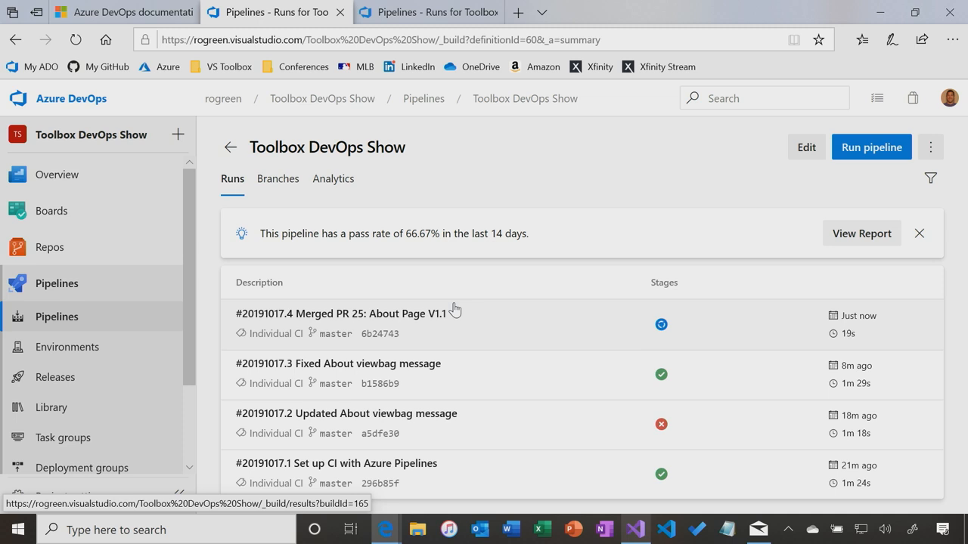
mouse_move(862, 232)
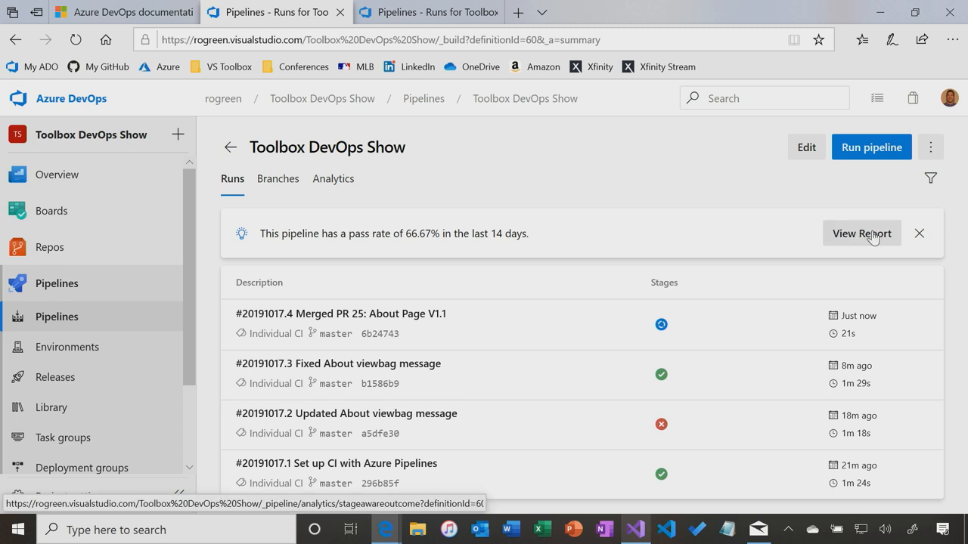
click(862, 233)
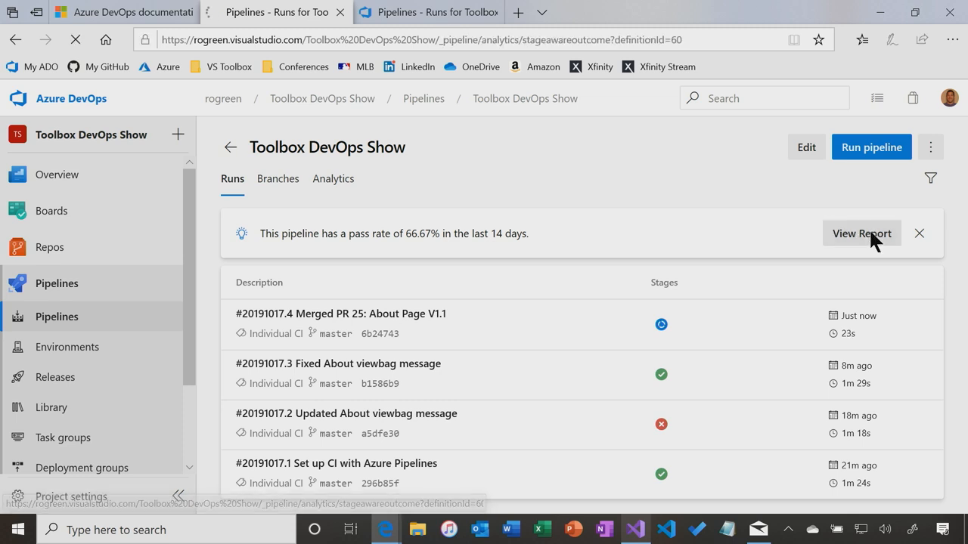
click(862, 233)
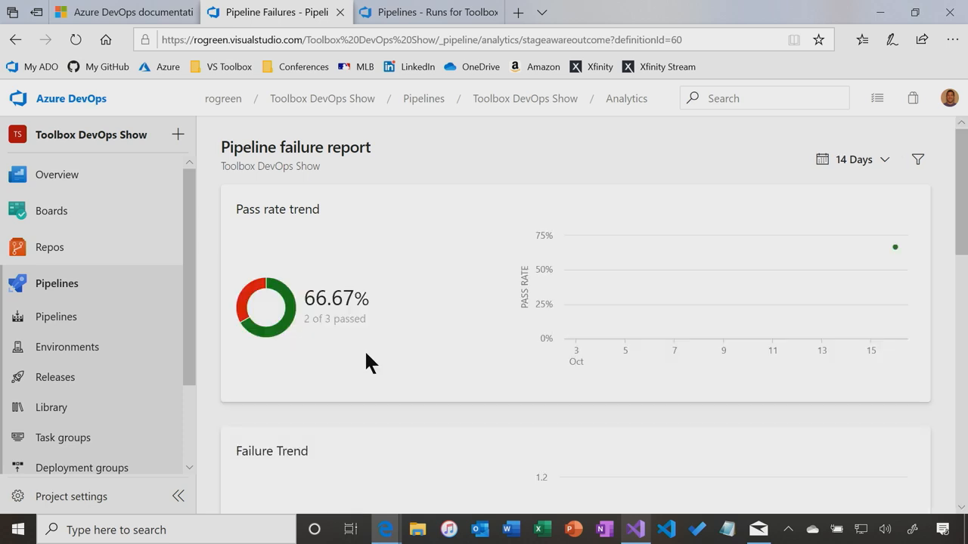
scroll(down, 3)
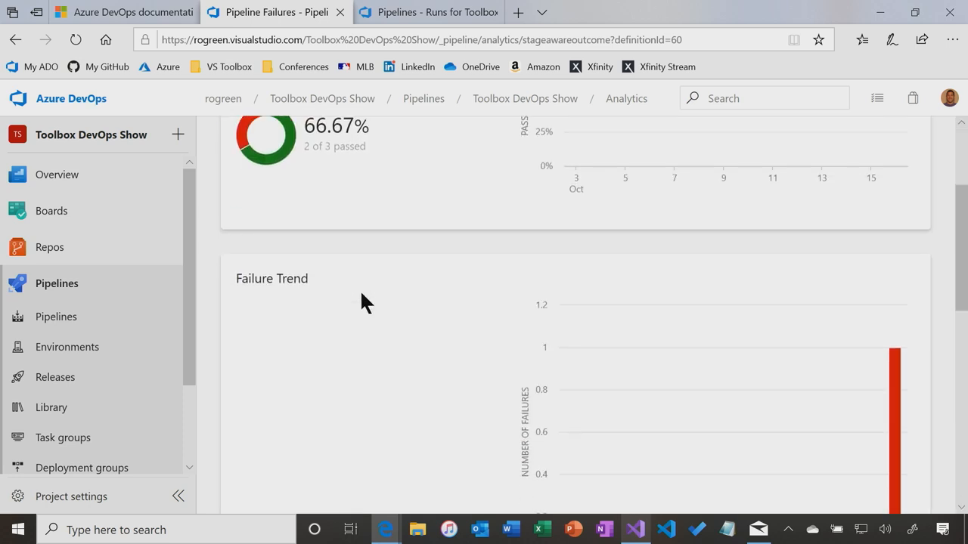
scroll(down, 3)
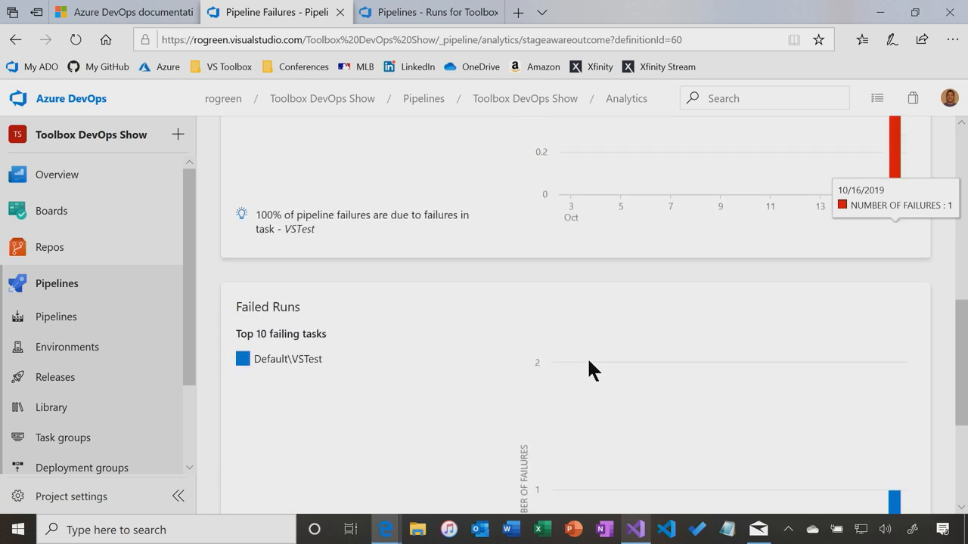
scroll(up, 3)
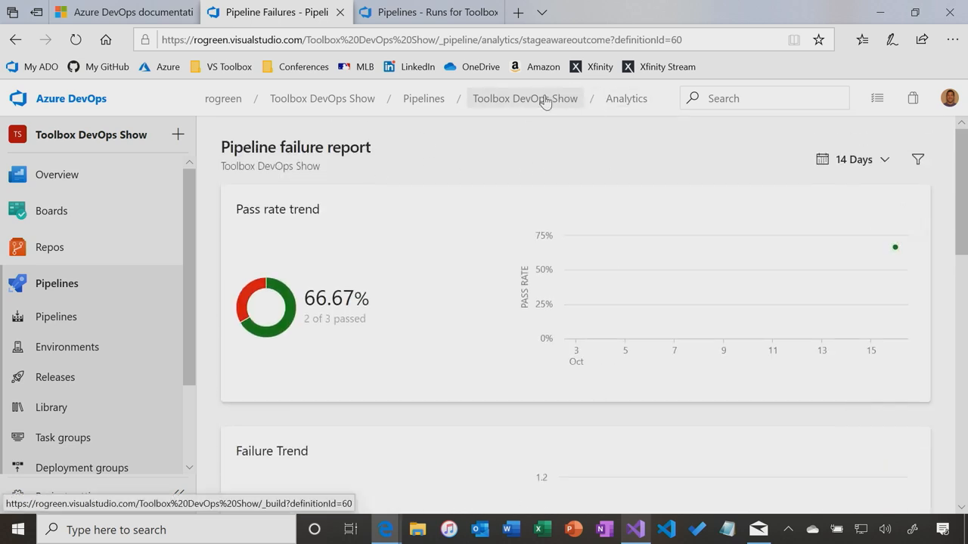
click(524, 98)
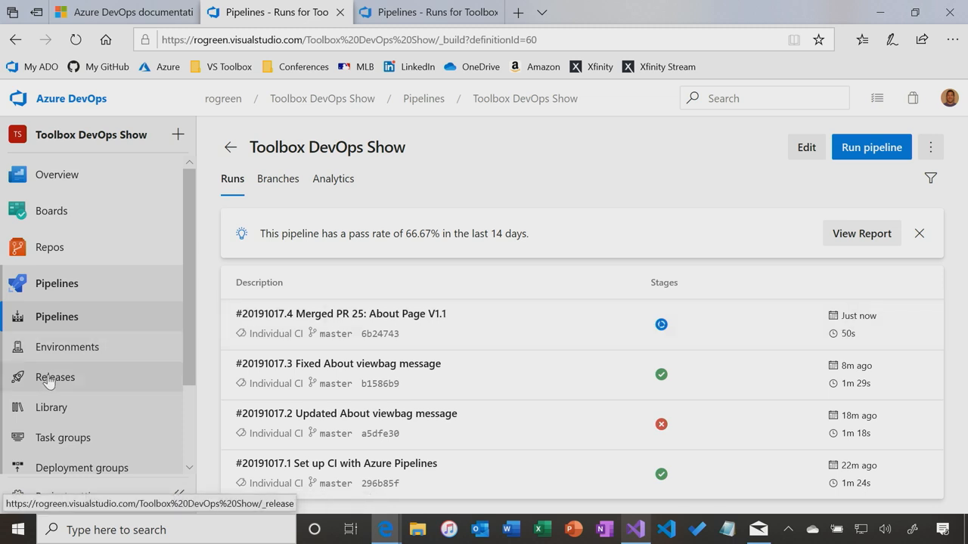
- Check Repos Files for pipeline status, then return to the empty Releases page
click(54, 377)
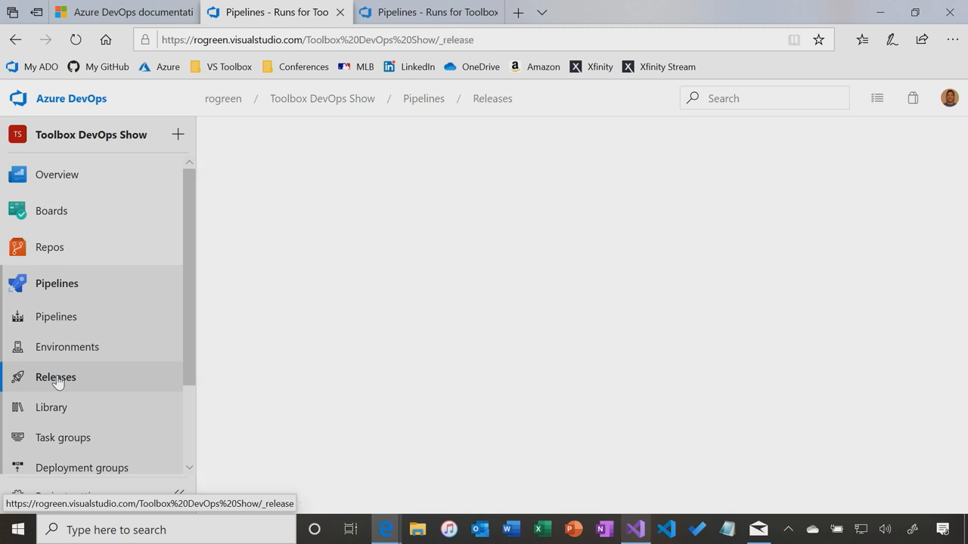
click(54, 376)
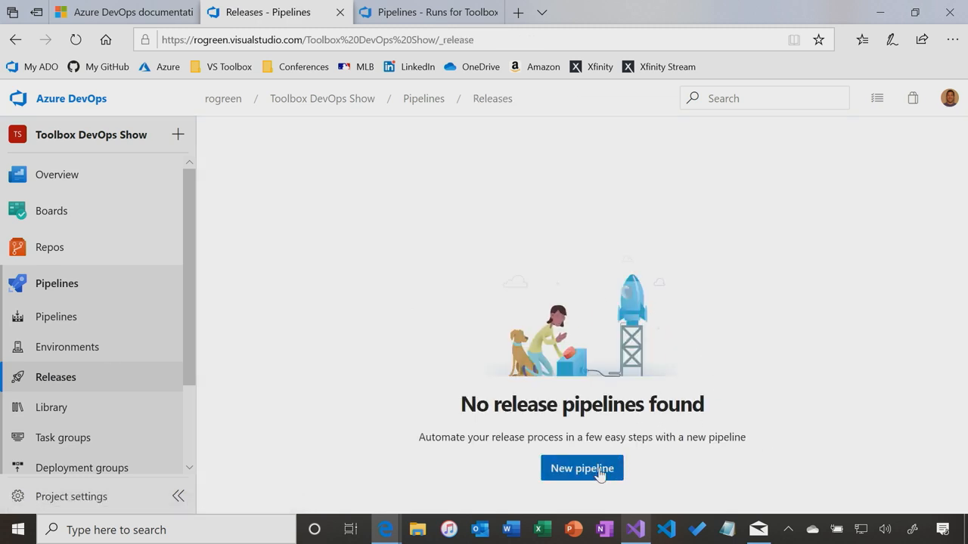
mouse_move(387, 244)
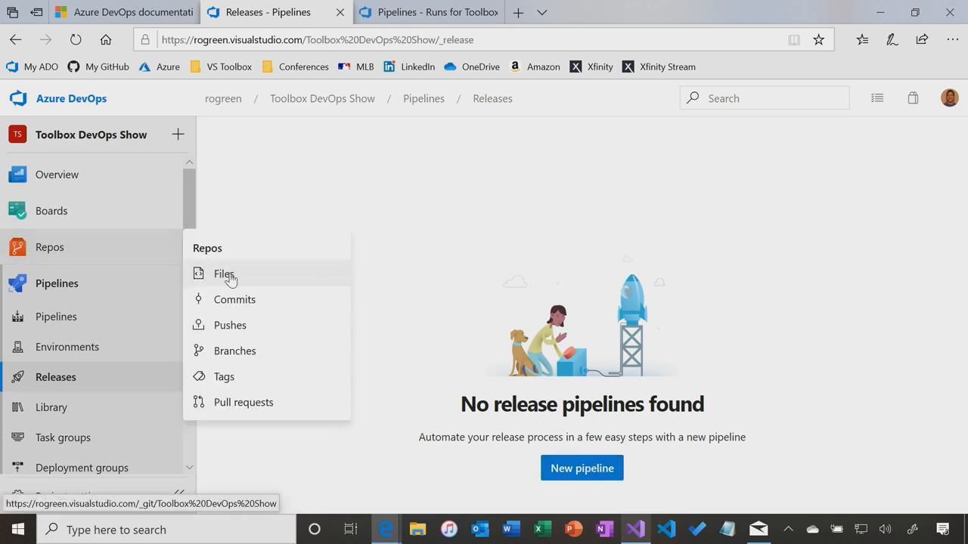
click(223, 274)
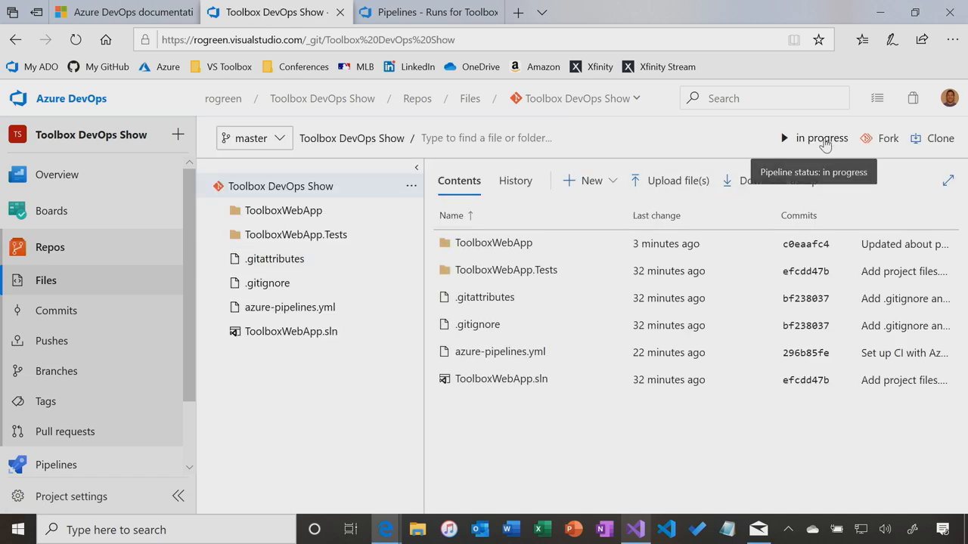
click(821, 138)
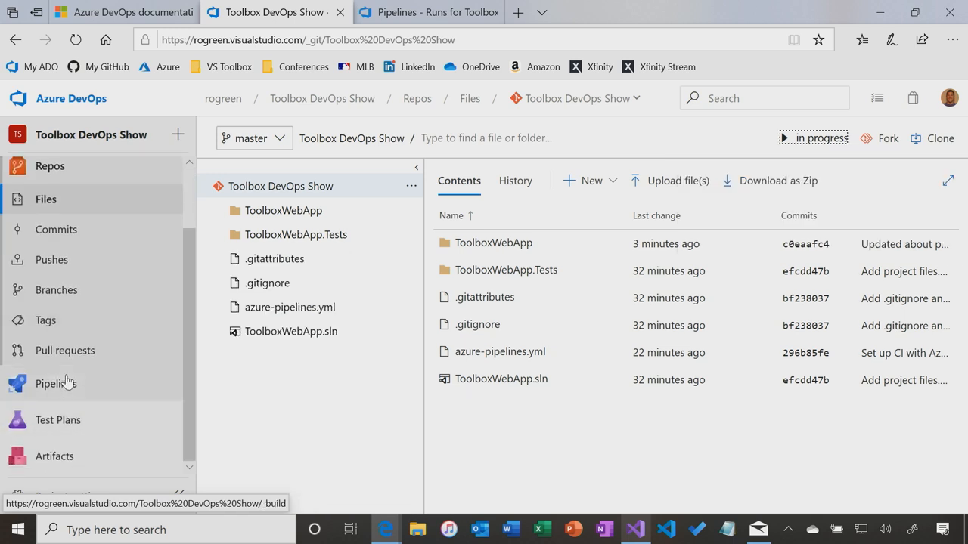
click(58, 382)
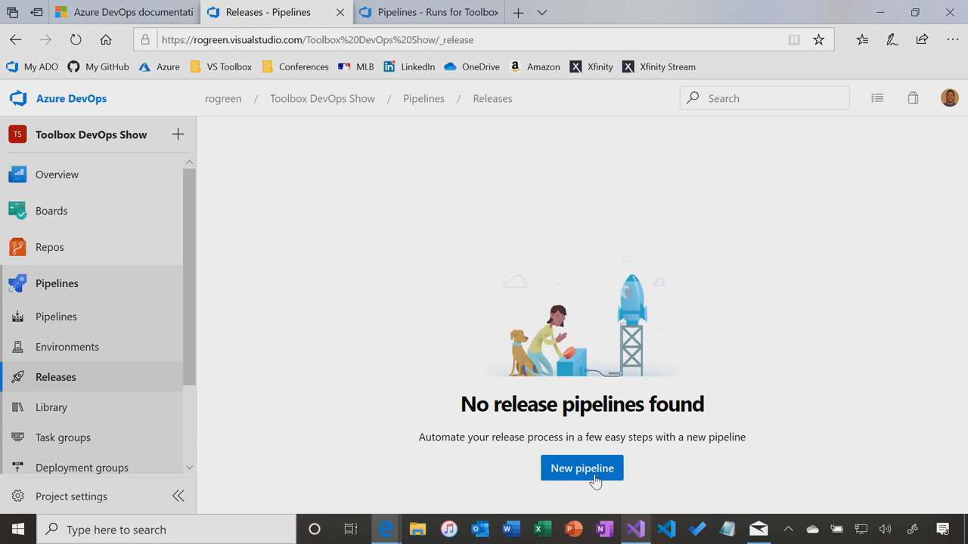
- Start a new release pipeline and browse the stage templates for Azure App Service deployment
click(581, 469)
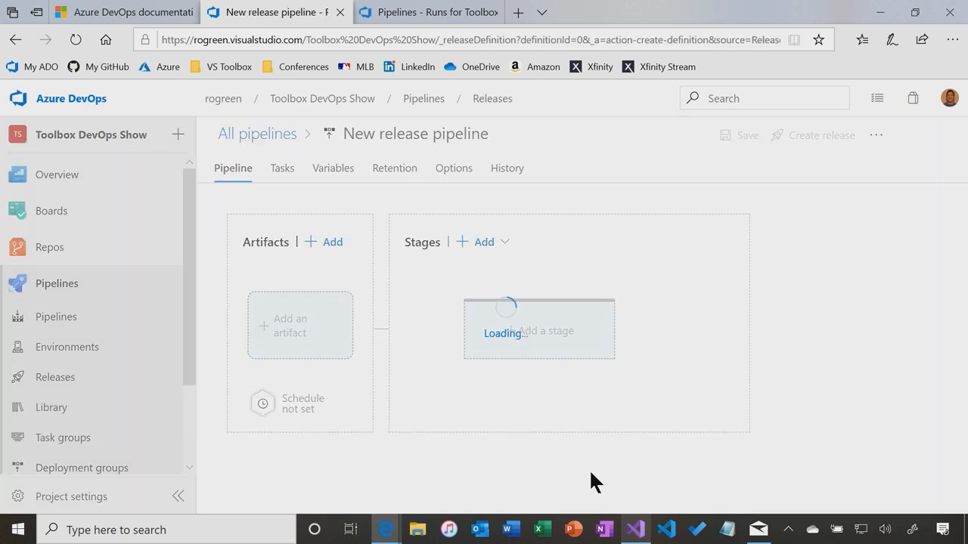
click(527, 331)
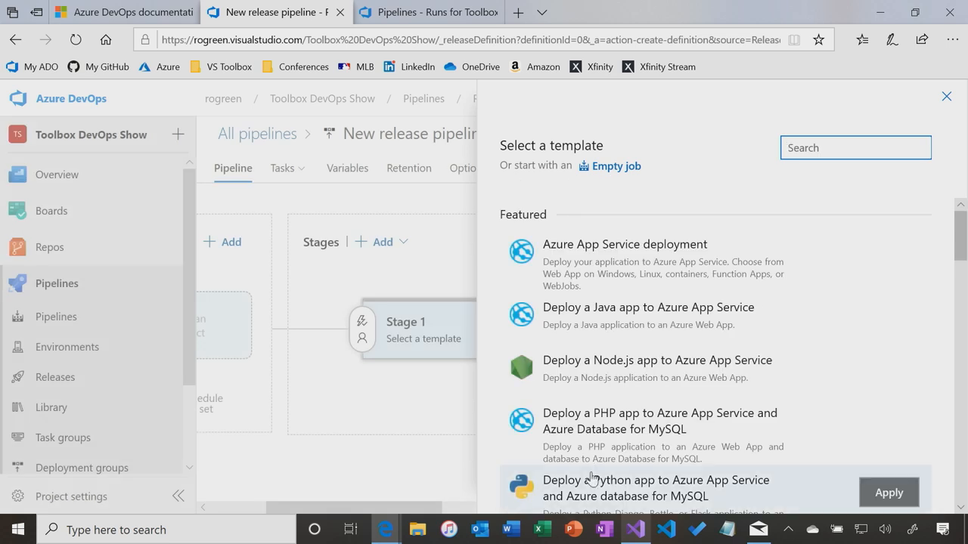
mouse_move(607, 360)
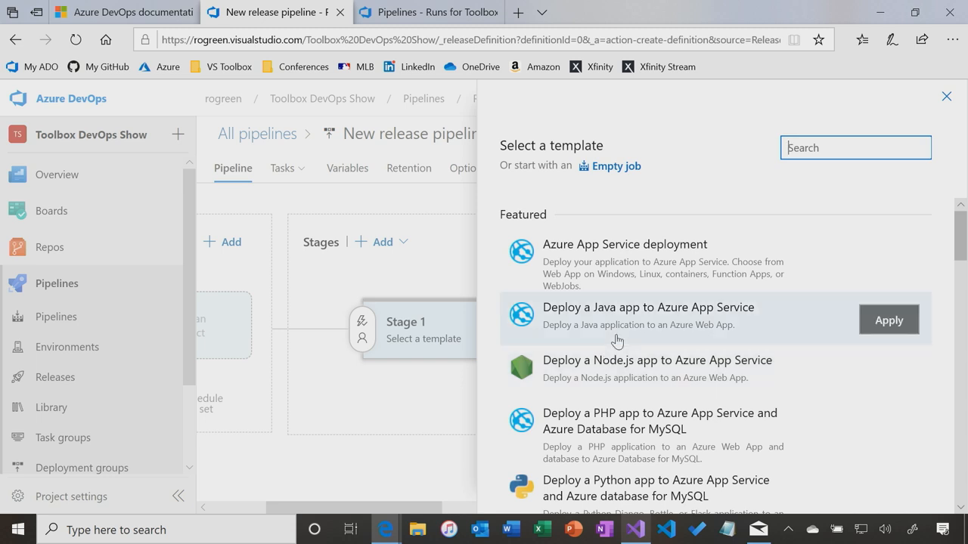
mouse_move(705, 321)
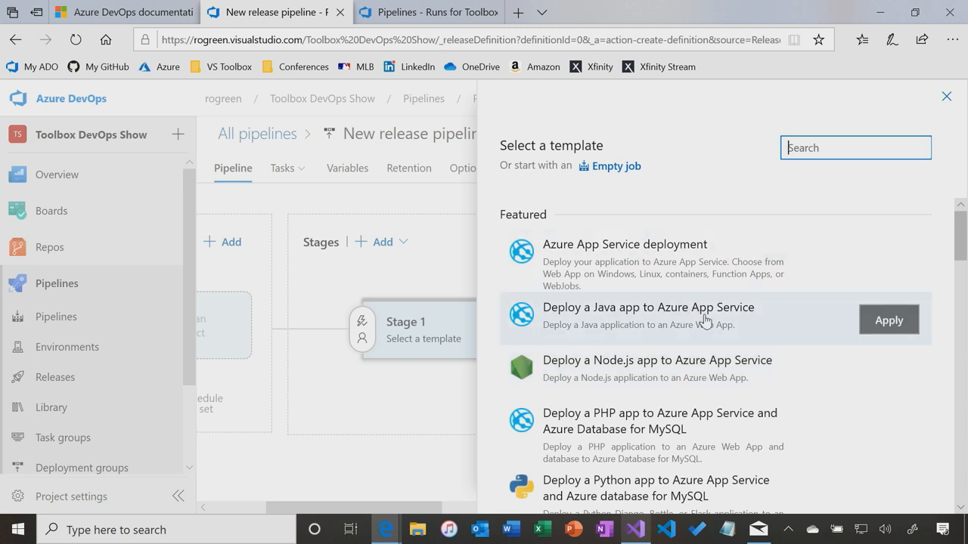
mouse_move(960, 234)
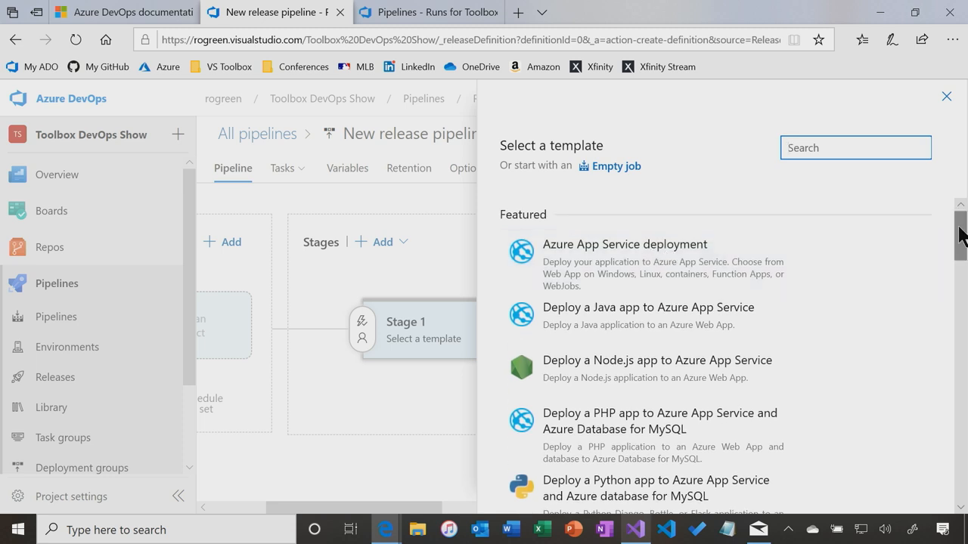
scroll(down, 3)
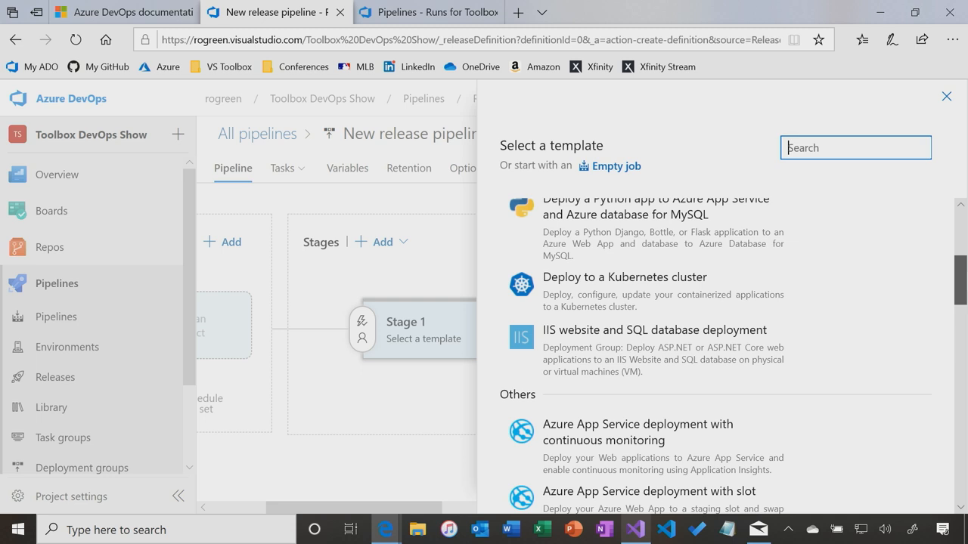
scroll(down, 3)
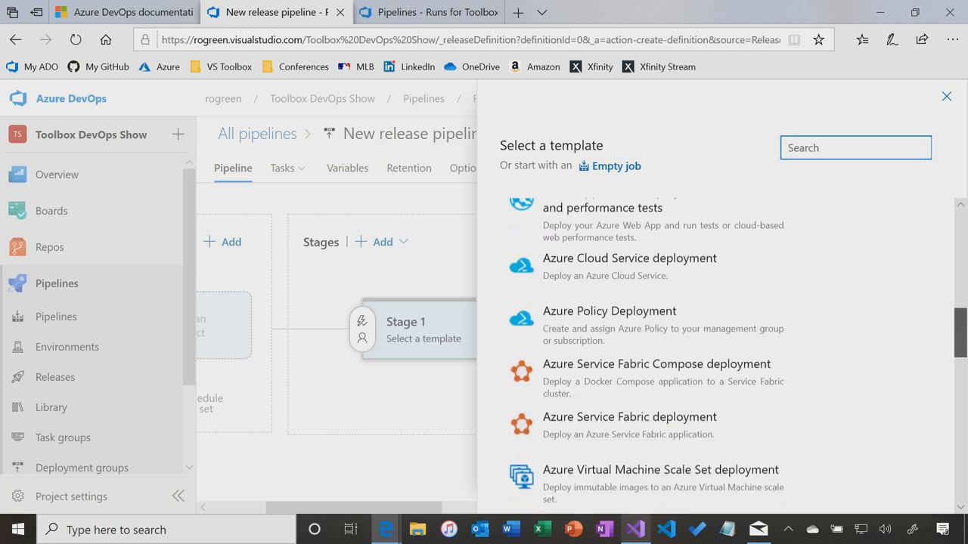
scroll(down, 3)
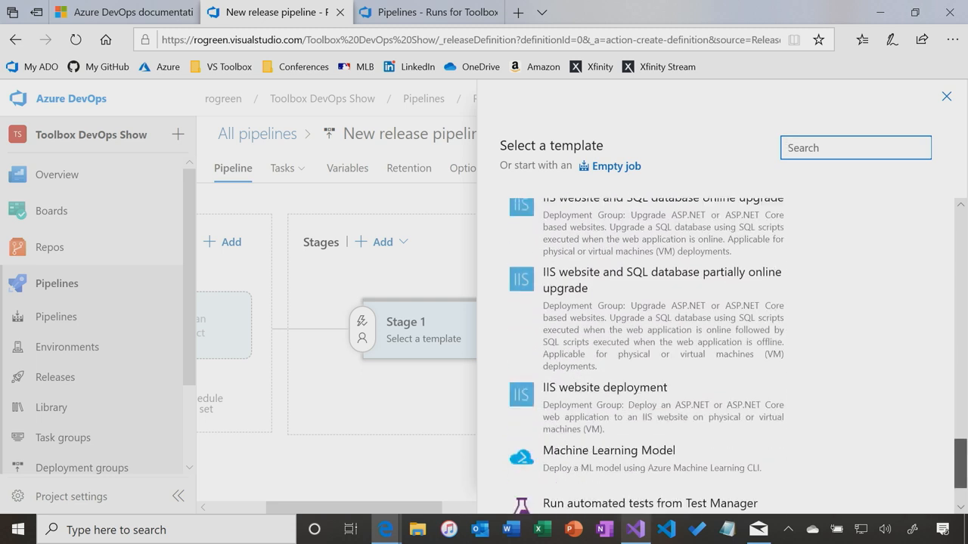
scroll(down, 3)
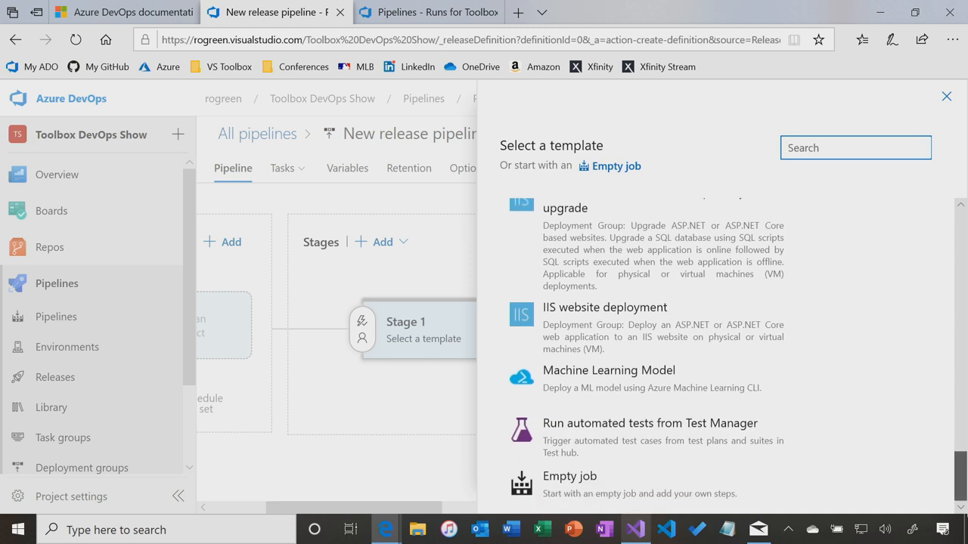
scroll(down, 3)
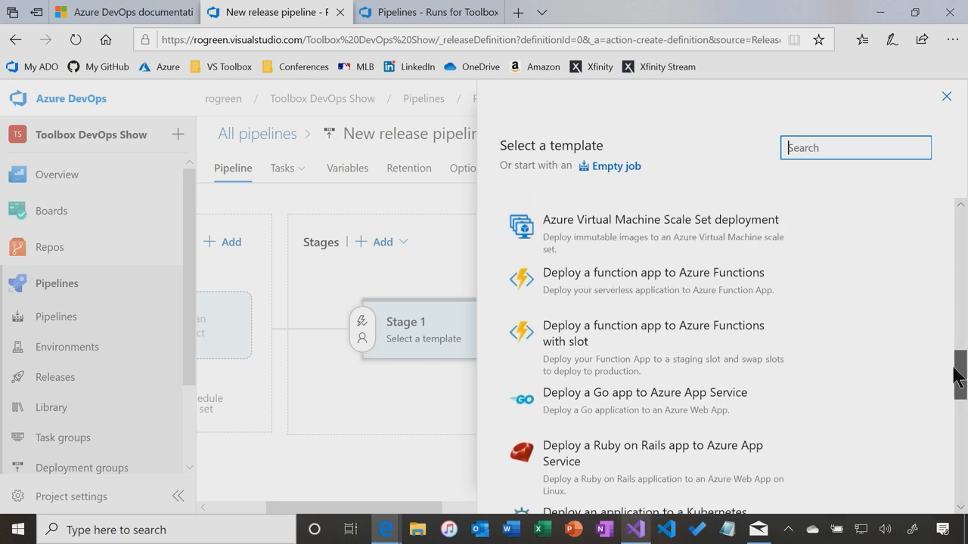
scroll(down, 3)
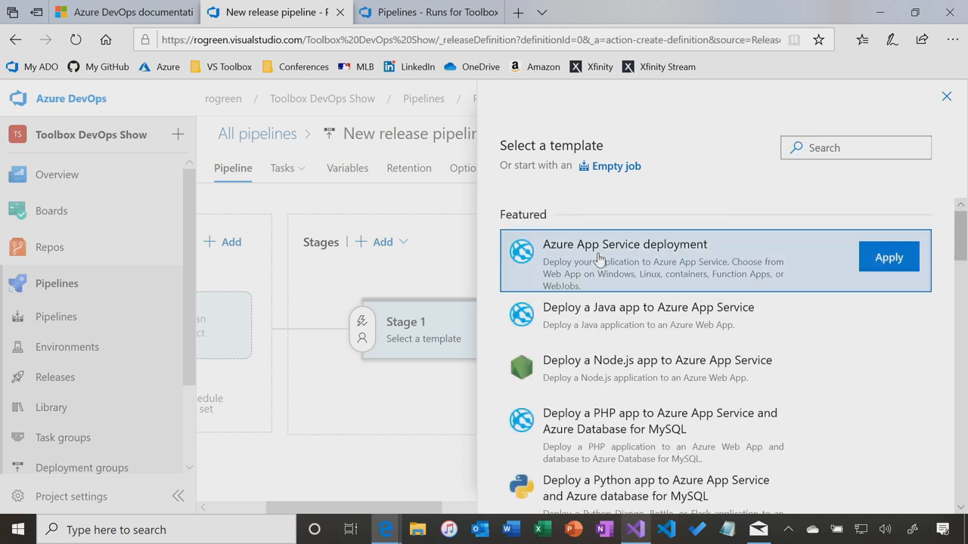
mouse_move(665, 271)
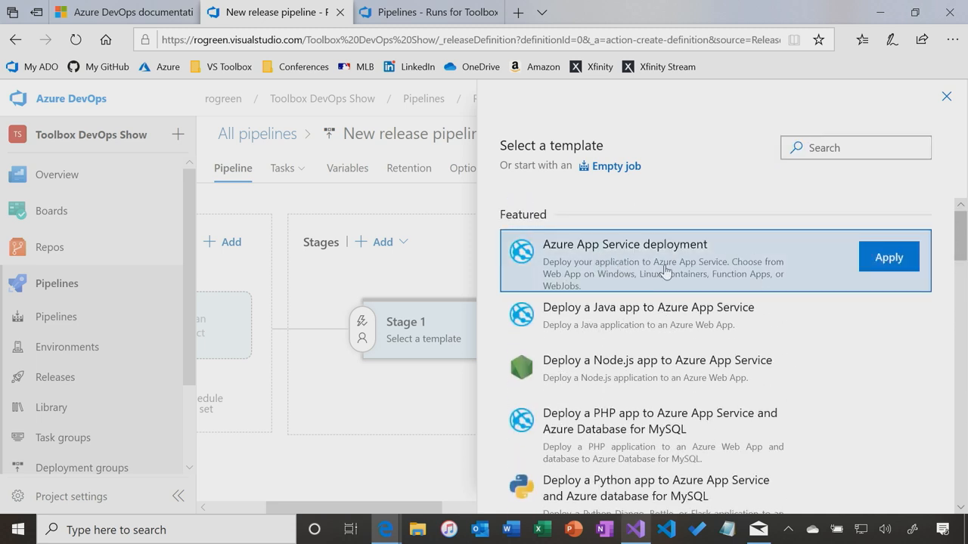
- Apply the Azure App Service deployment template to Stage 1, glancing at the test site in between
click(889, 257)
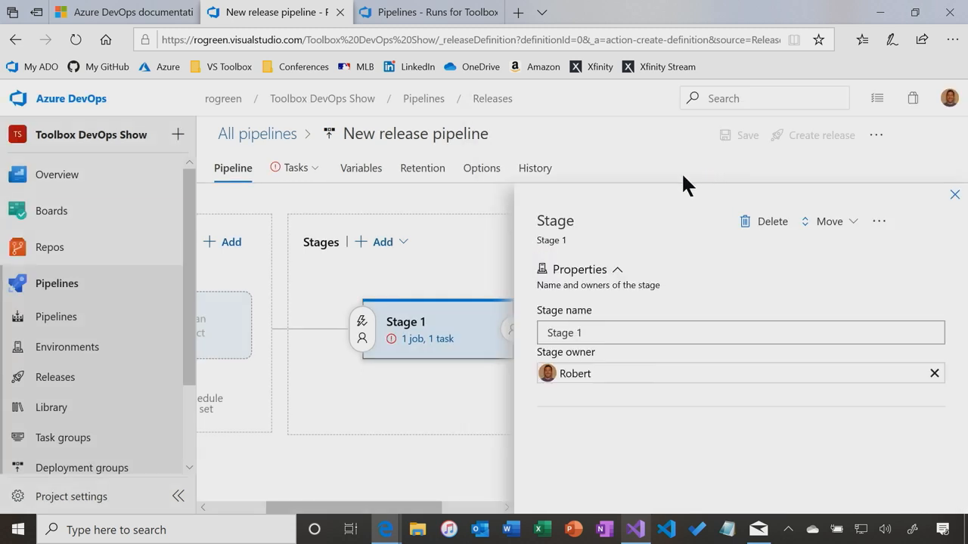
key(alt+tab)
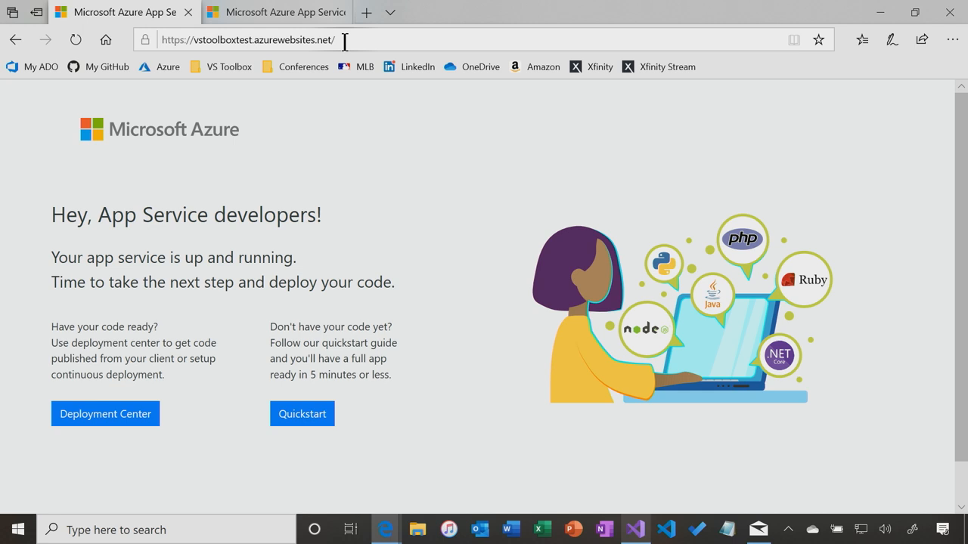
click(275, 12)
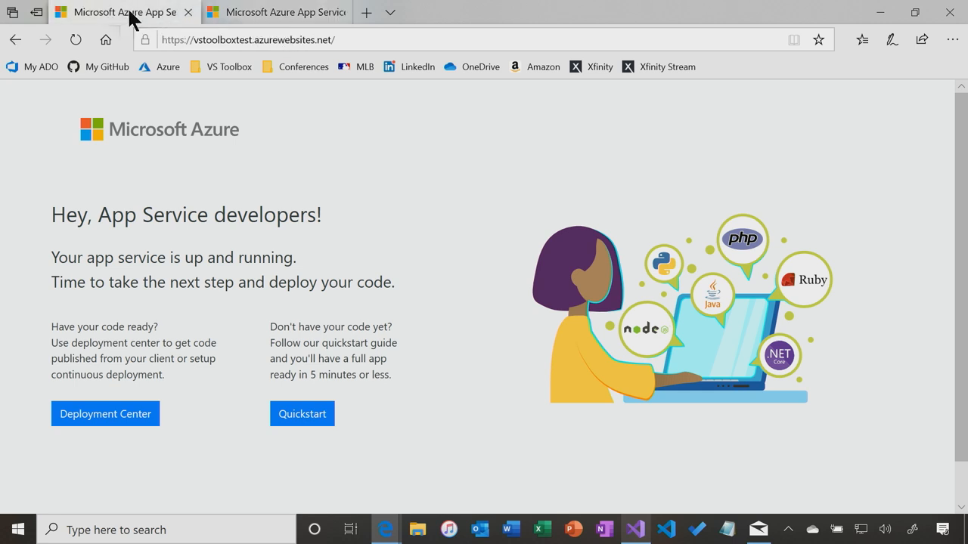
key(alt+tab)
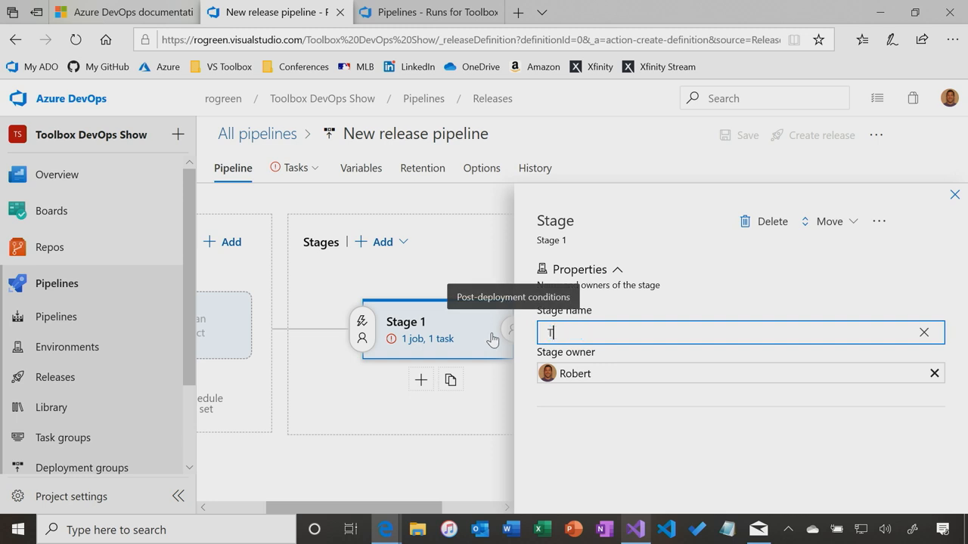
- Name the first stage 'Test' and close its properties panel
text(est)
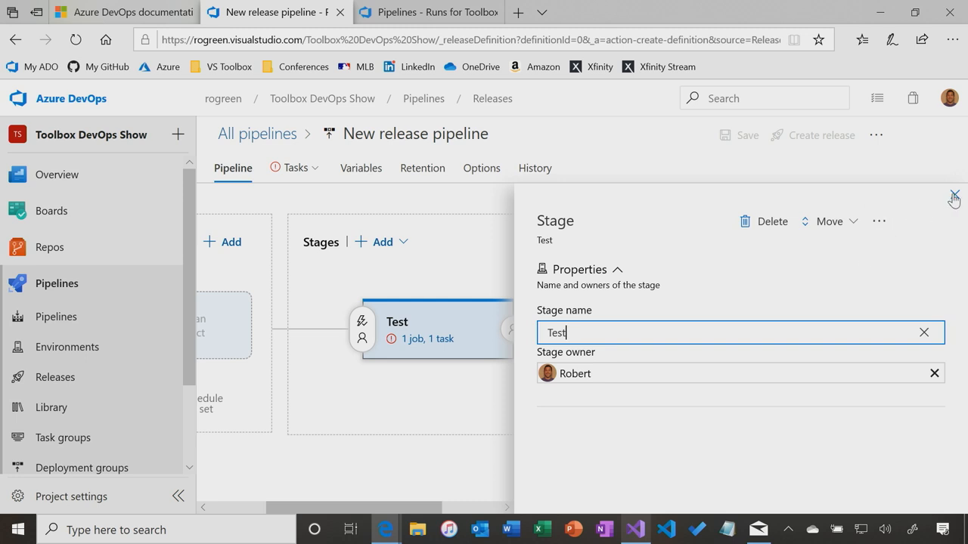
click(954, 196)
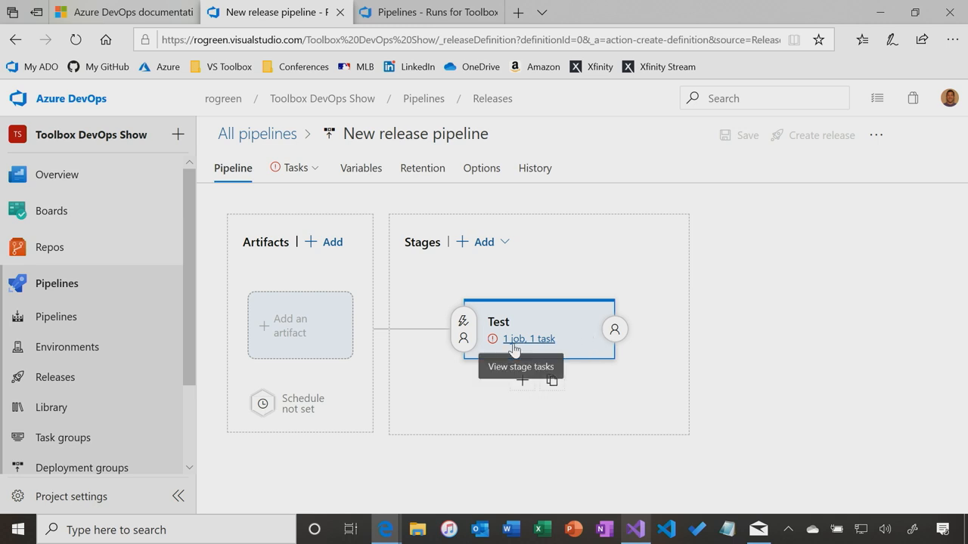
click(530, 338)
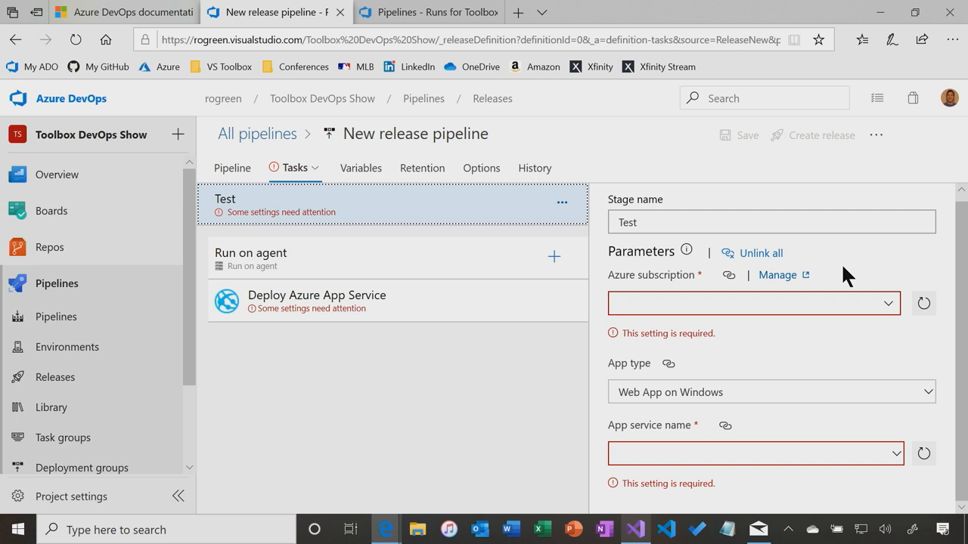
mouse_move(886, 299)
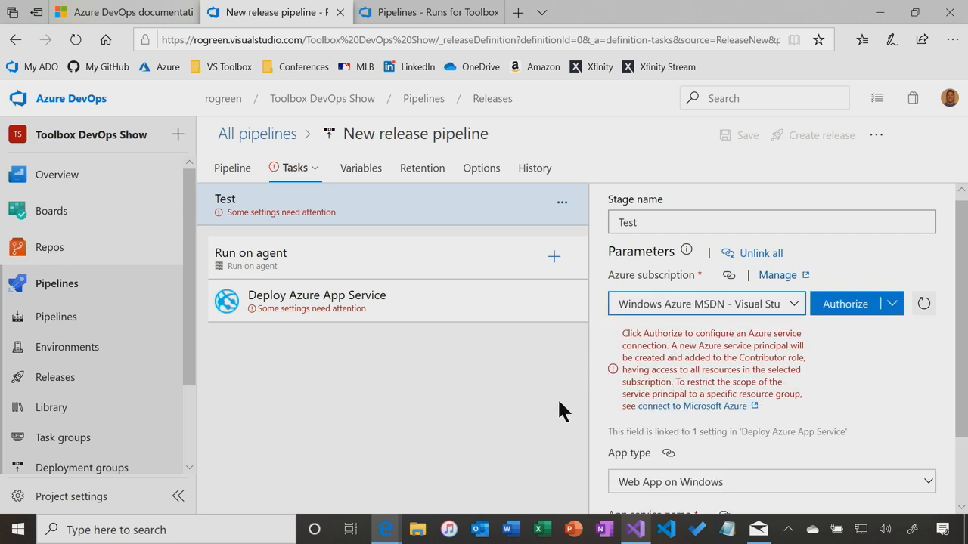
click(844, 302)
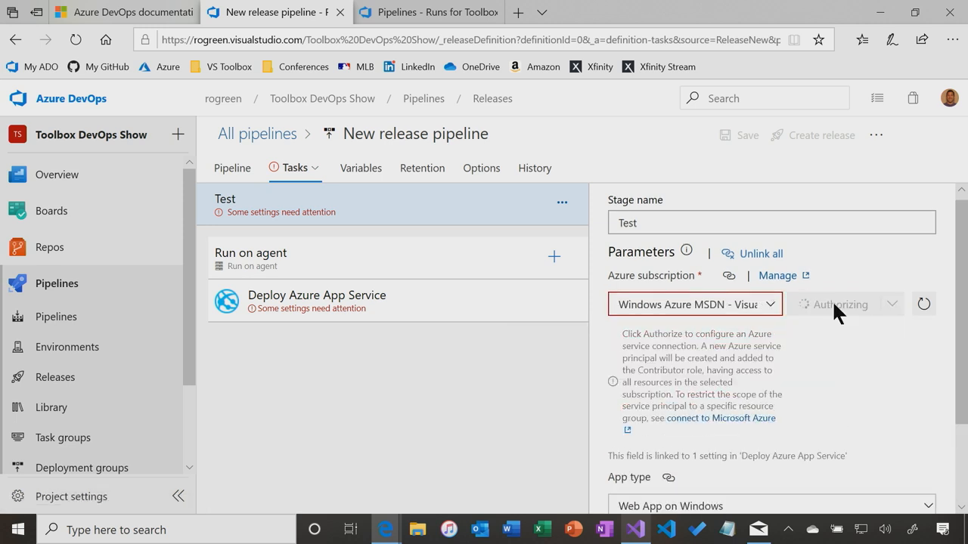
click(839, 304)
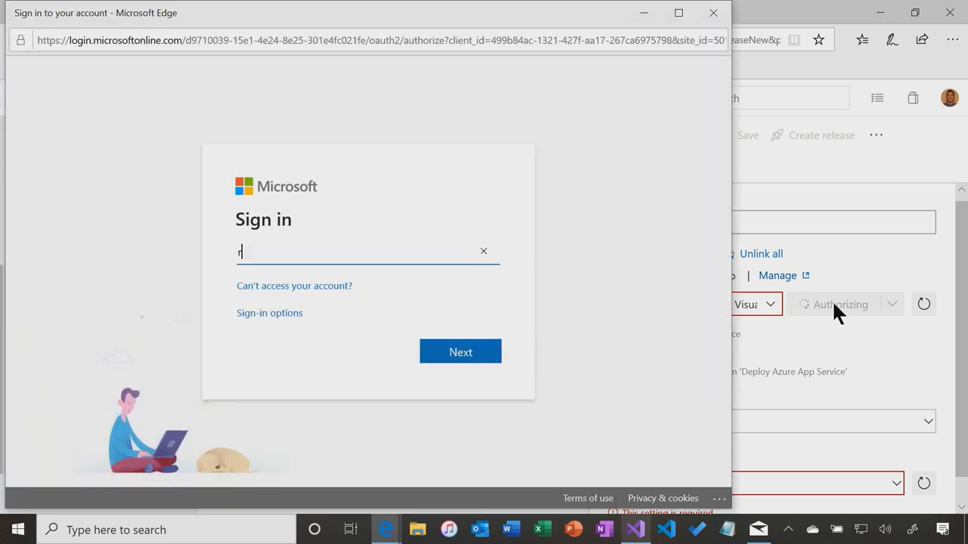
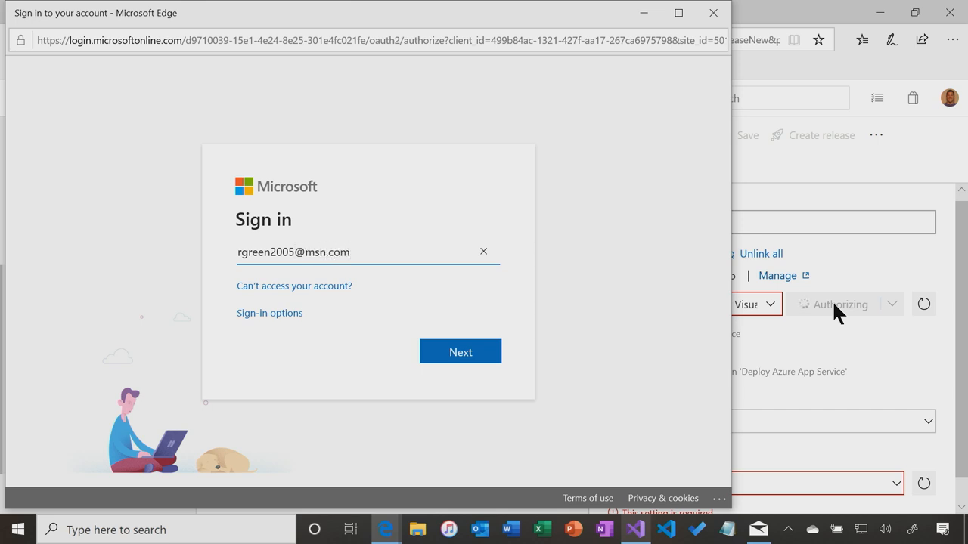
click(459, 351)
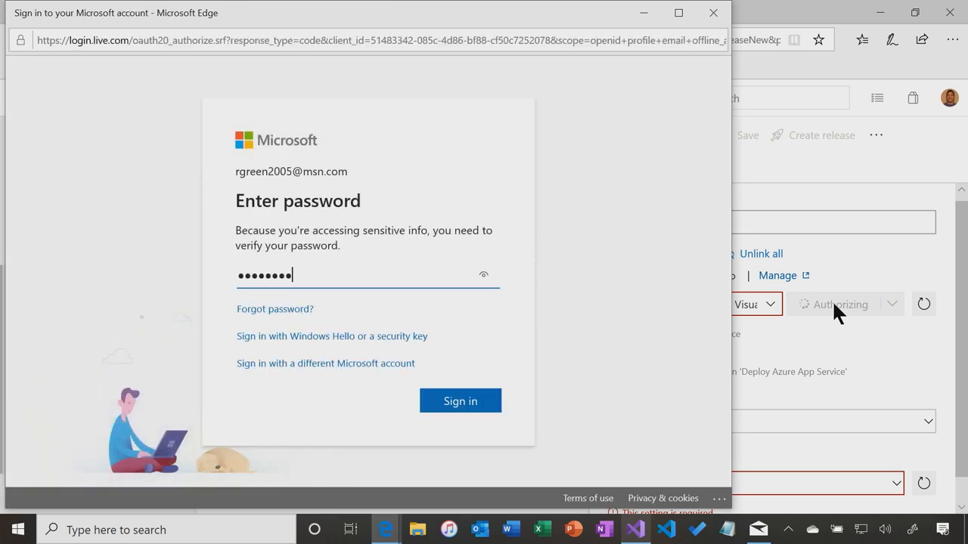
click(459, 401)
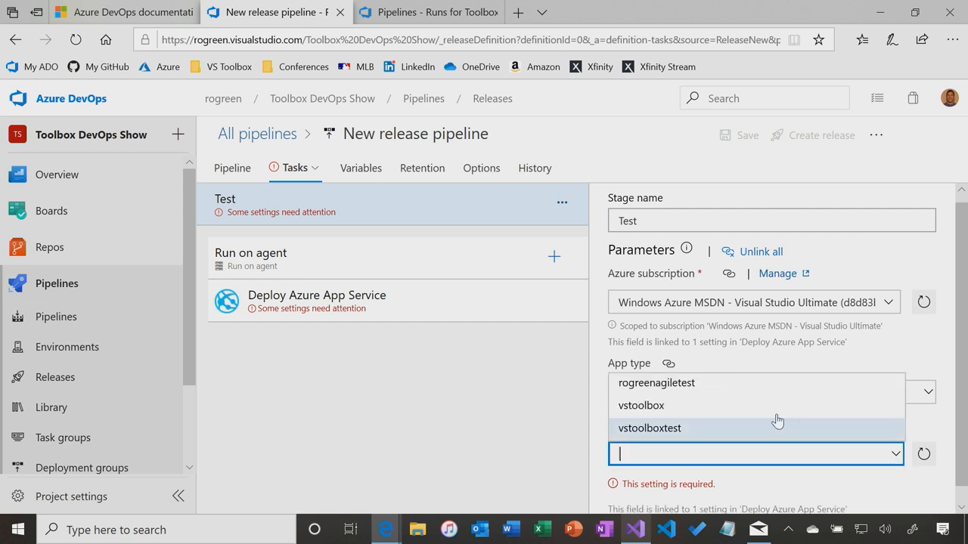
- Target the vstoolboxtest app service for the Test stage deployment
click(649, 428)
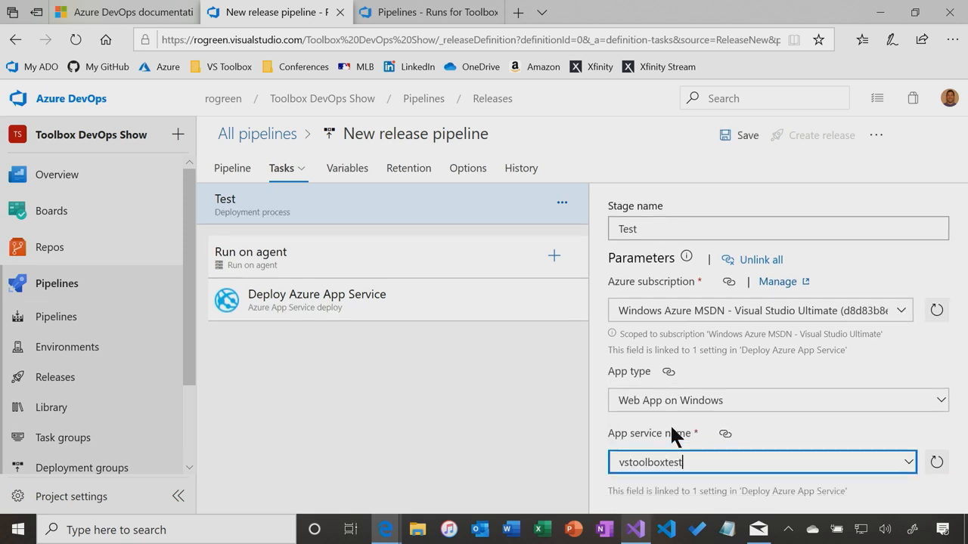
mouse_move(236, 174)
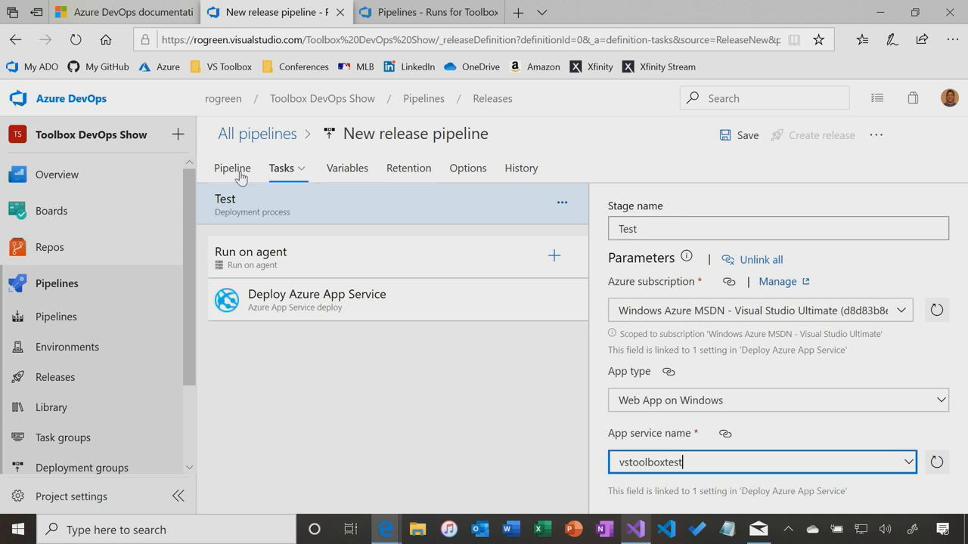
- Return to the pipeline overview showing Test with one job and one task
click(233, 168)
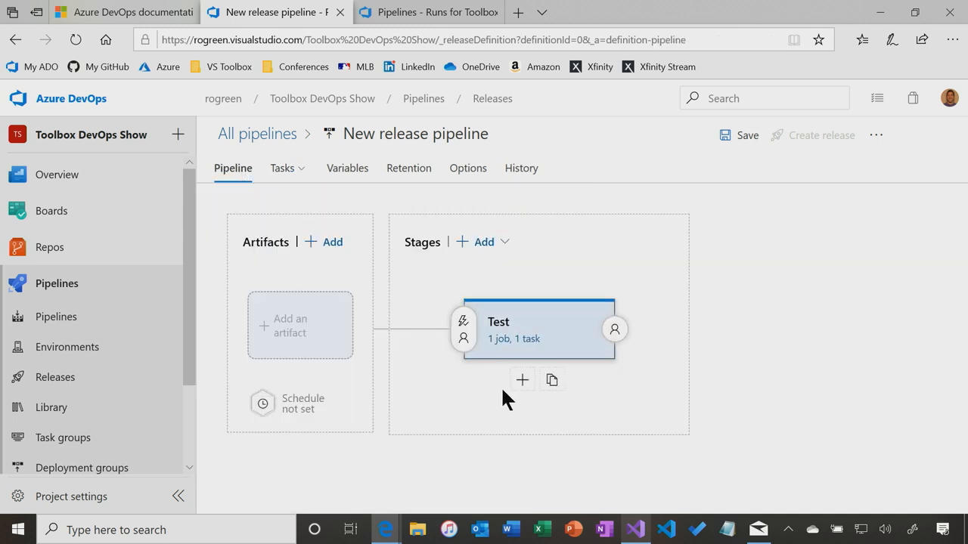
mouse_move(204, 330)
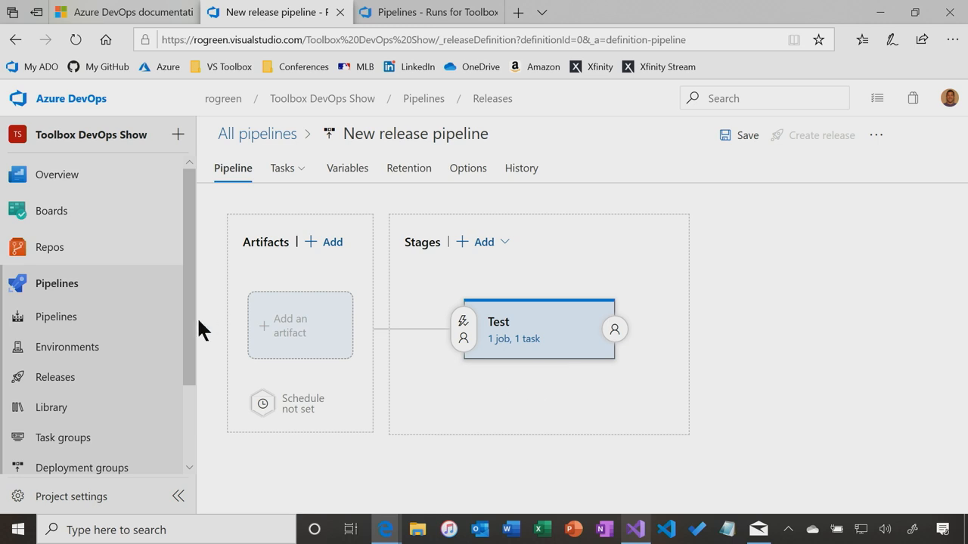
mouse_move(294, 342)
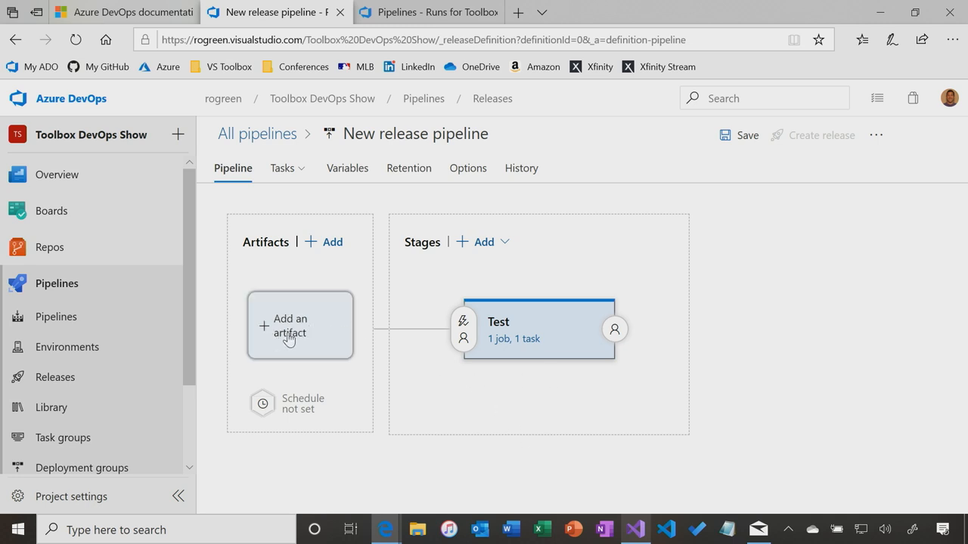
- Add the Toolbox DevOps Show build as the pipeline's artifact
click(299, 327)
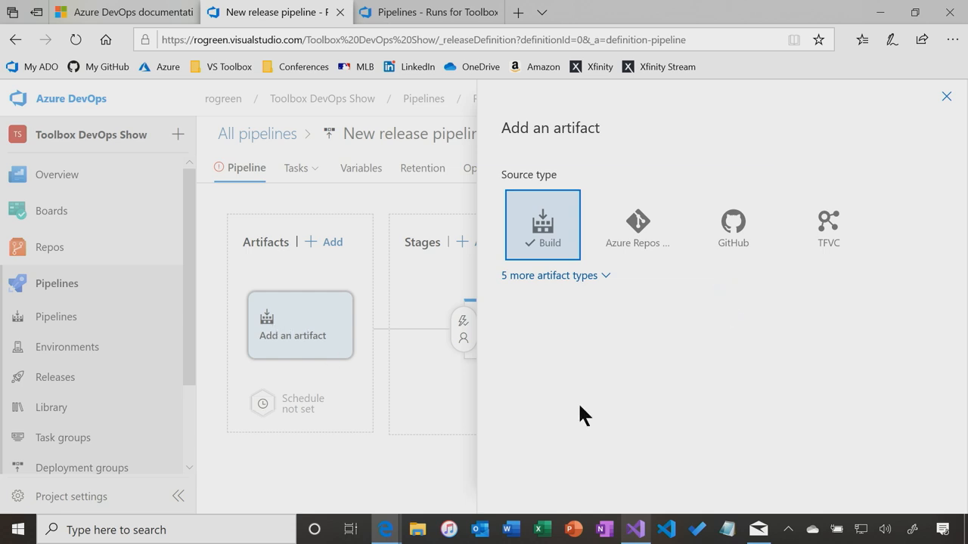
click(542, 223)
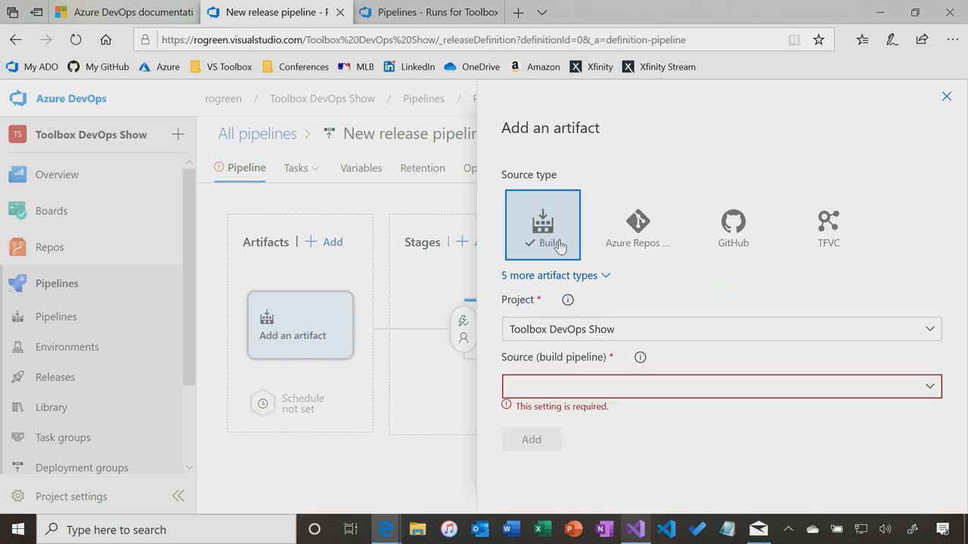
mouse_move(457, 235)
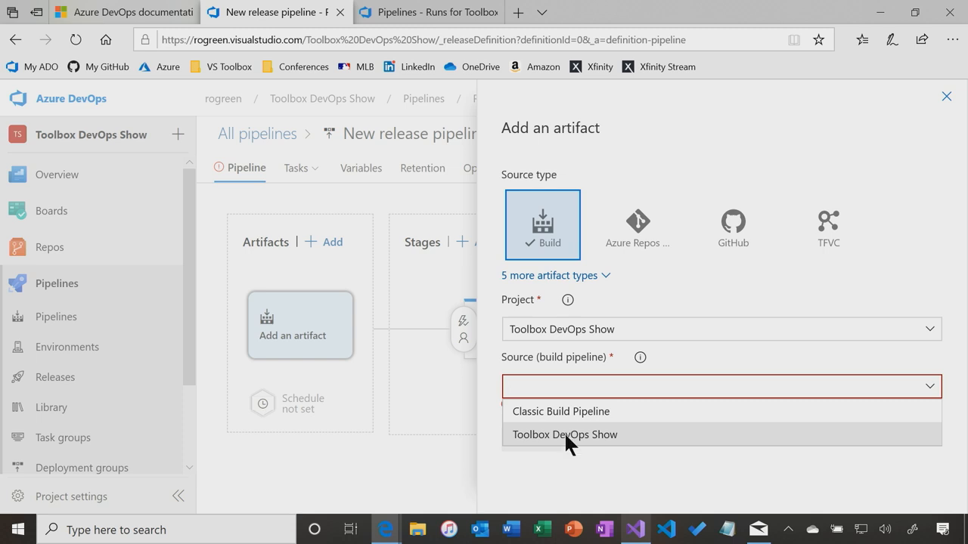
click(566, 434)
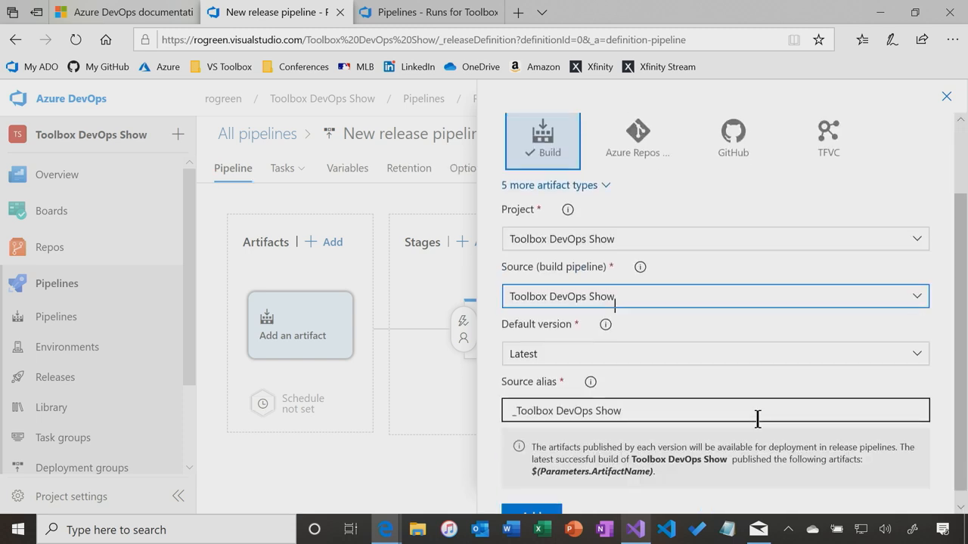
click(532, 502)
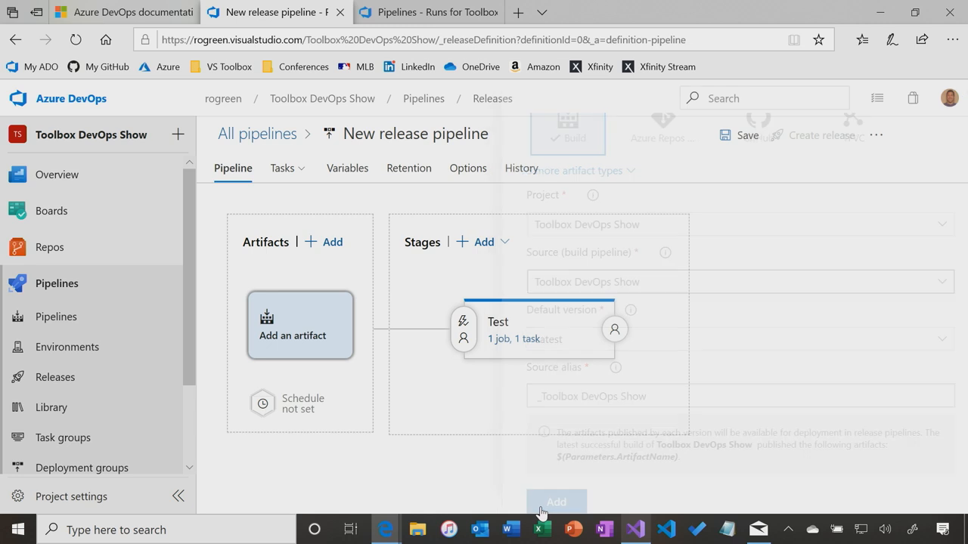
click(557, 502)
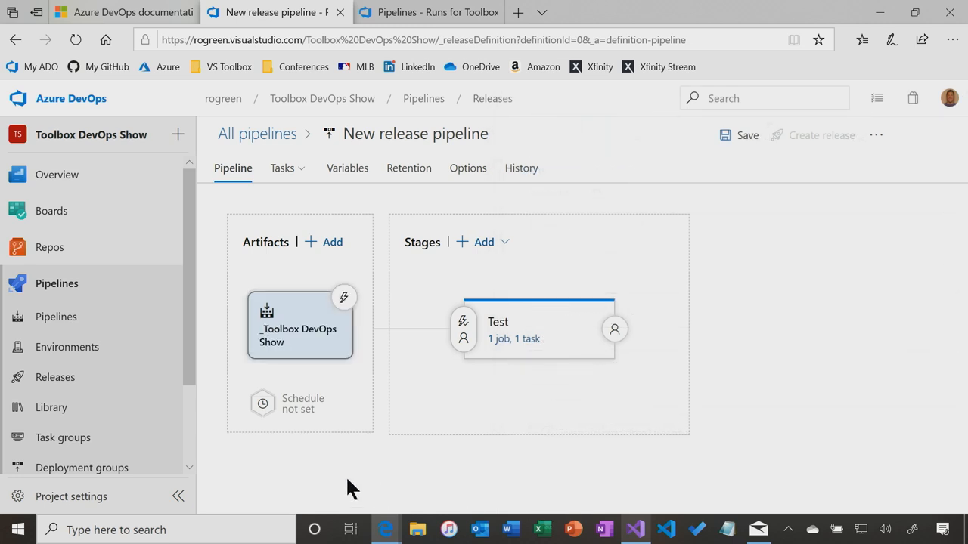
mouse_move(387, 354)
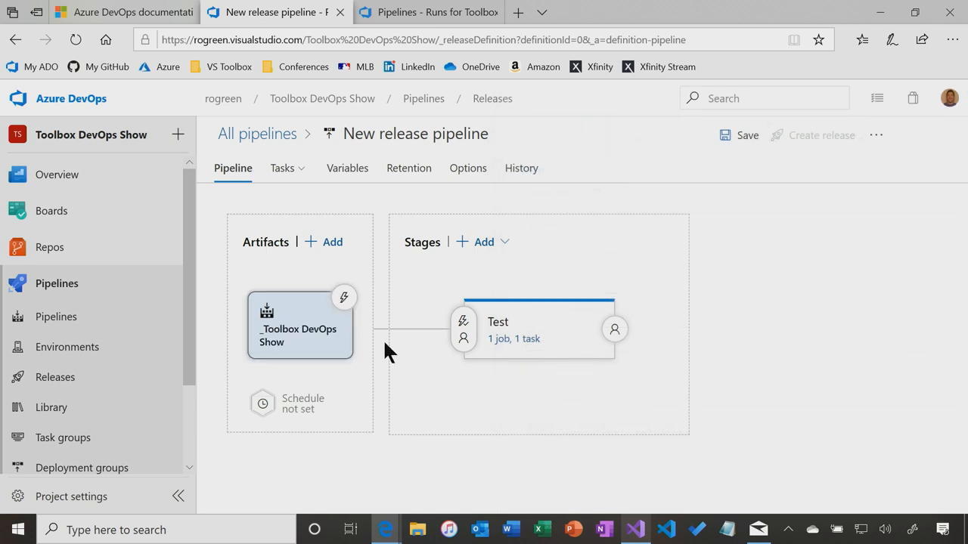
mouse_move(345, 296)
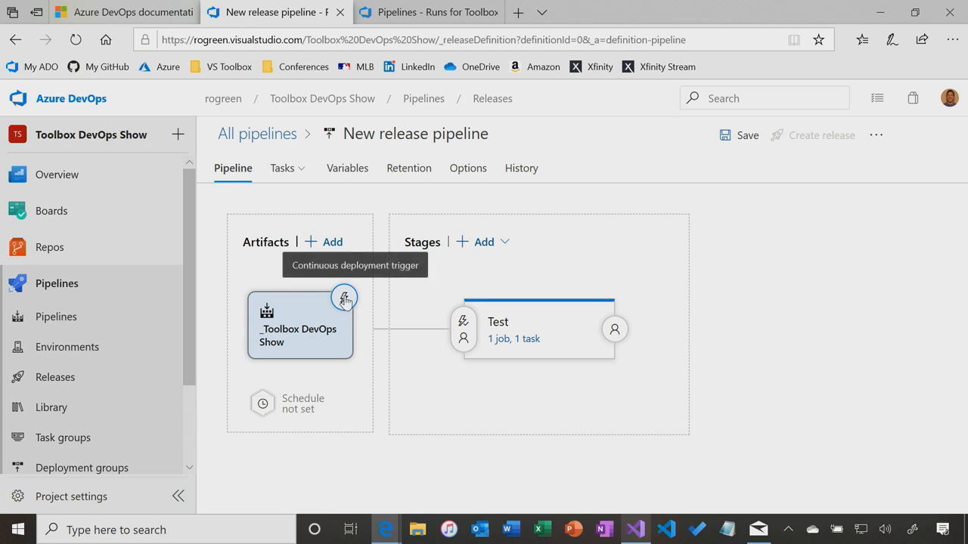
- Enable the artifact's continuous deployment trigger so every new build creates a release
click(345, 297)
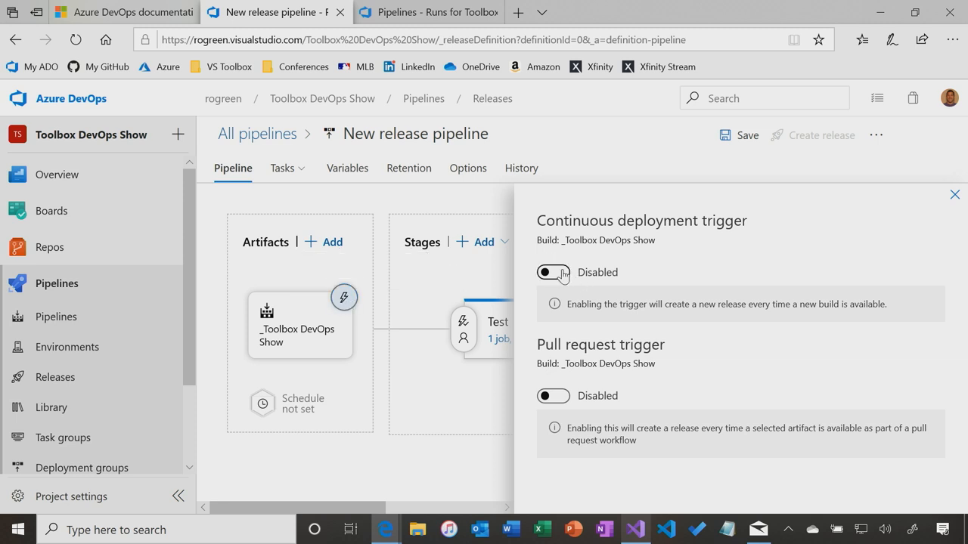
click(554, 272)
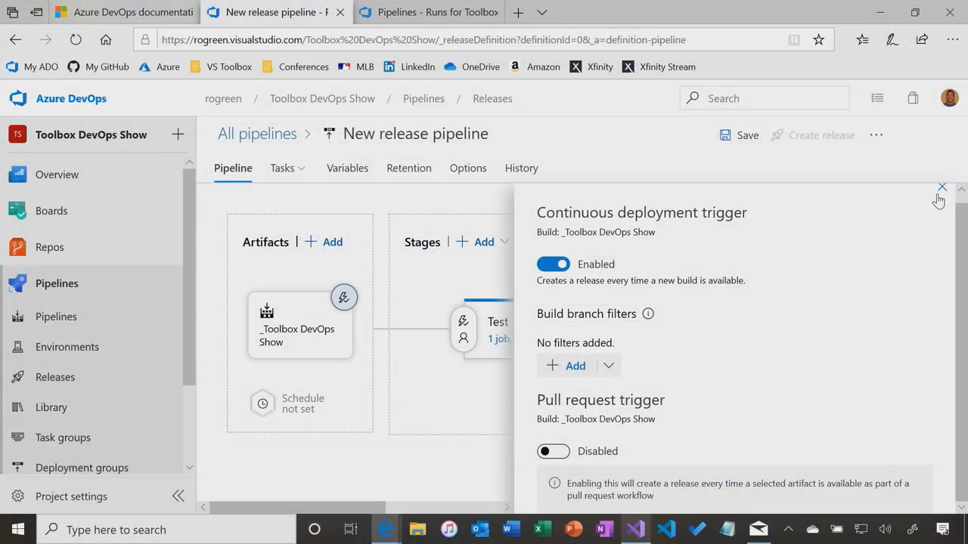
click(941, 187)
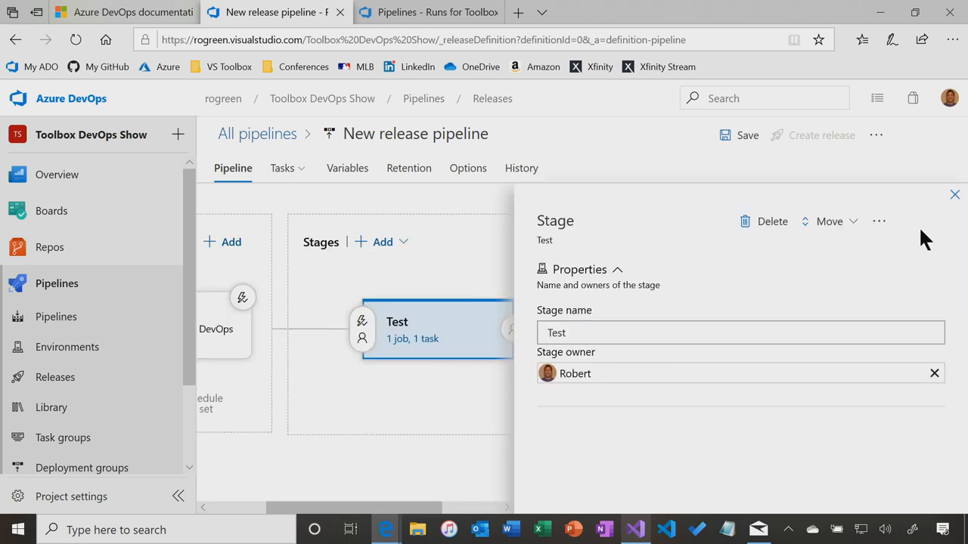
- Clone the Test stage and rename the copy to 'Production'
click(954, 194)
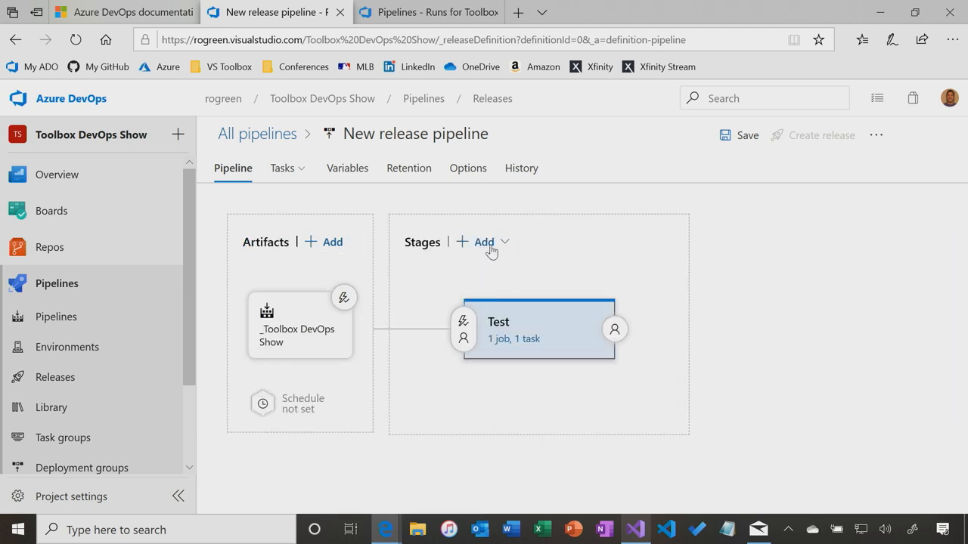
click(482, 242)
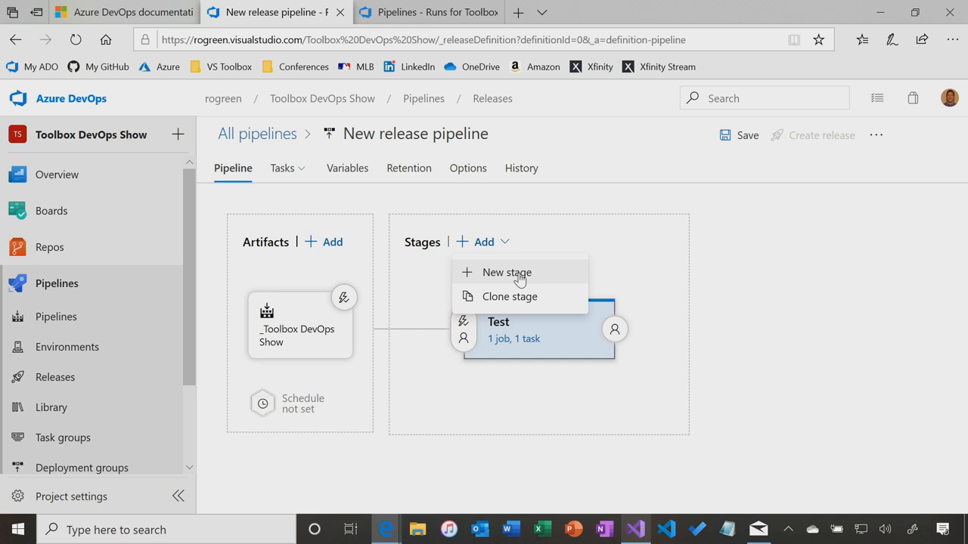
mouse_move(509, 297)
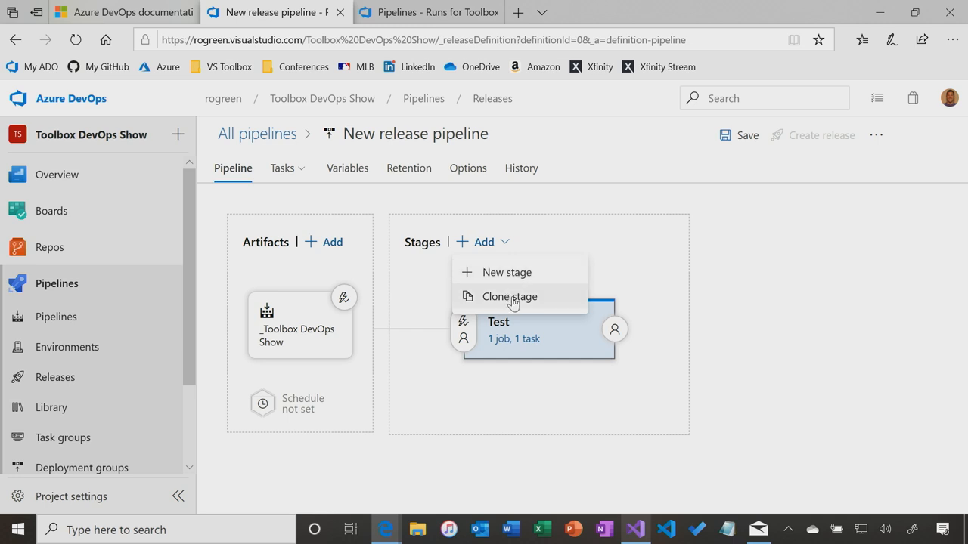
click(509, 296)
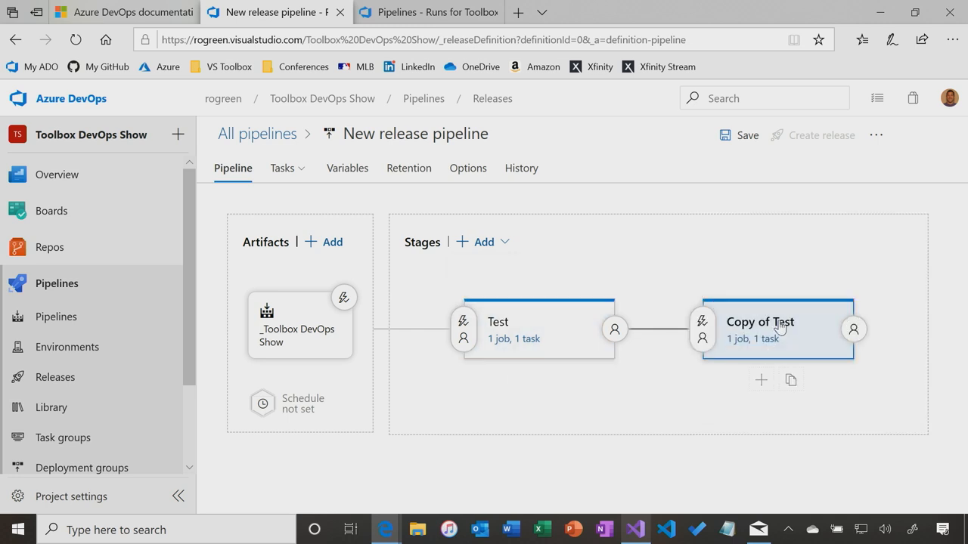
click(759, 321)
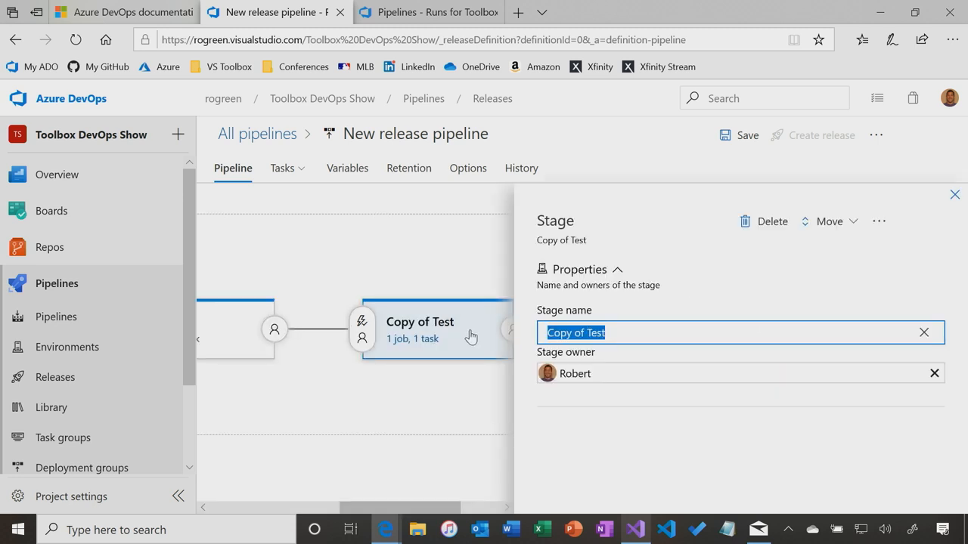
text(Production)
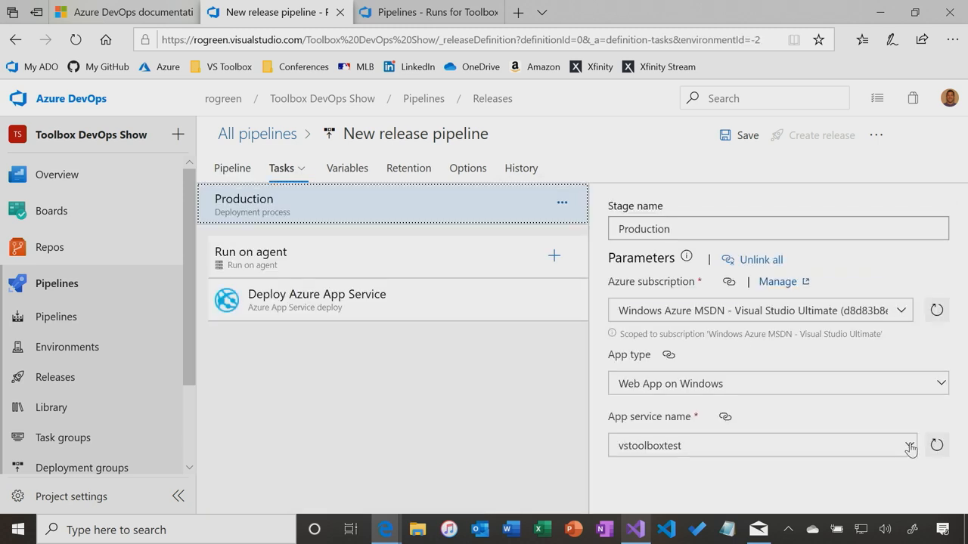
- Point the Production stage's deployment at the vstoolbox app service
click(911, 444)
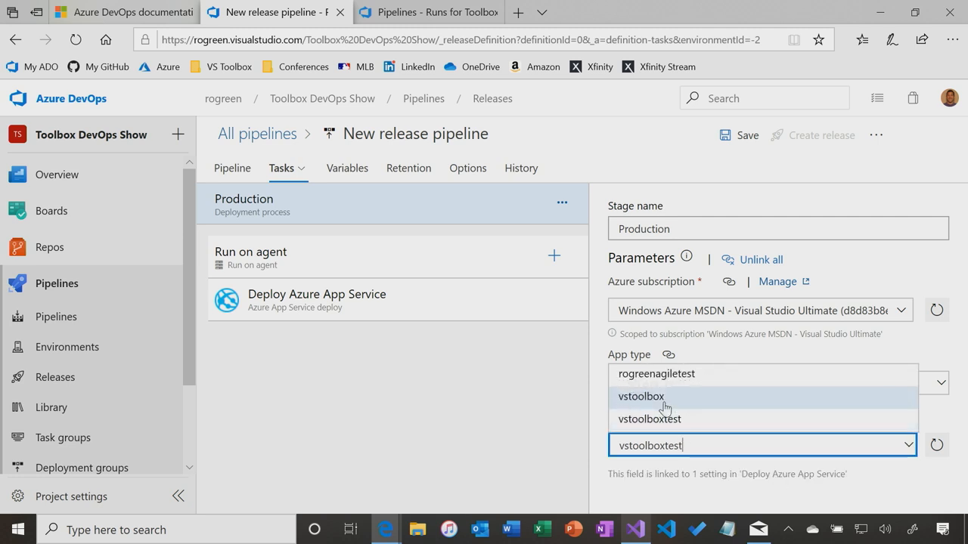
click(642, 396)
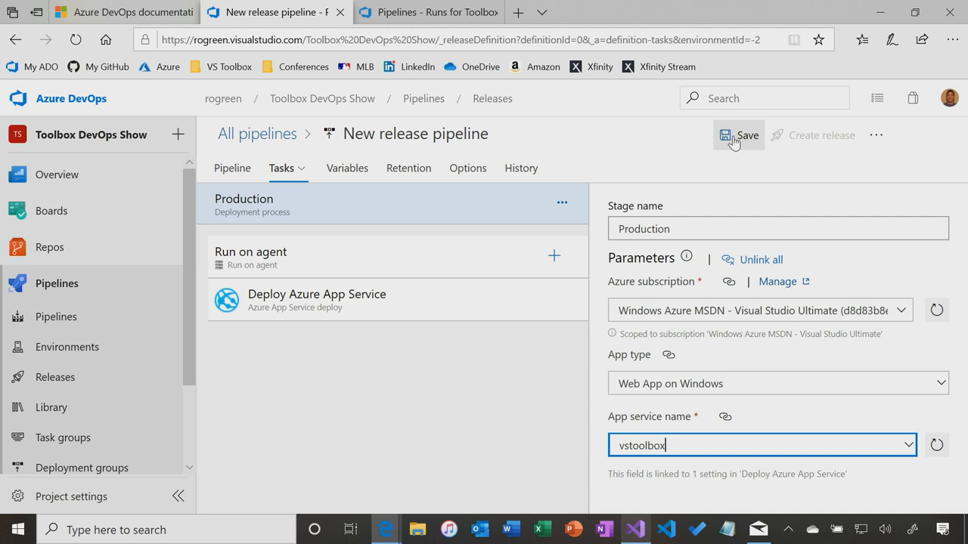
- Review the Retention and Options settings, then return to the Test and Production stage diagram
click(409, 168)
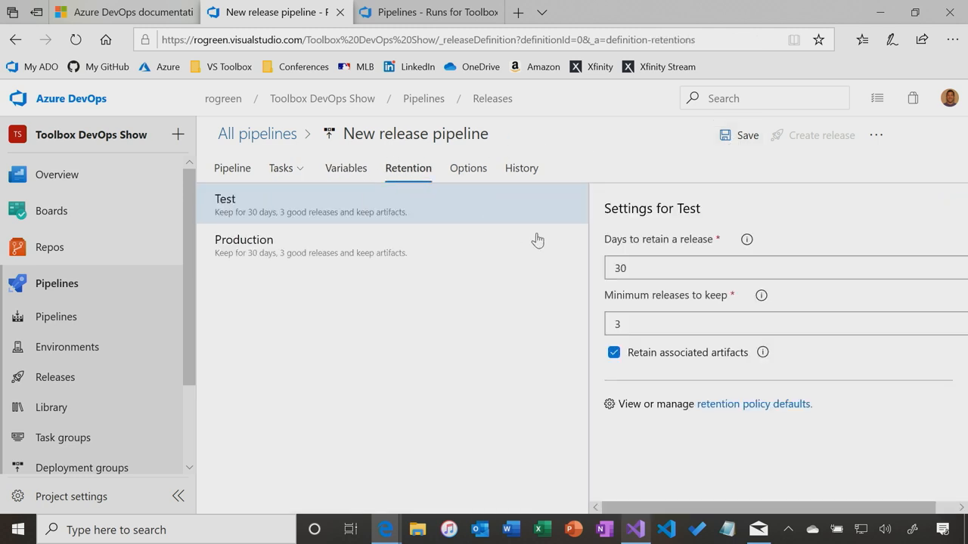
click(414, 133)
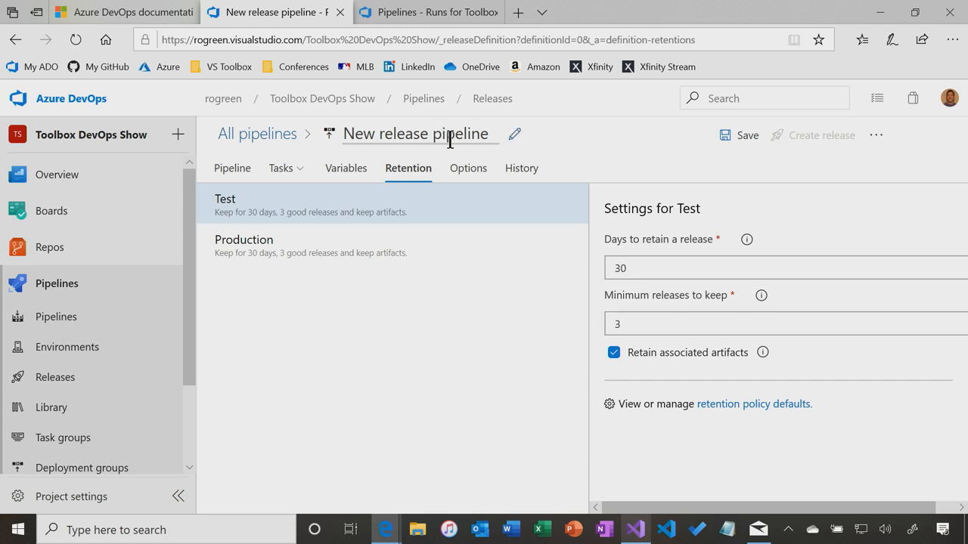
click(467, 168)
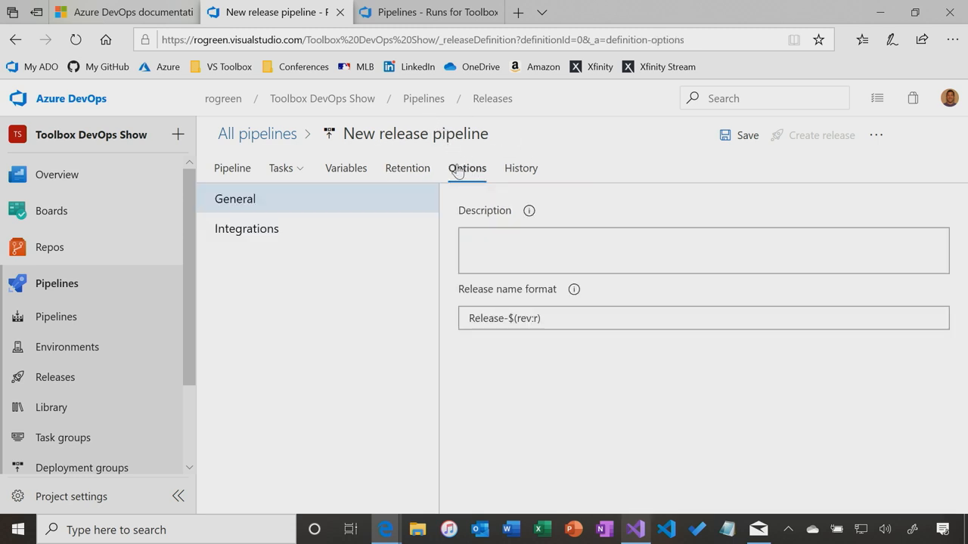
click(233, 168)
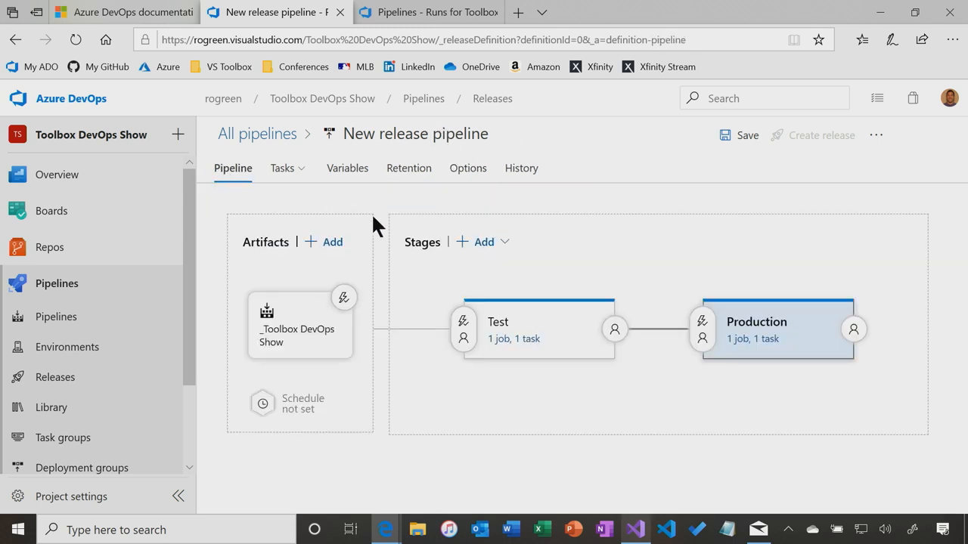
mouse_move(693, 333)
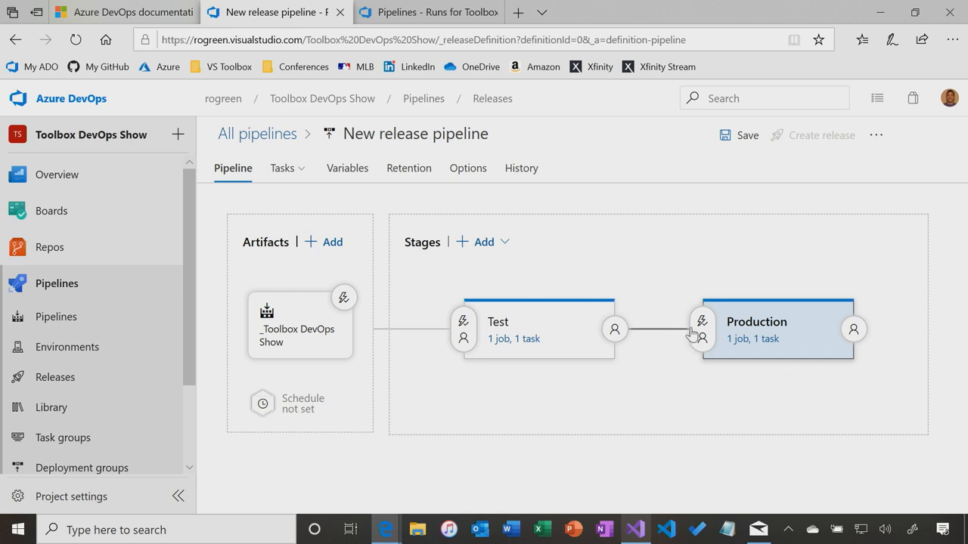
mouse_move(702, 329)
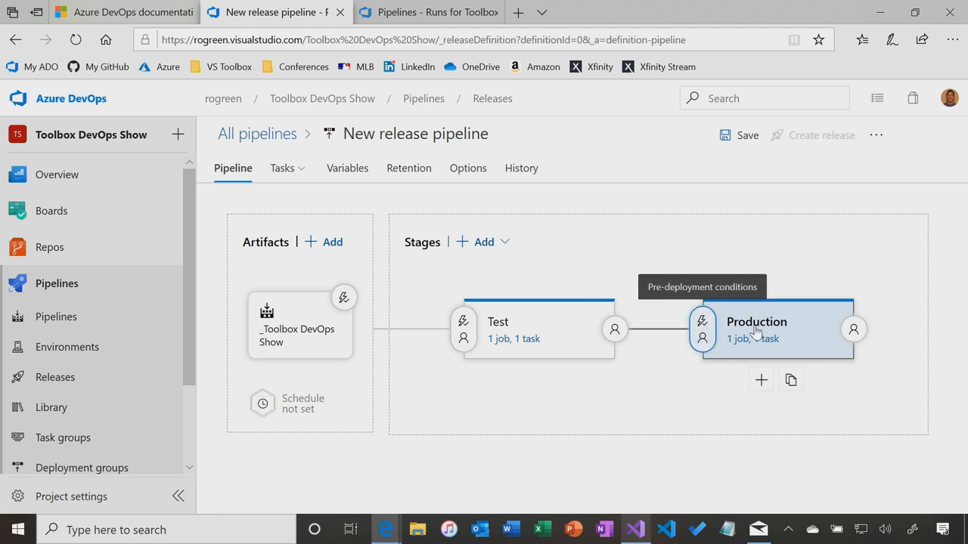
mouse_move(469, 295)
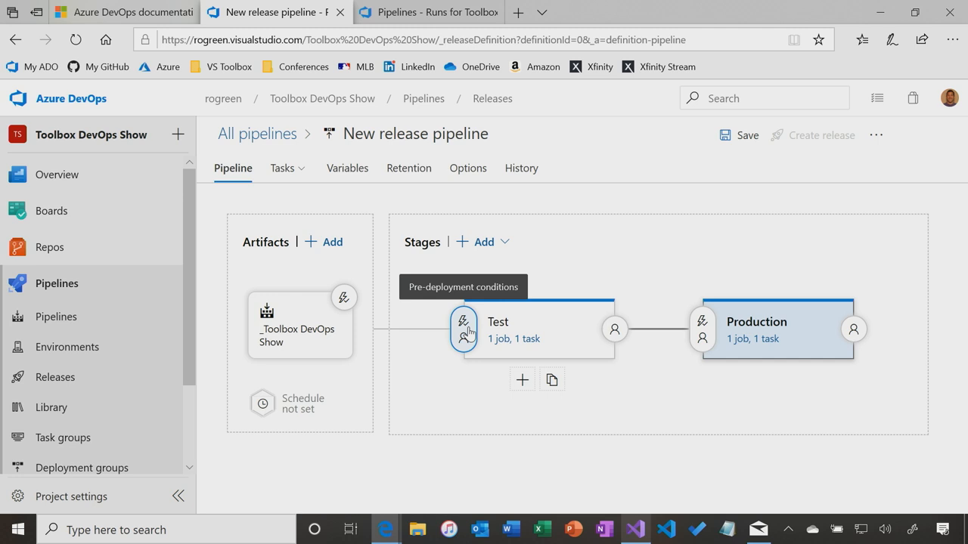
mouse_move(723, 327)
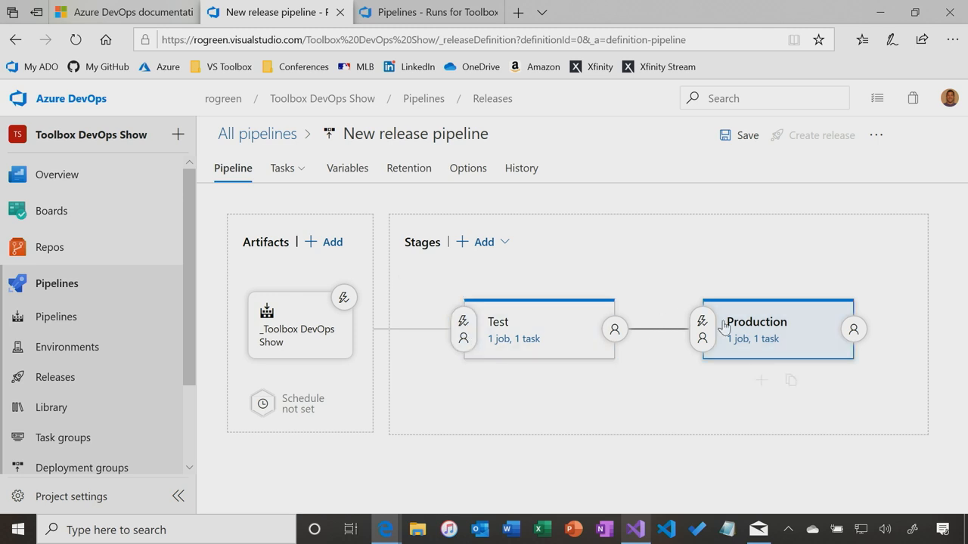
- Enable pre-deployment approvals on Production with Robert as approver and a 30-day timeout
click(702, 322)
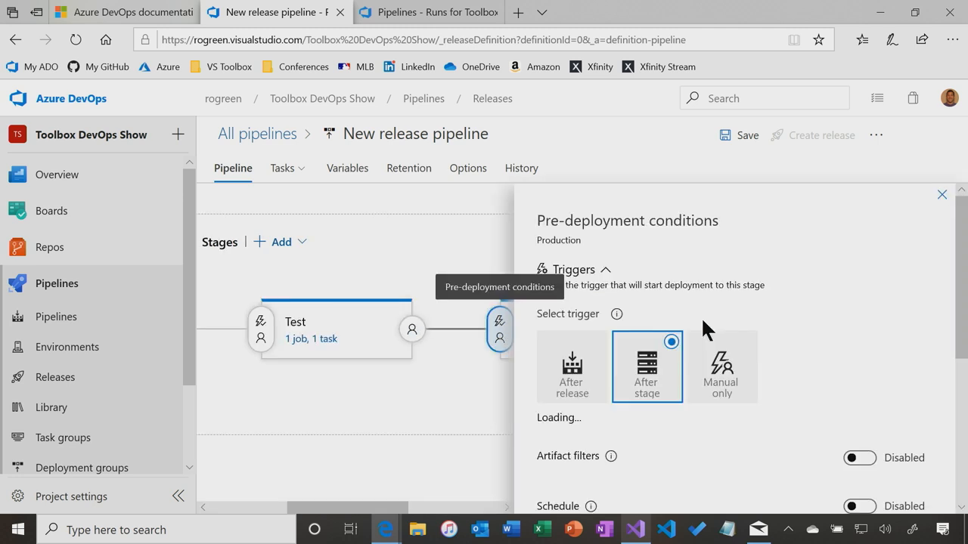
scroll(down, 3)
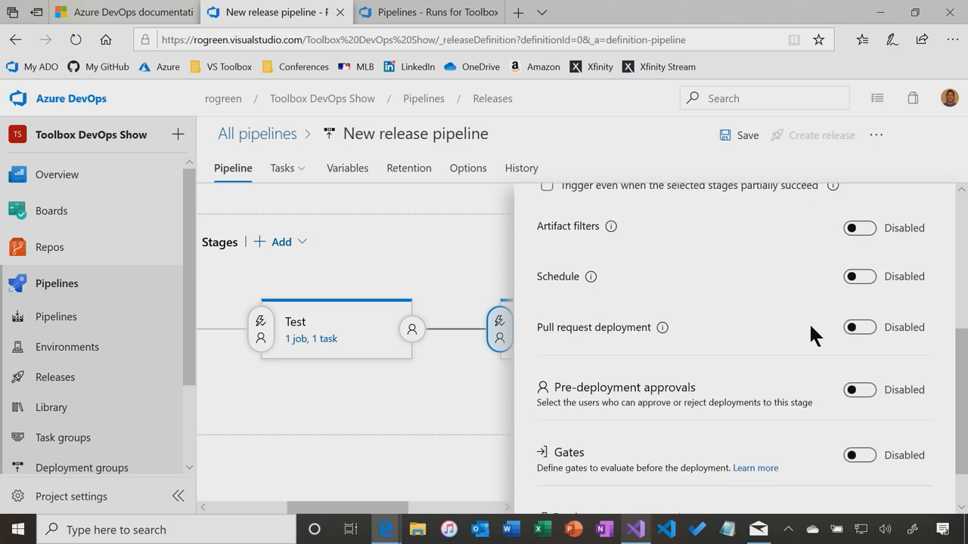
scroll(down, 3)
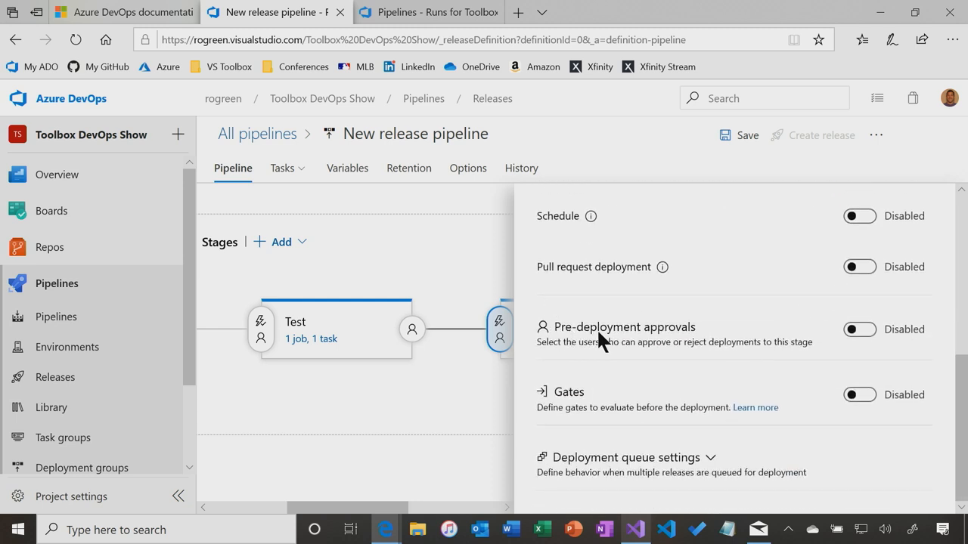
click(859, 330)
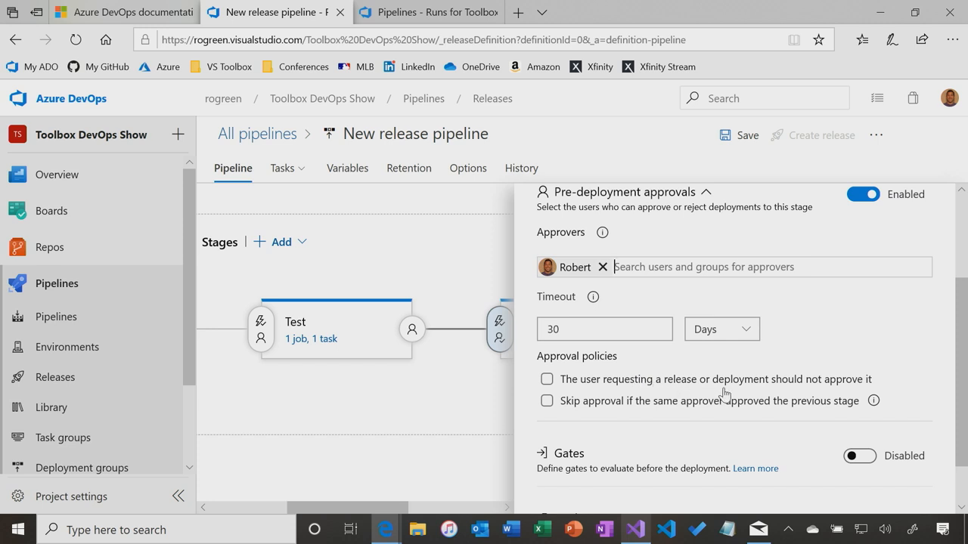
mouse_move(750, 387)
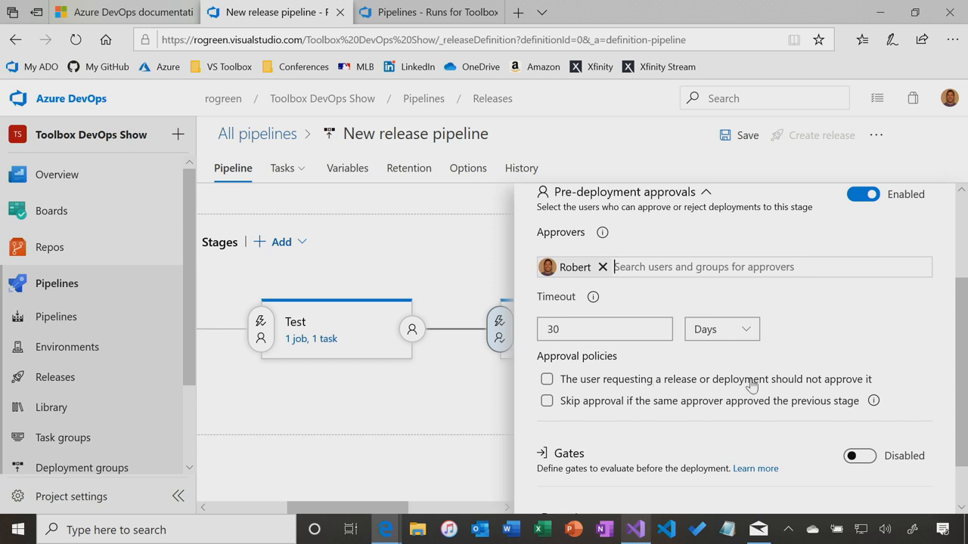
mouse_move(747, 382)
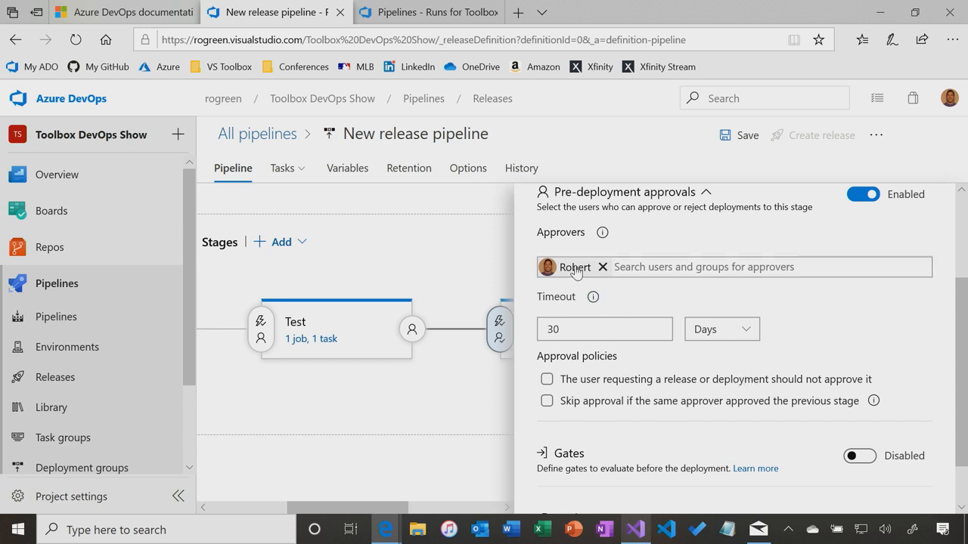
mouse_move(659, 408)
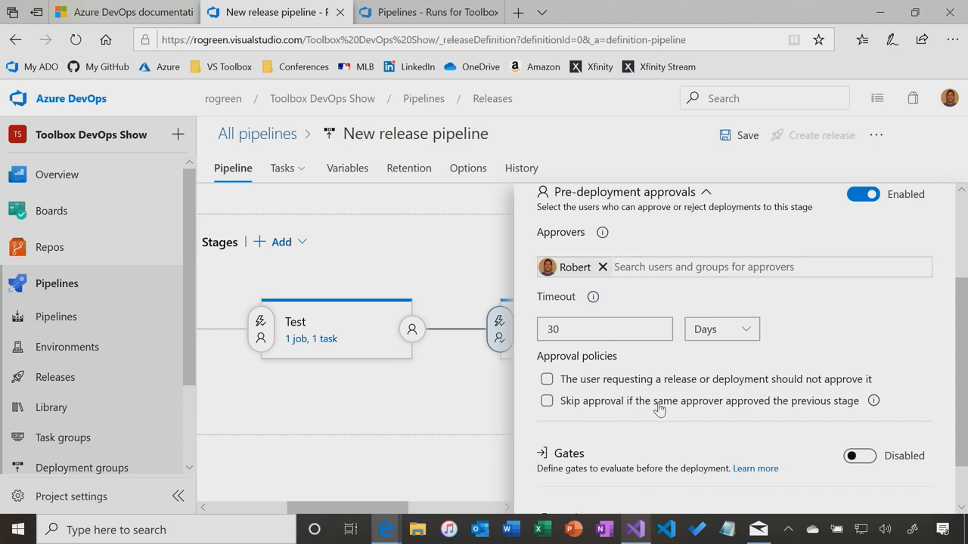
click(605, 330)
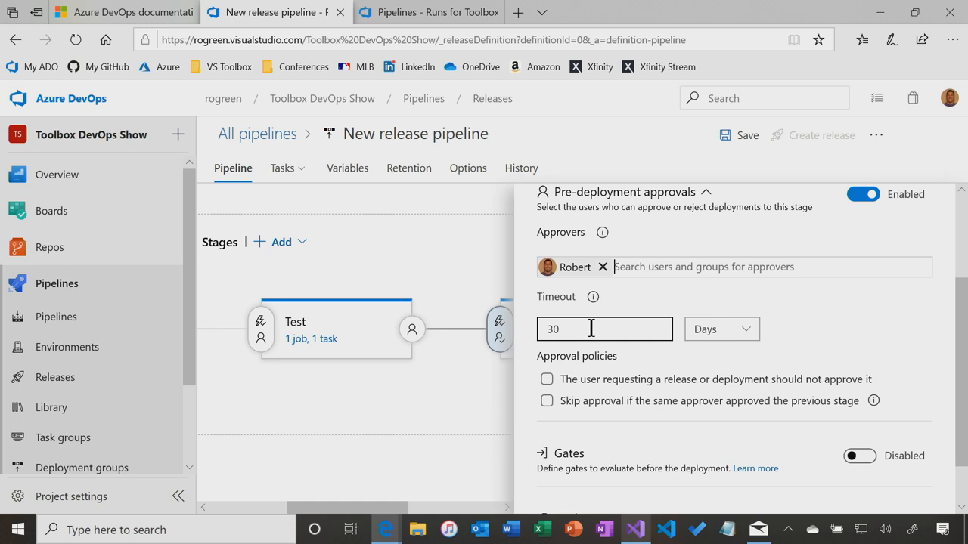
mouse_move(587, 337)
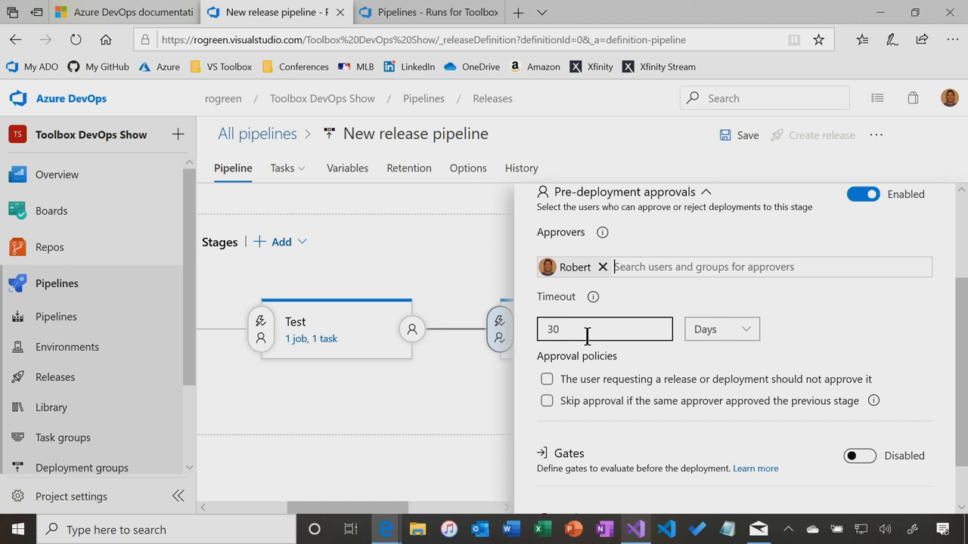
scroll(down, 3)
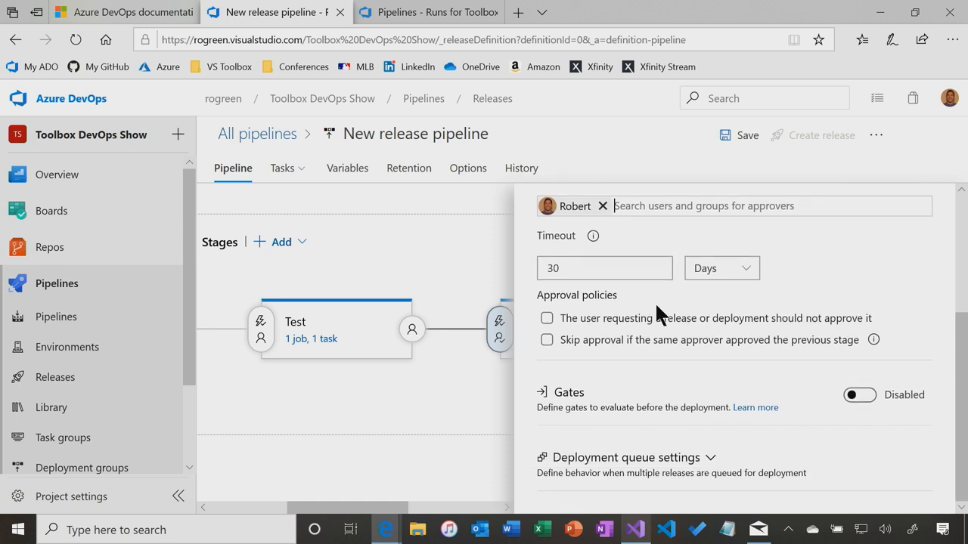
mouse_move(629, 408)
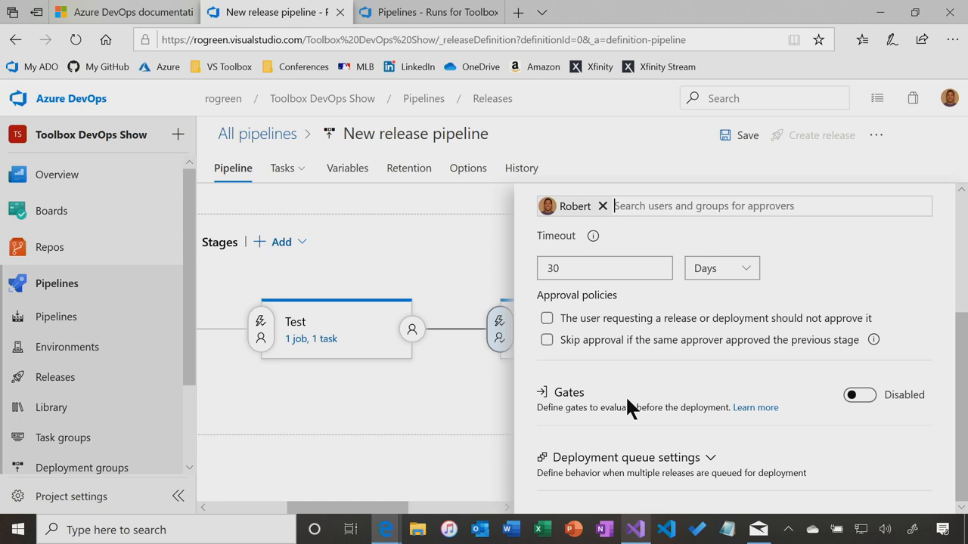
mouse_move(675, 396)
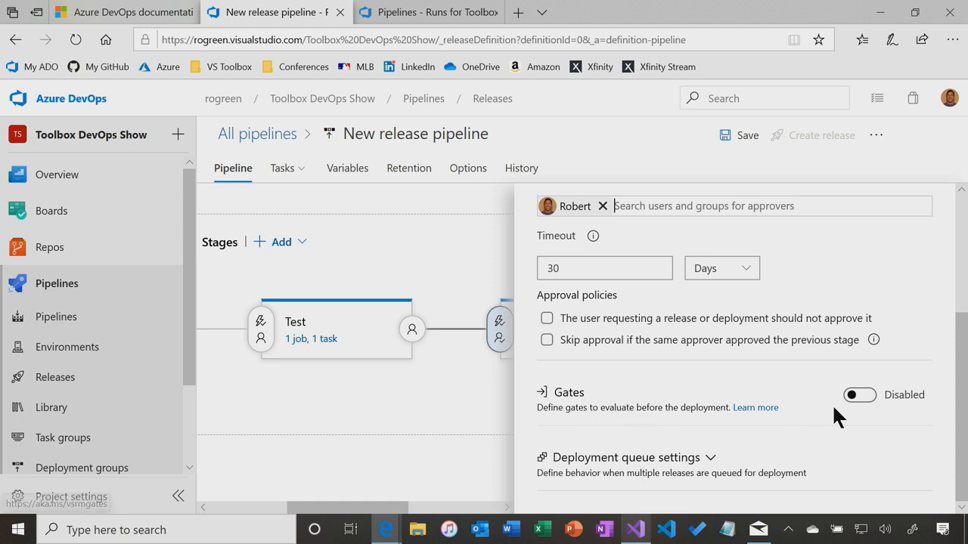
mouse_move(605, 400)
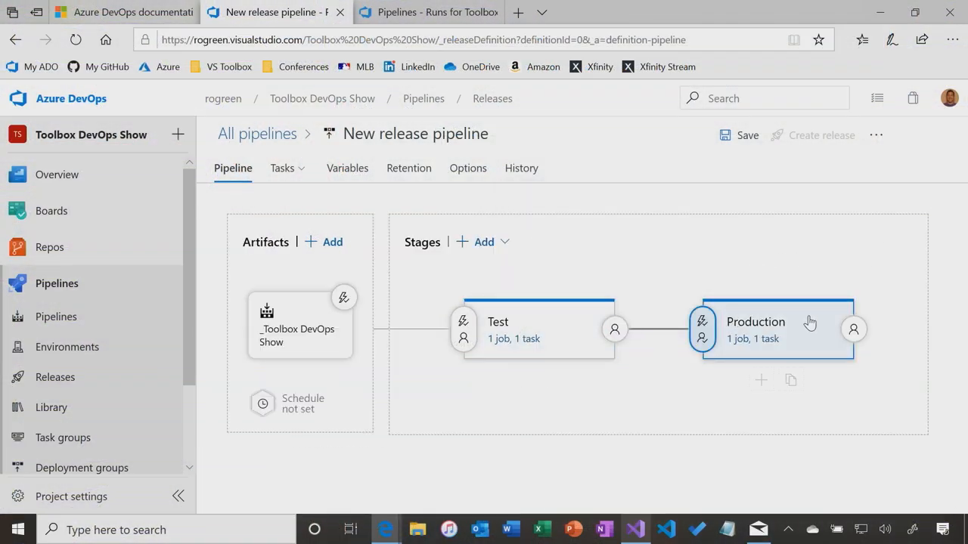
- Check Production's post-deployment conditions, then save the release pipeline
click(853, 330)
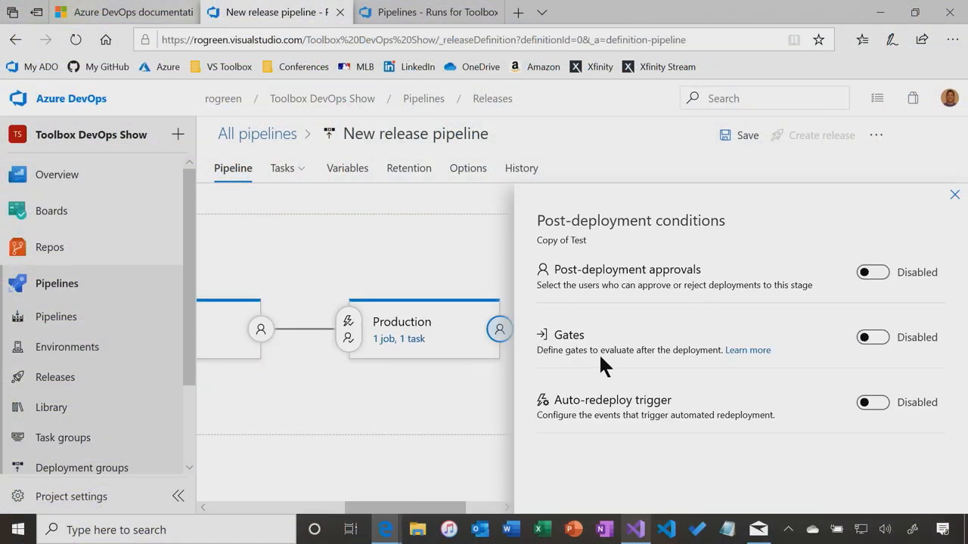
click(954, 193)
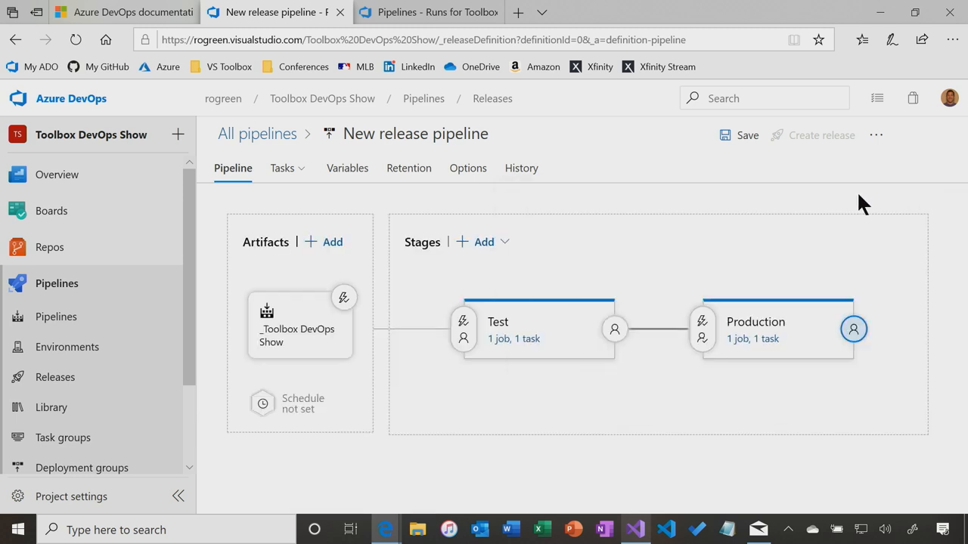
click(747, 135)
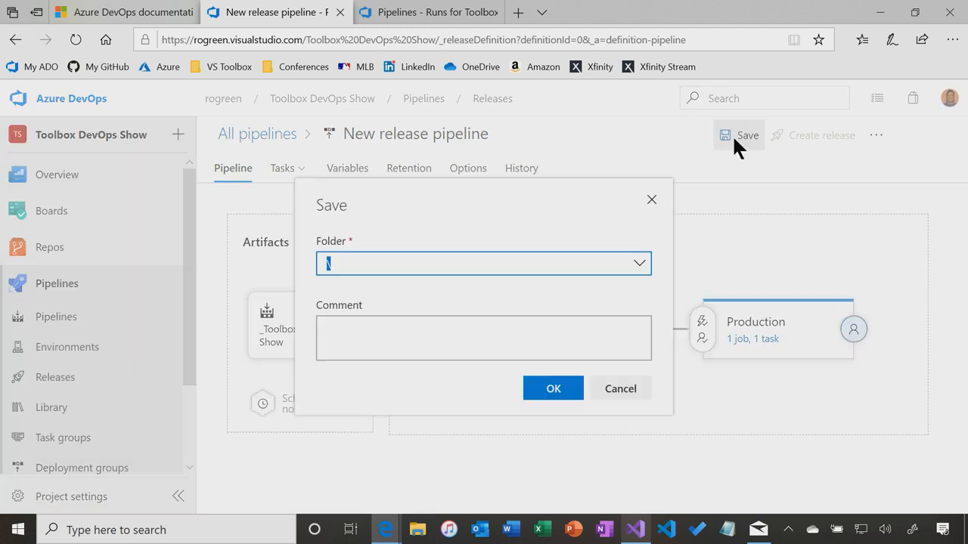
click(553, 387)
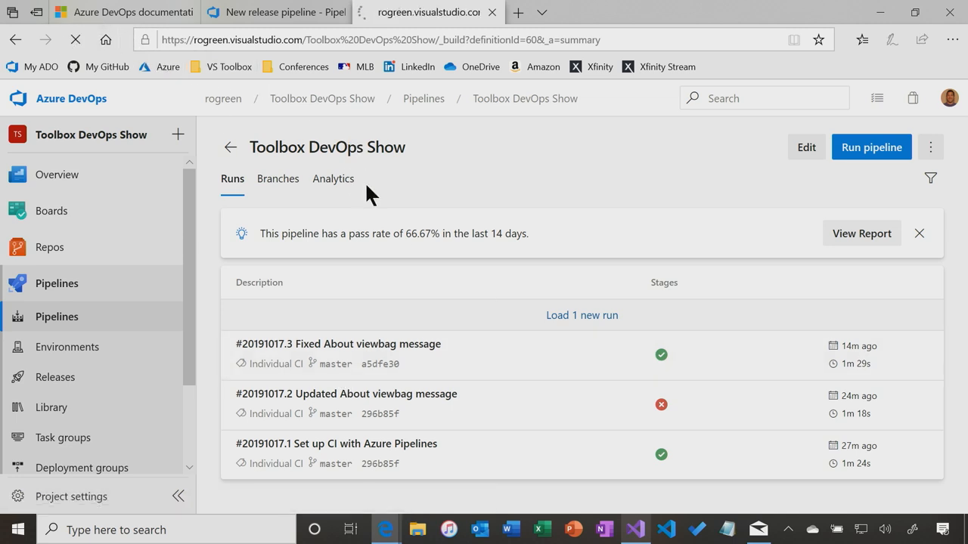
- Load the succeeded About Page V1.1 run, then revisit the artifact's continuous deployment trigger
click(583, 317)
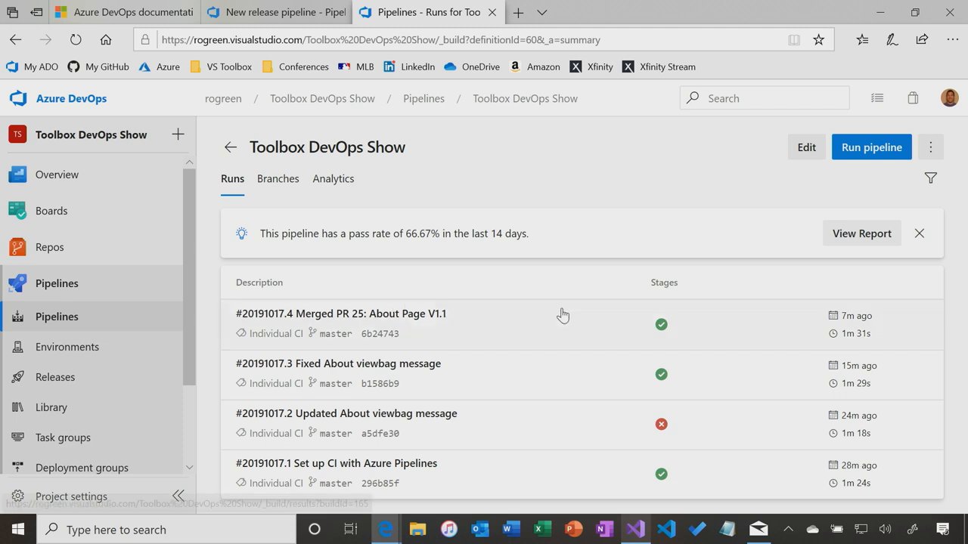
mouse_move(661, 325)
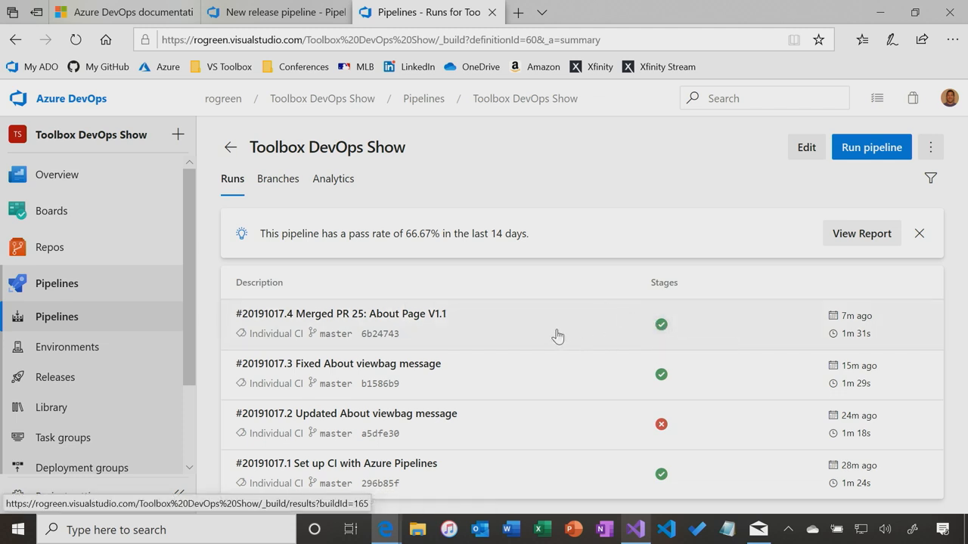
mouse_move(481, 346)
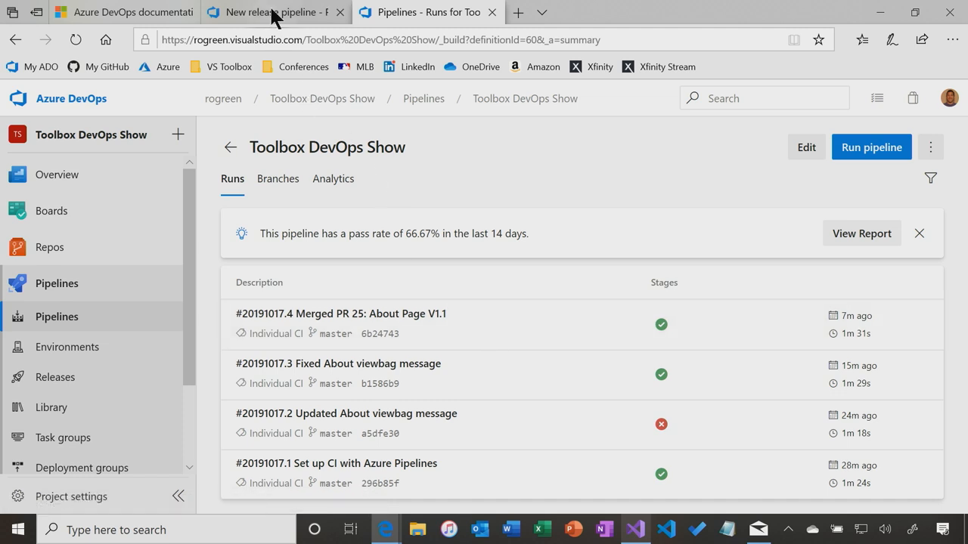
click(273, 12)
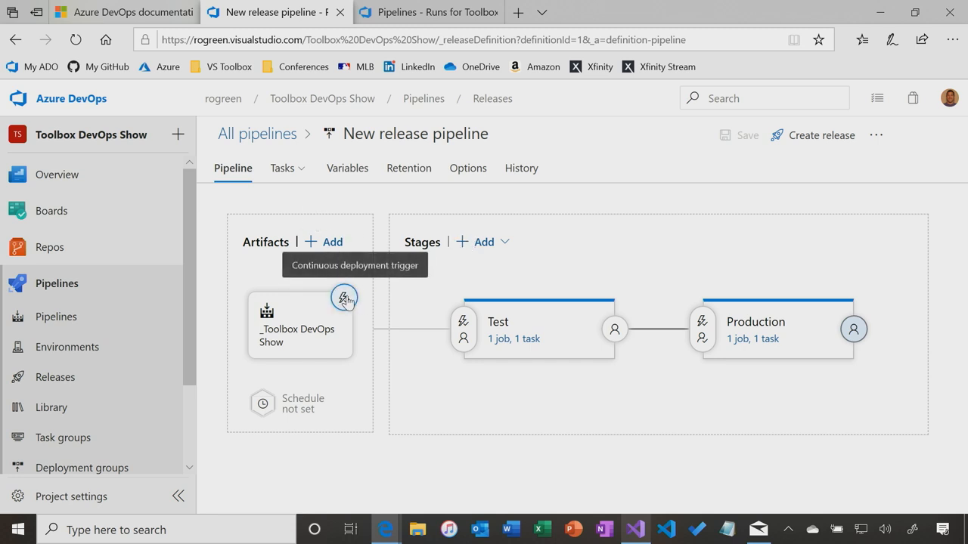
click(345, 297)
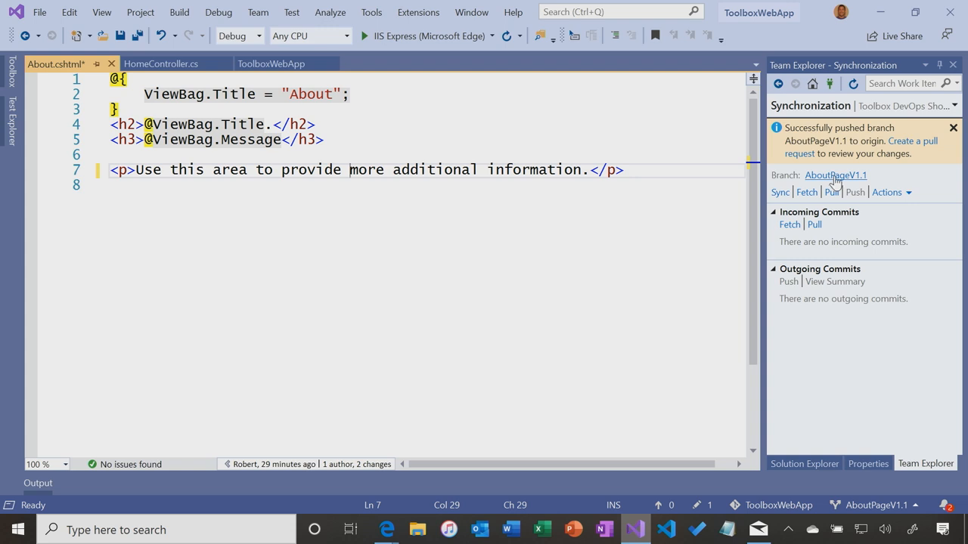
- Check out the master branch, forcing the checkout and discarding pending local edits
double_click(831, 233)
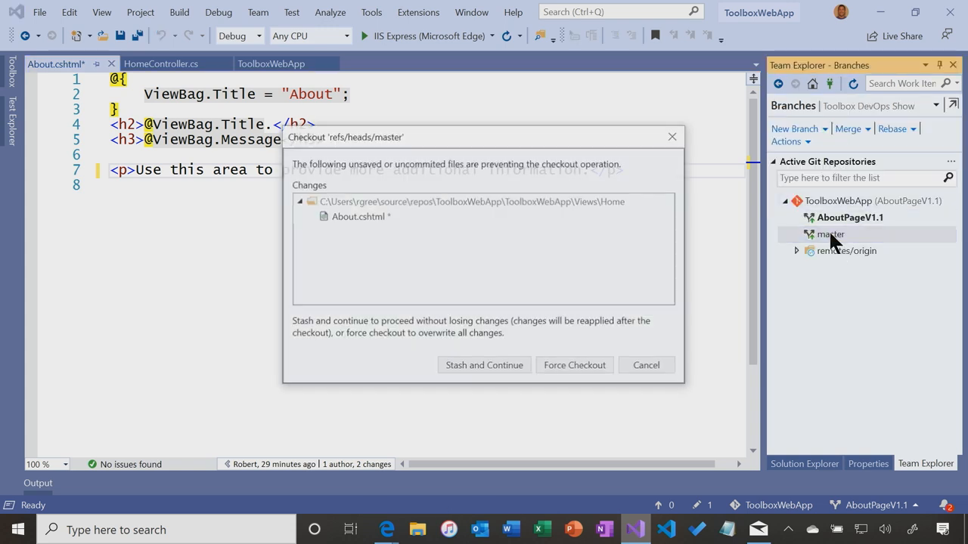
click(574, 365)
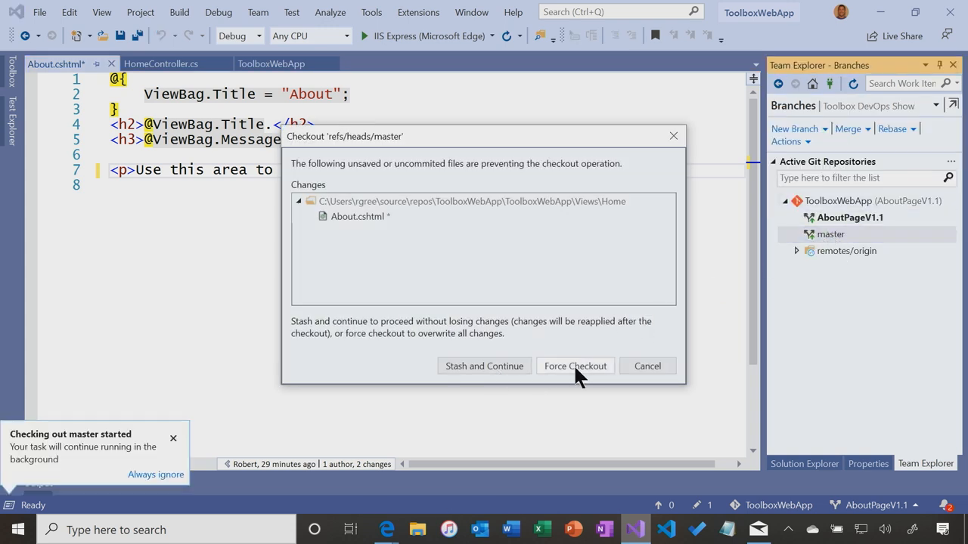
click(484, 366)
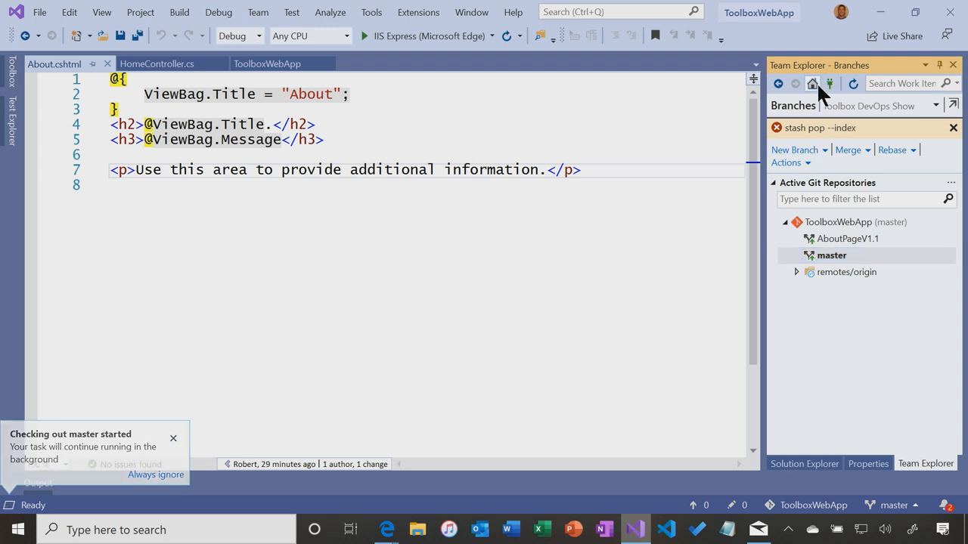
- Pull the merged commit into master and edit the About paragraph to "even more additional information"
click(814, 84)
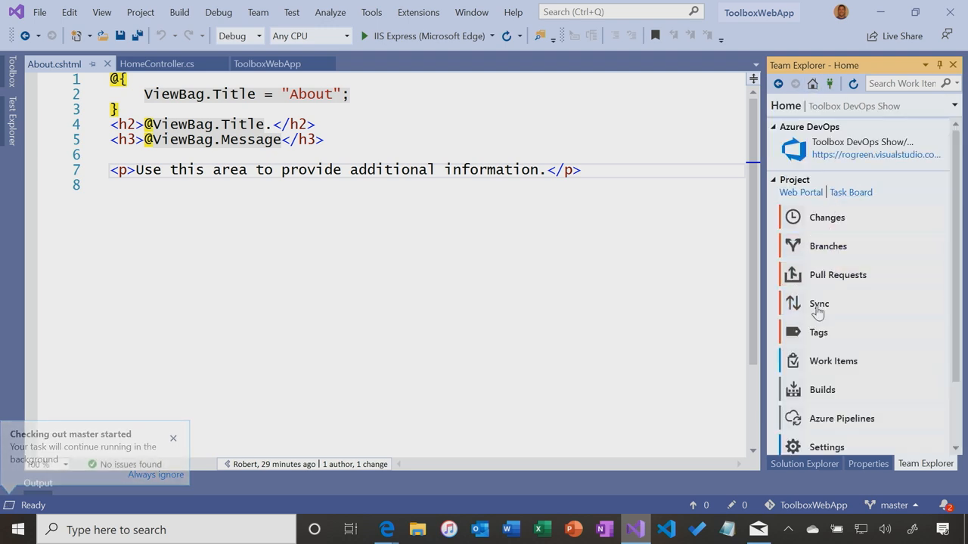
click(819, 304)
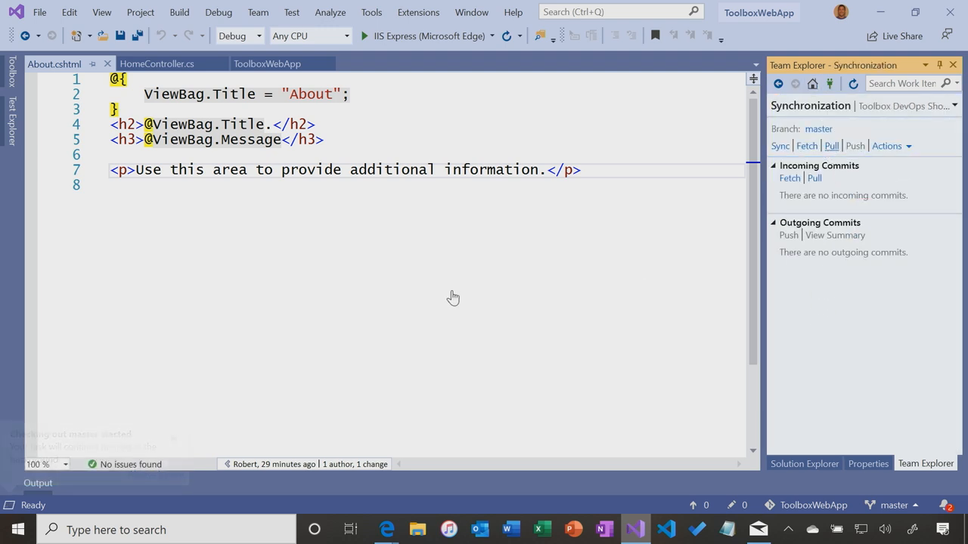
click(832, 145)
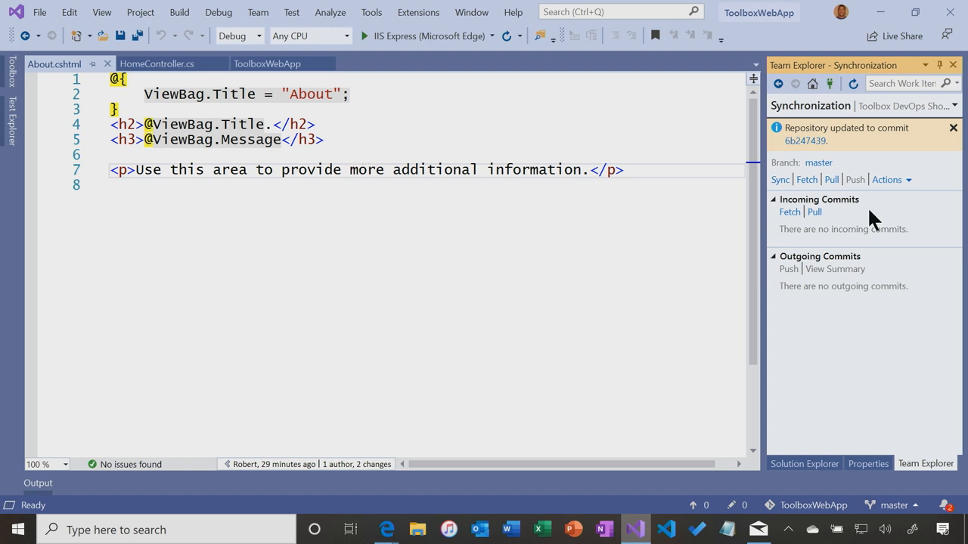
click(345, 169)
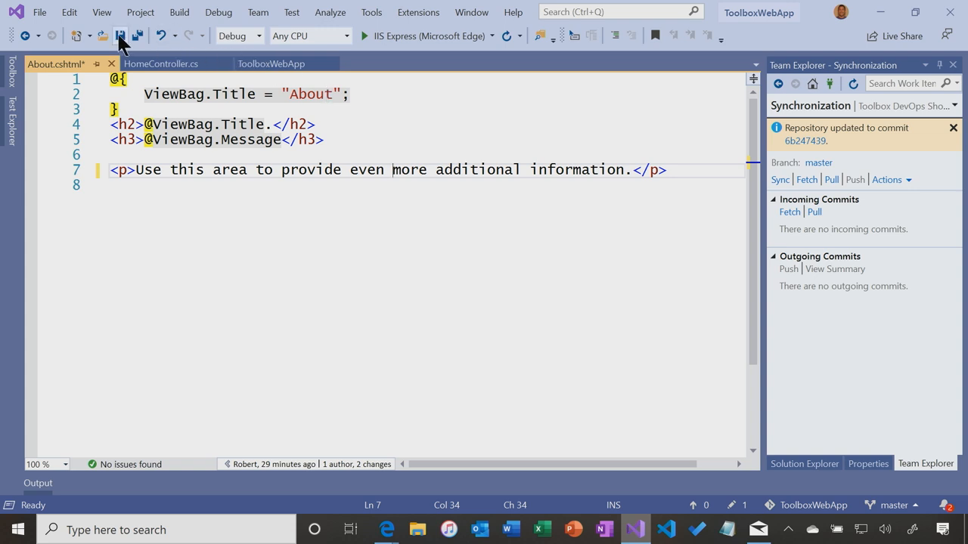
- Save About.cshtml, then commit with message "Updated about page text" and push to master
click(120, 37)
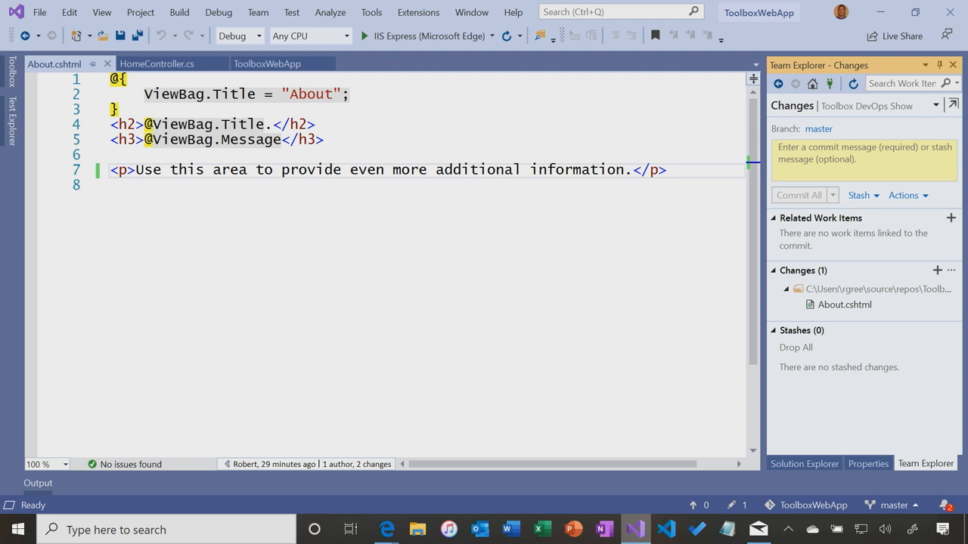
text(Updatted about)
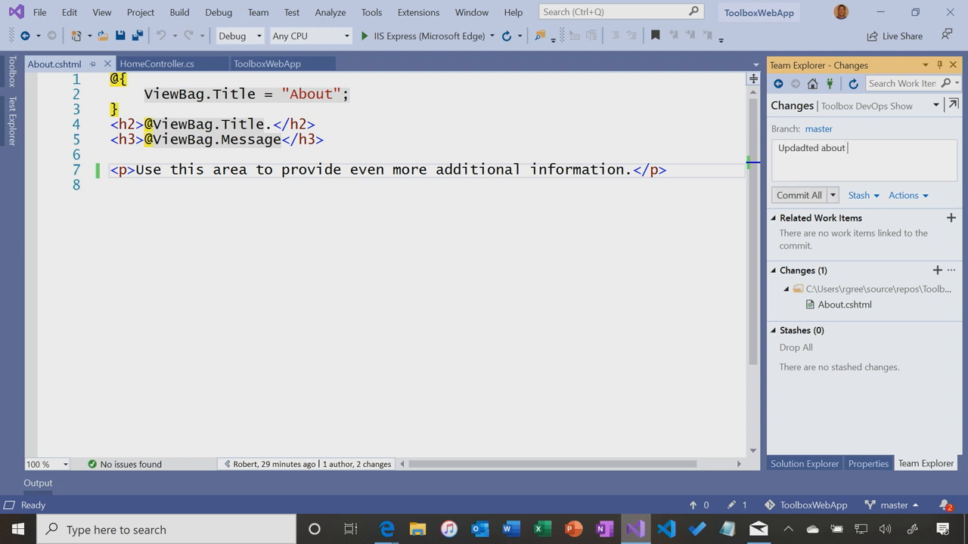
text(page text)
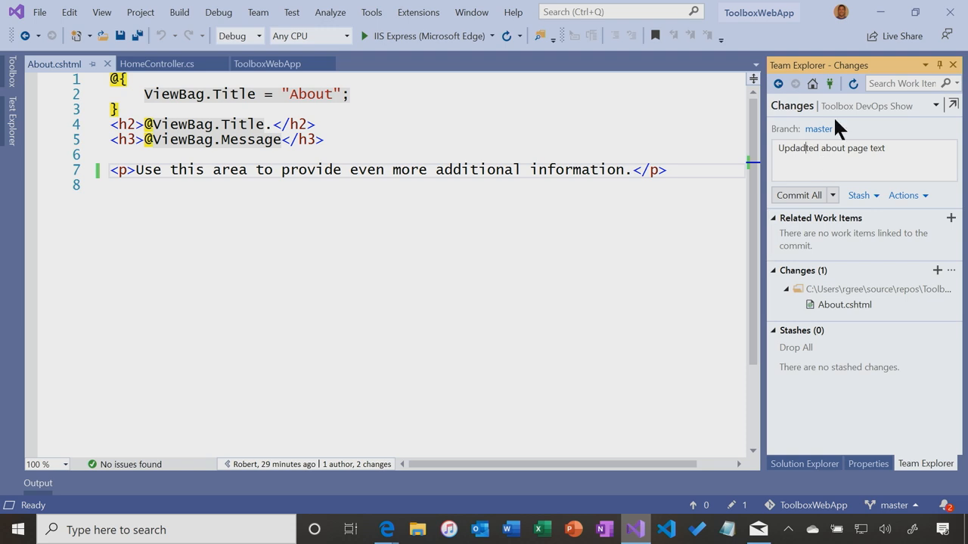
click(831, 195)
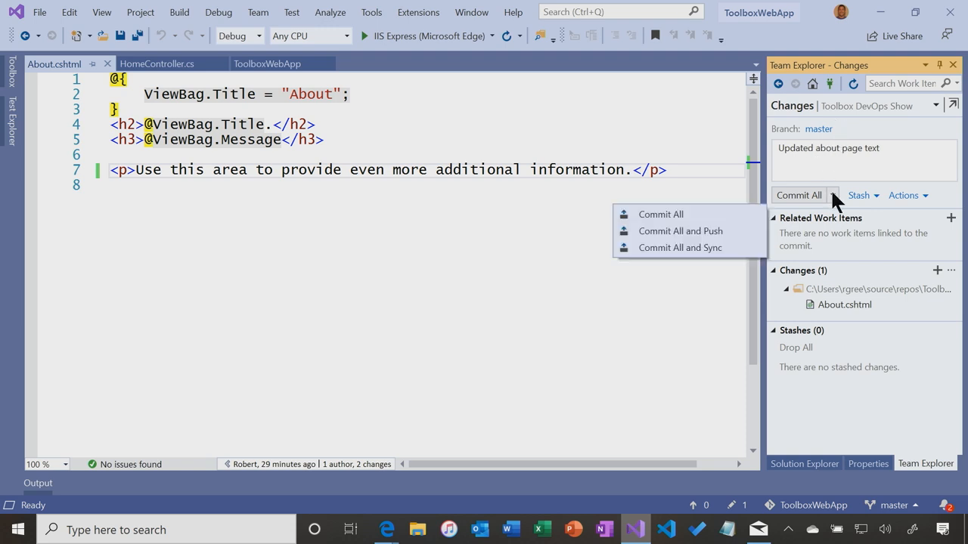
click(681, 230)
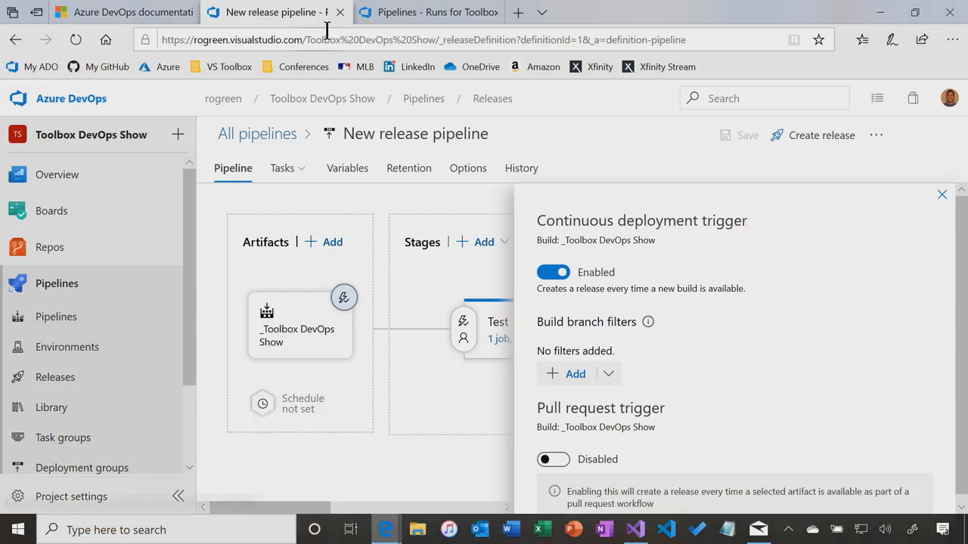
- Watch the Updated about page text run succeed, then view the releases list showing Release-1
click(430, 12)
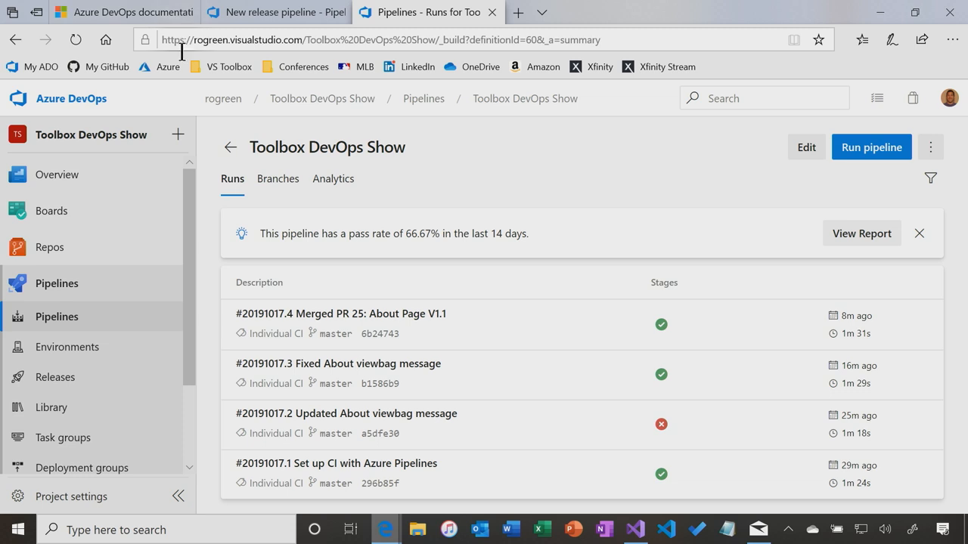
click(75, 40)
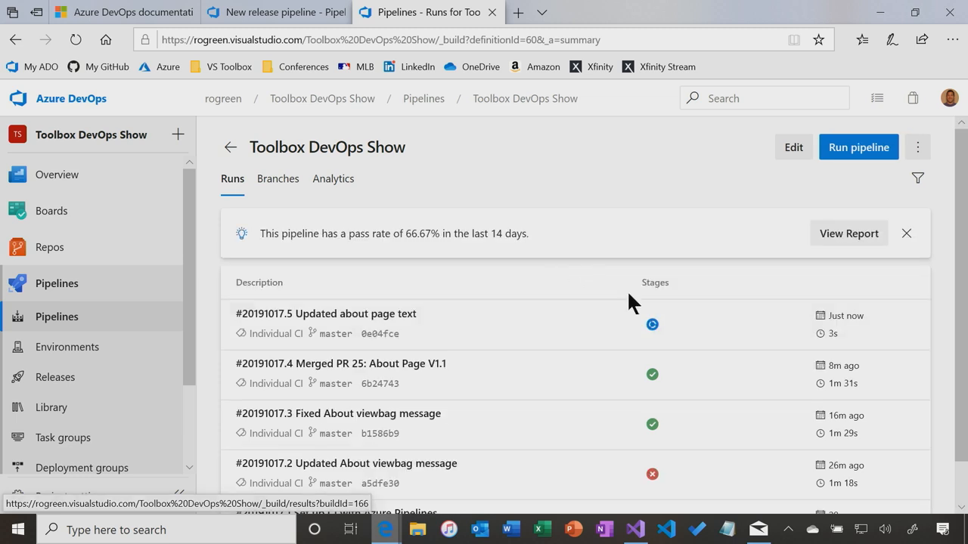
mouse_move(613, 348)
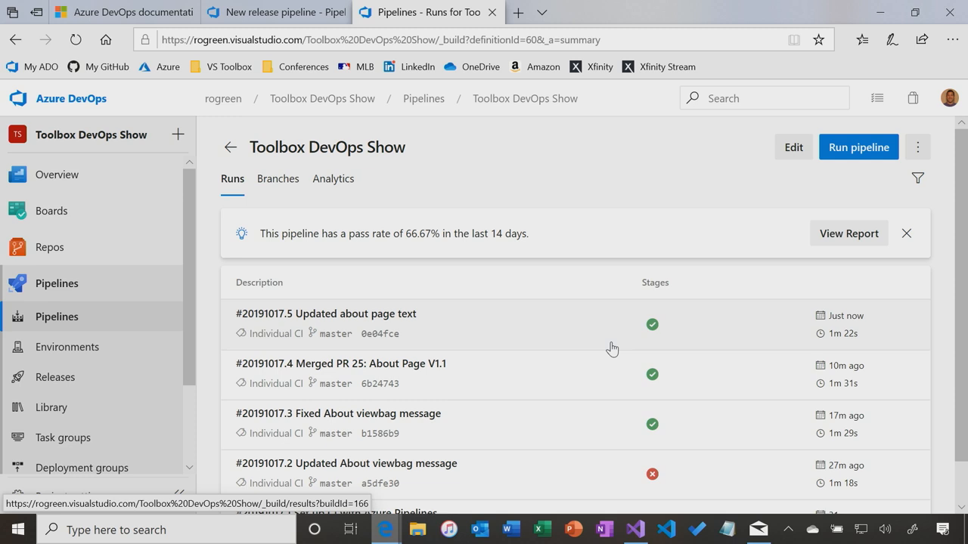
click(276, 12)
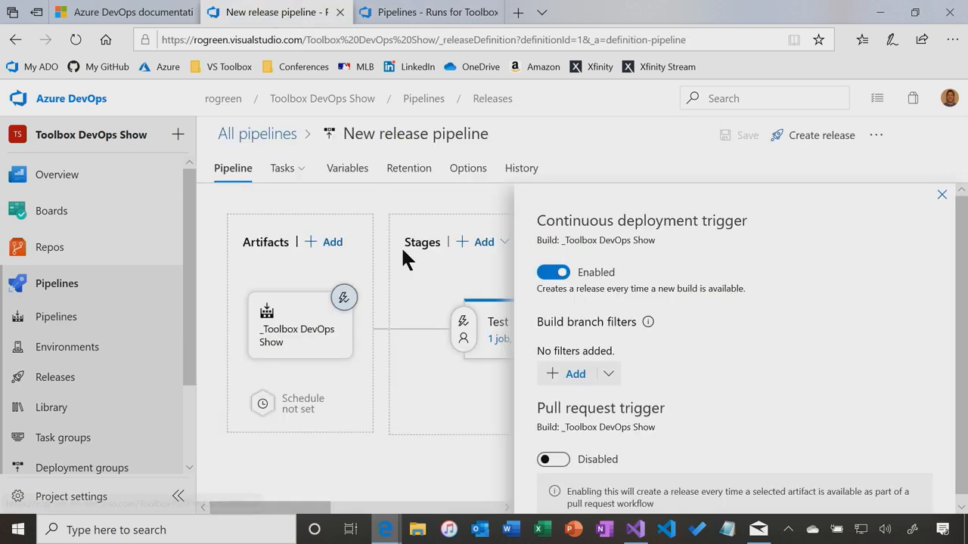
click(257, 133)
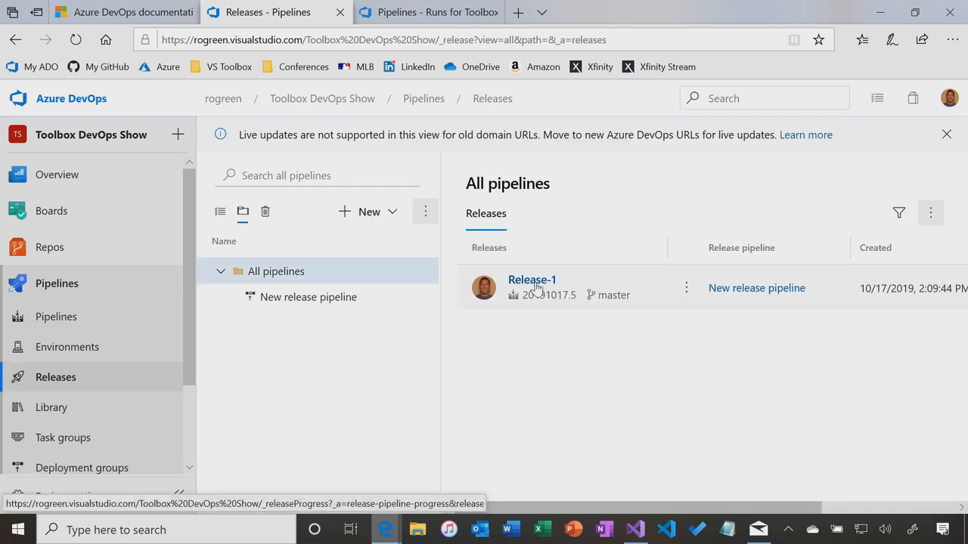
- Follow Release-1 until Test succeeds and Production shows Pending approval
click(532, 280)
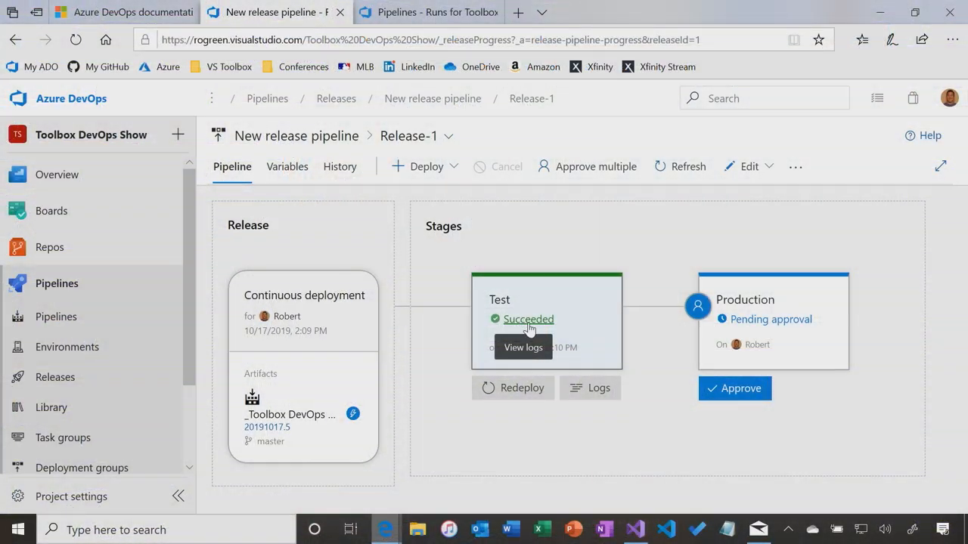
mouse_move(544, 431)
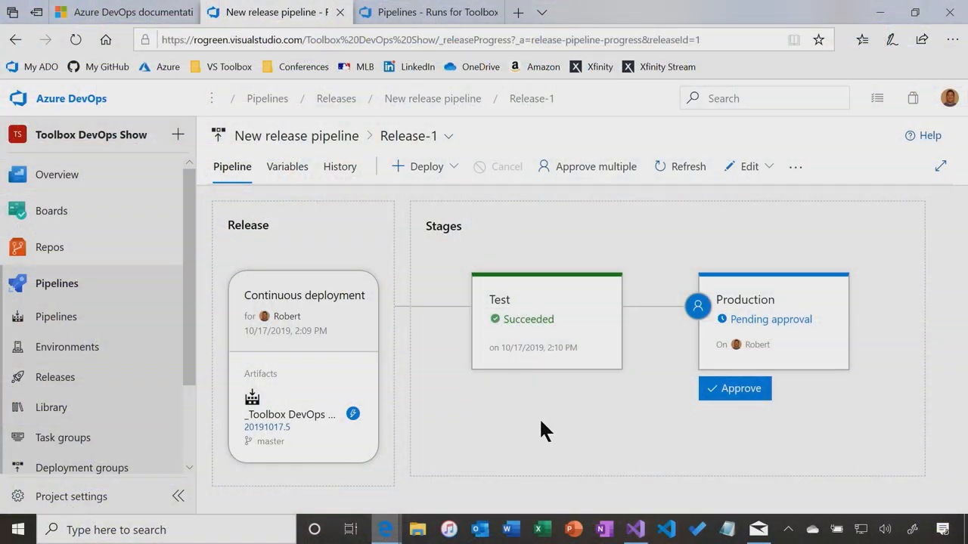
key(alt+tab)
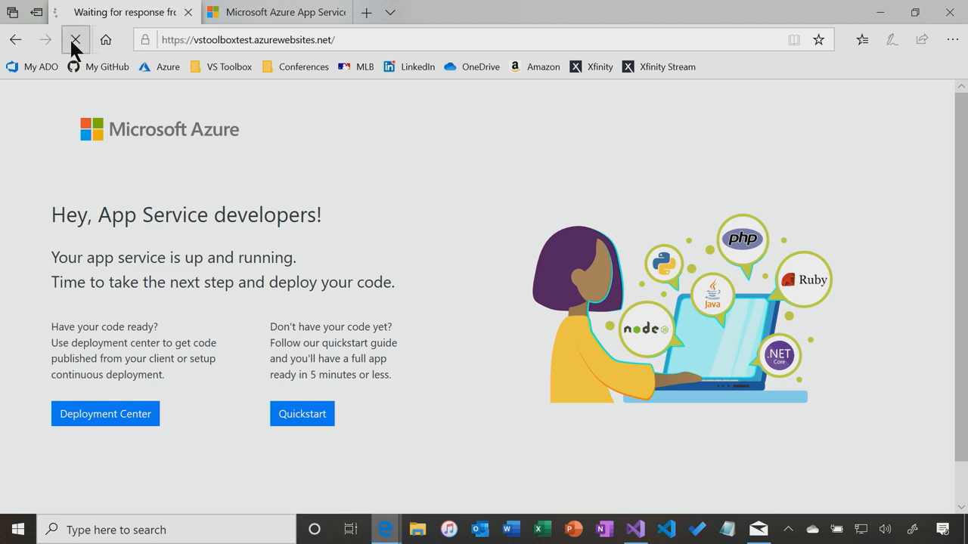
click(76, 40)
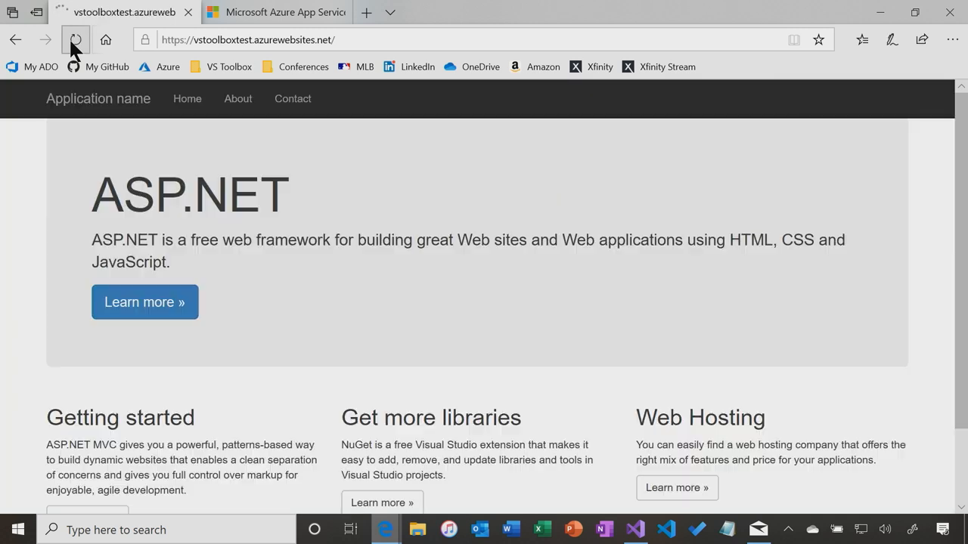
click(75, 39)
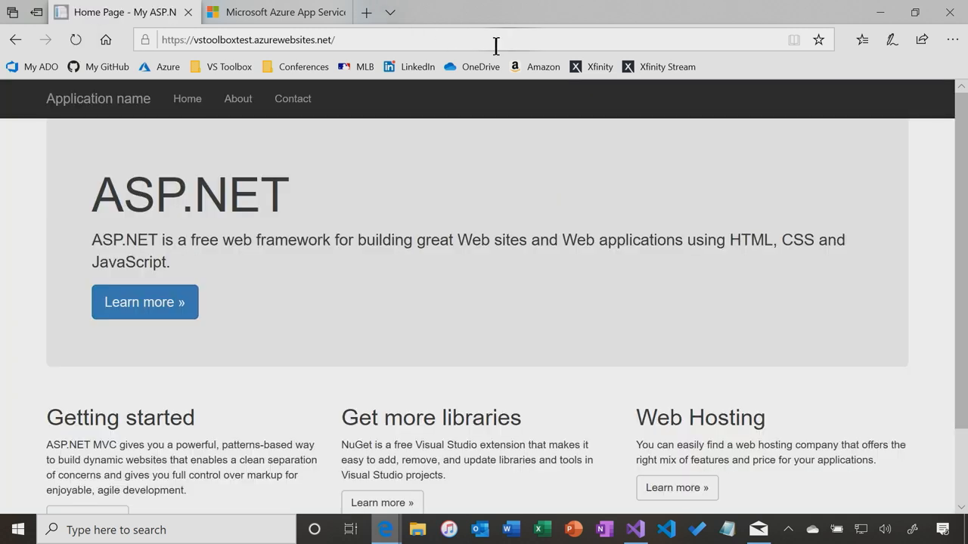
click(239, 99)
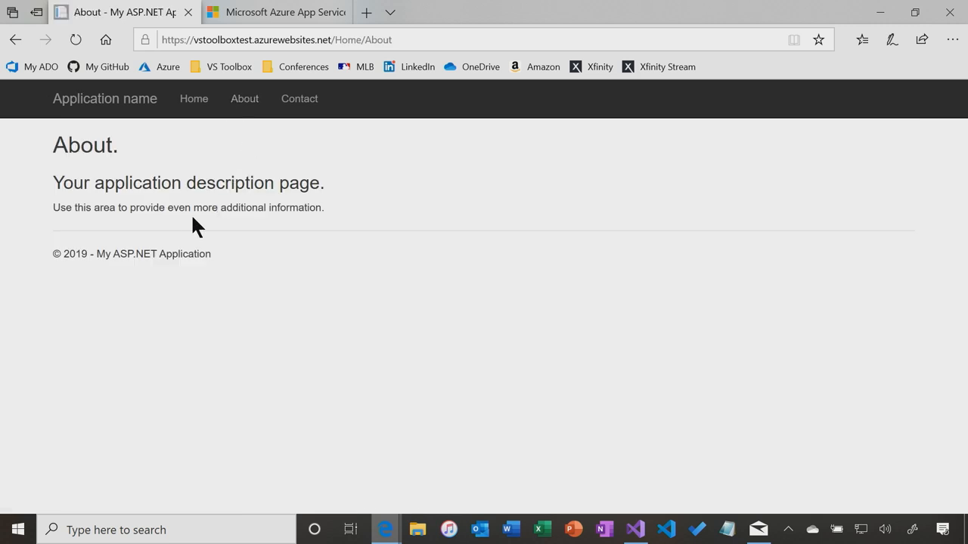
mouse_move(276, 12)
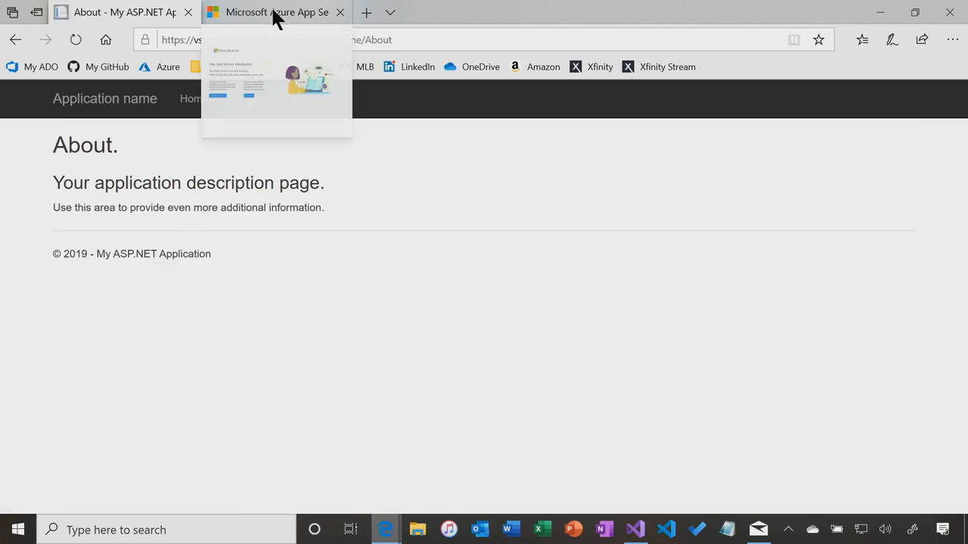
click(275, 12)
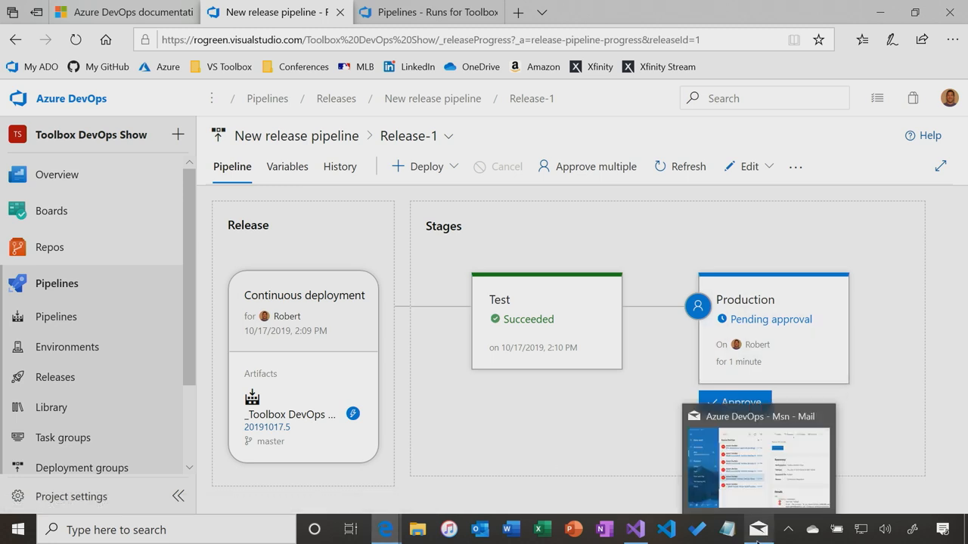
- Read the Build succeeded and Production pre-deployment approval pending emails in Mail
click(756, 454)
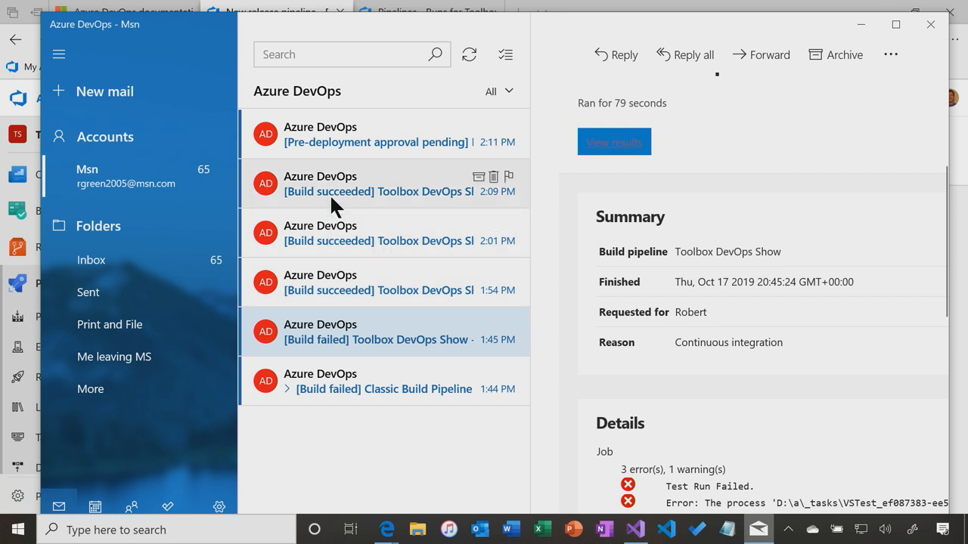
click(378, 183)
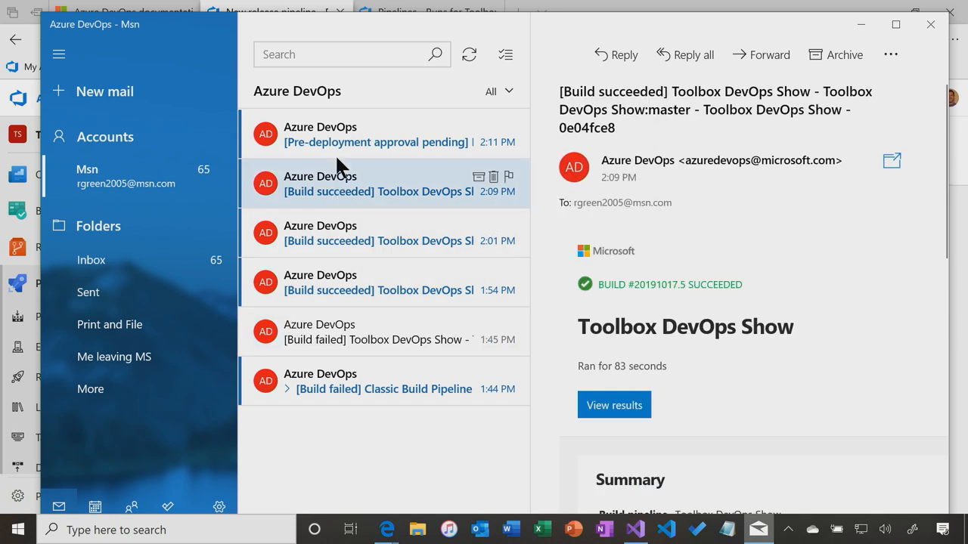
click(375, 133)
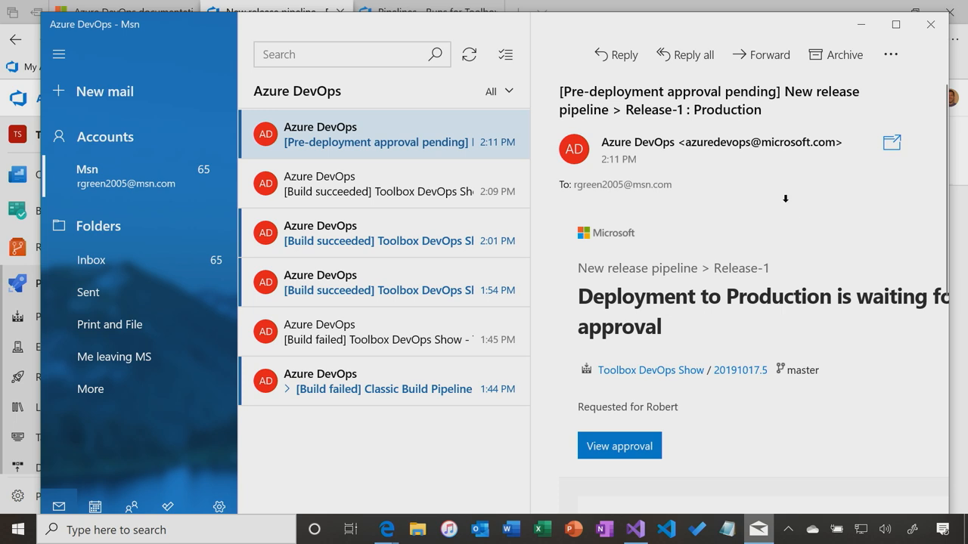
mouse_move(789, 212)
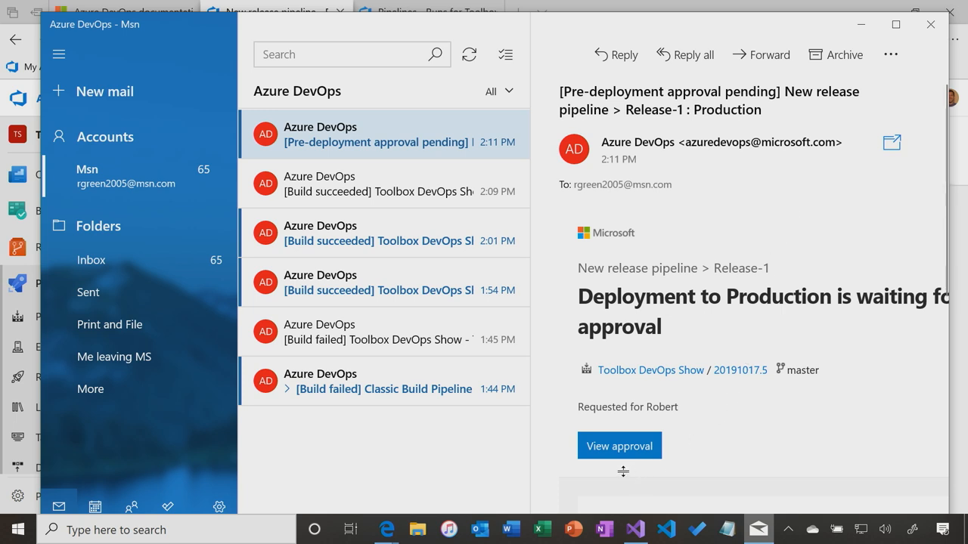
scroll(down, 3)
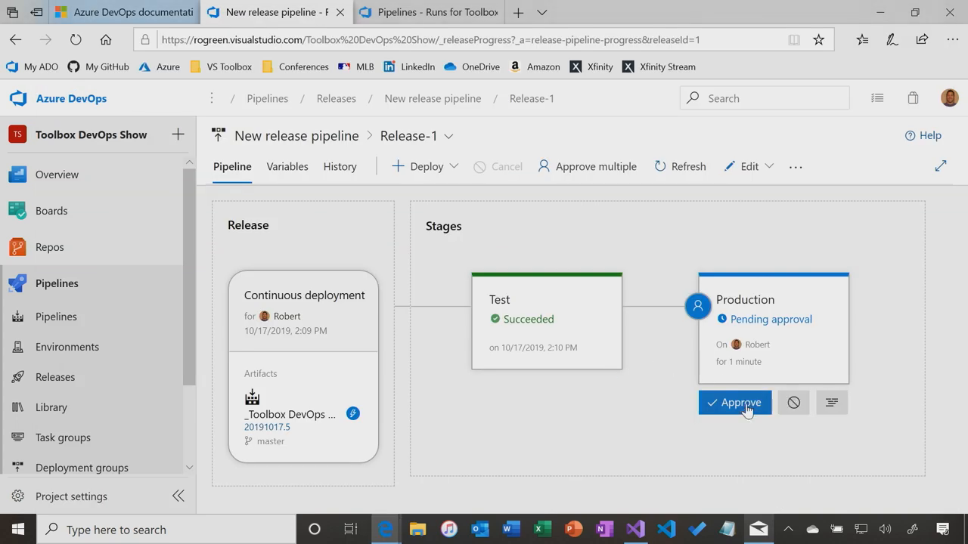
mouse_move(771, 318)
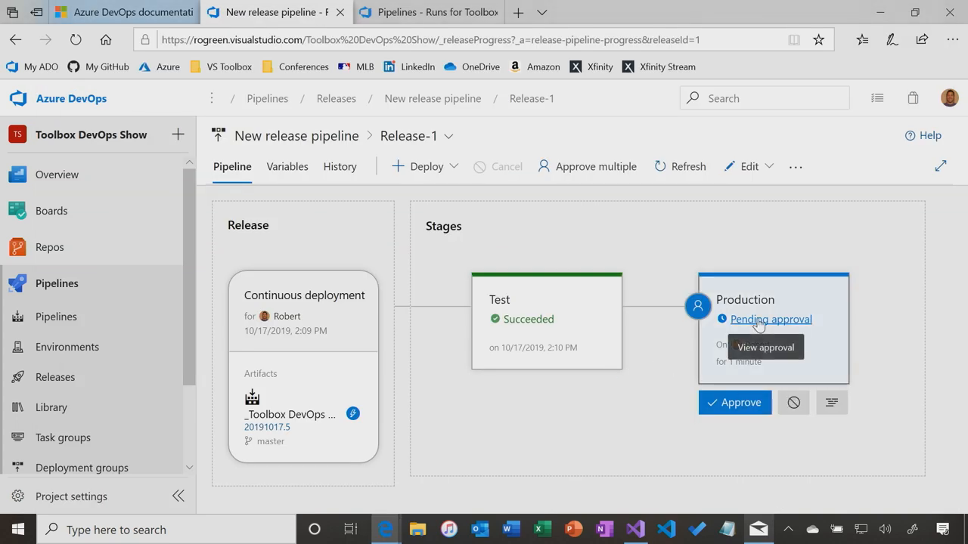
- Approve Release-1's pending Production deployment as Robert
click(765, 347)
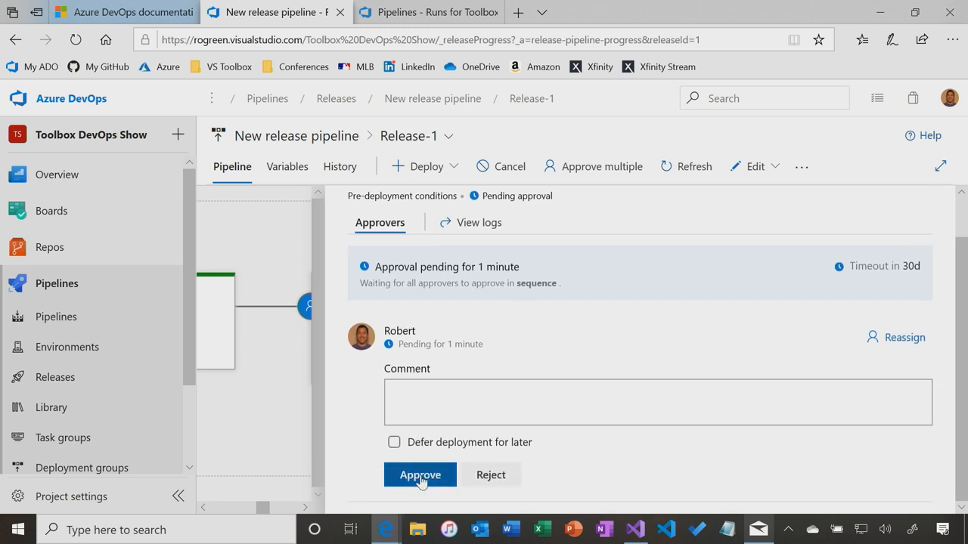
click(420, 475)
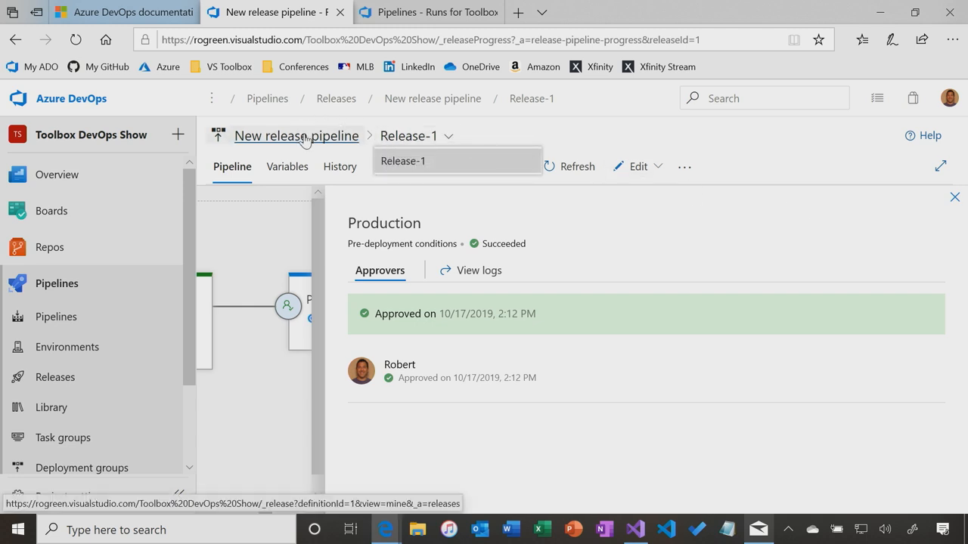
- Return to the release pipeline's releases list and reopen Release-1 to watch Production deploy
click(297, 136)
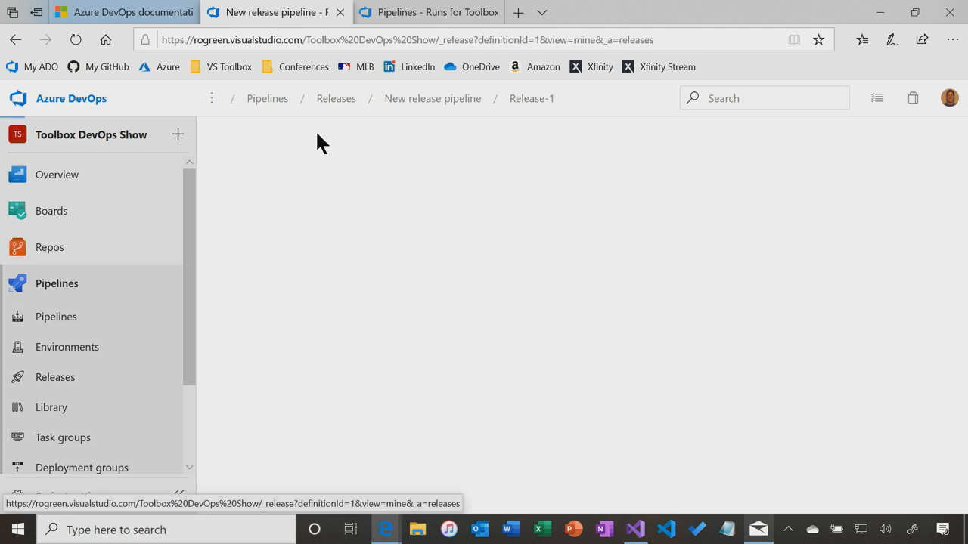
click(54, 377)
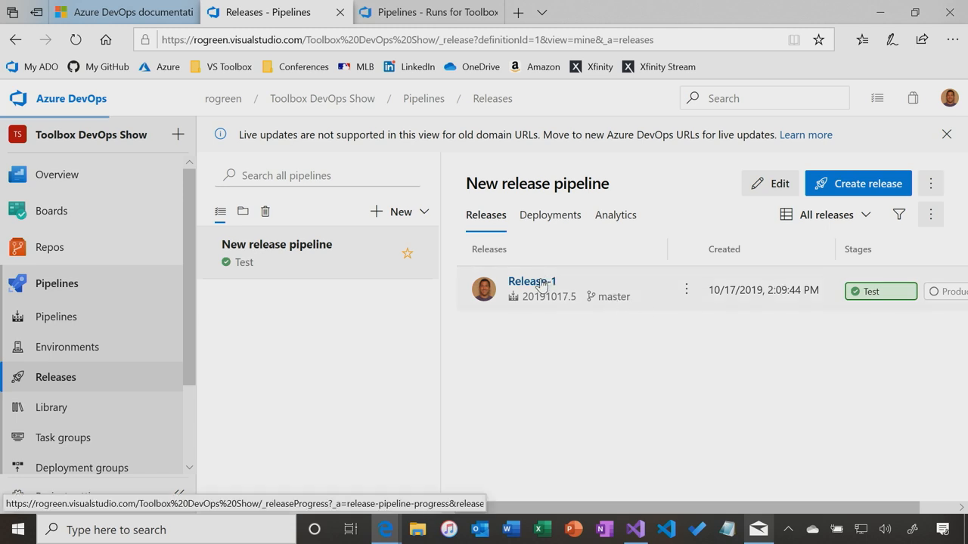
click(532, 279)
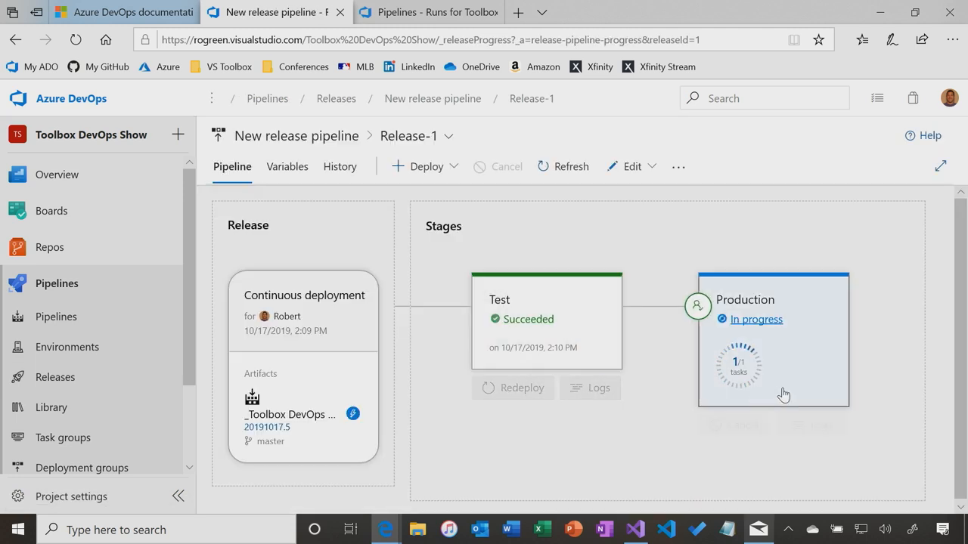
mouse_move(647, 453)
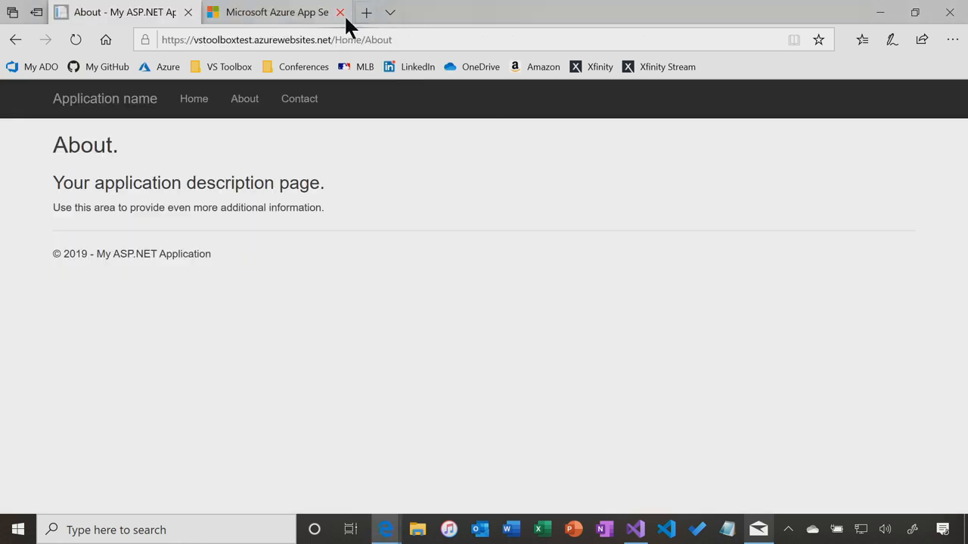
- Reload vstoolbox.azurewebsites.net until the ASP.NET home page loads, then show the Azure DevOps docs
click(275, 12)
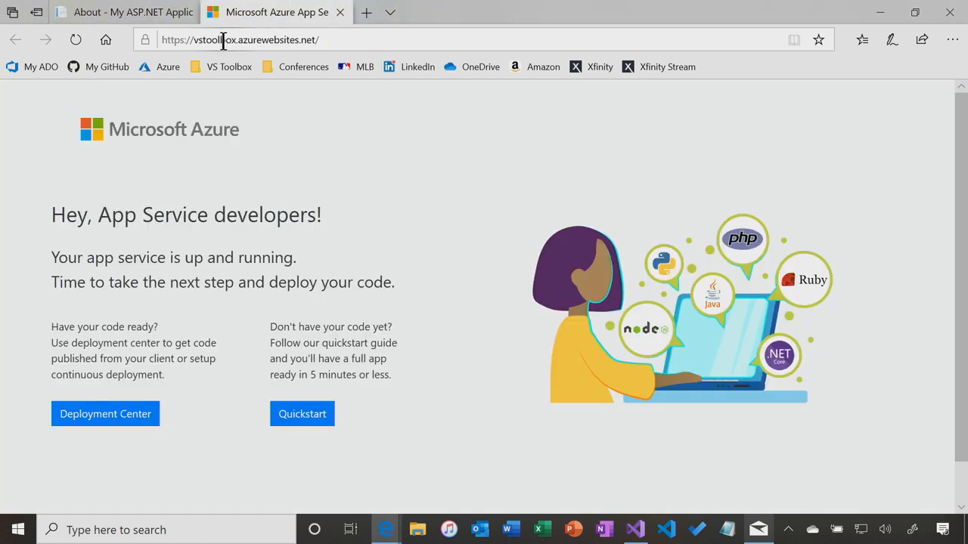
click(76, 39)
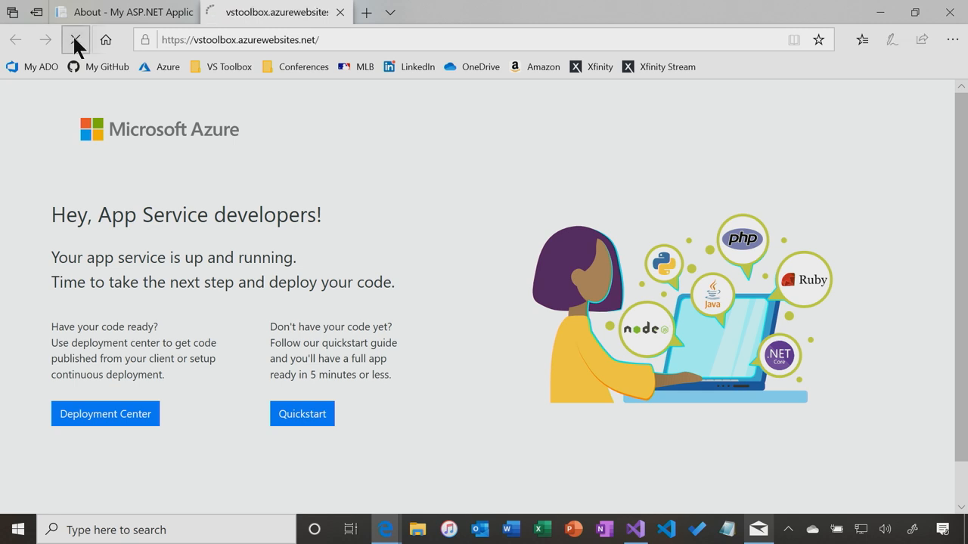
click(75, 39)
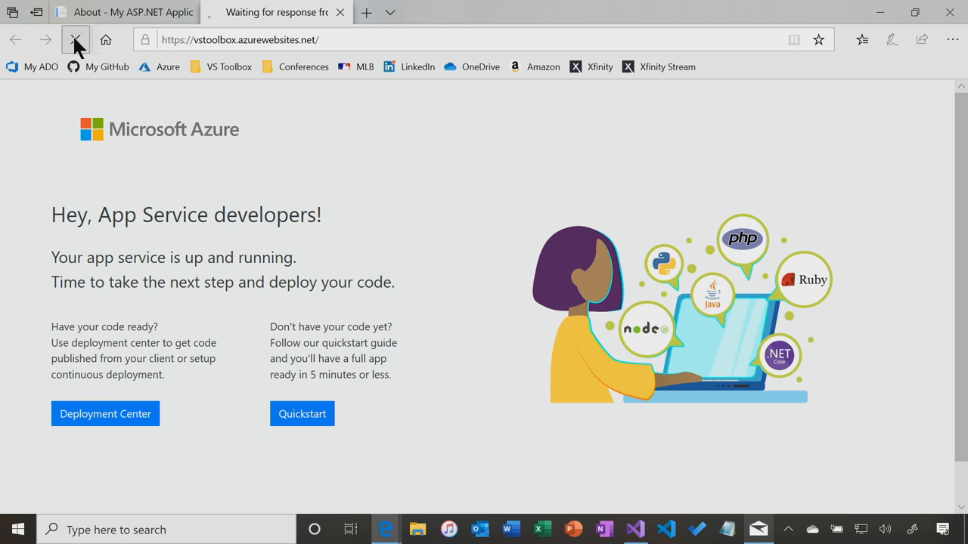
click(106, 39)
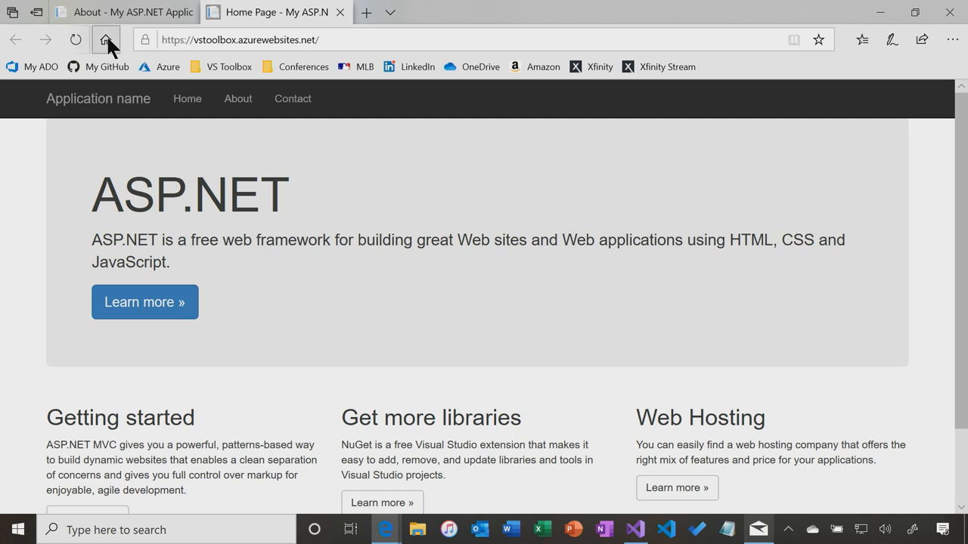
click(238, 98)
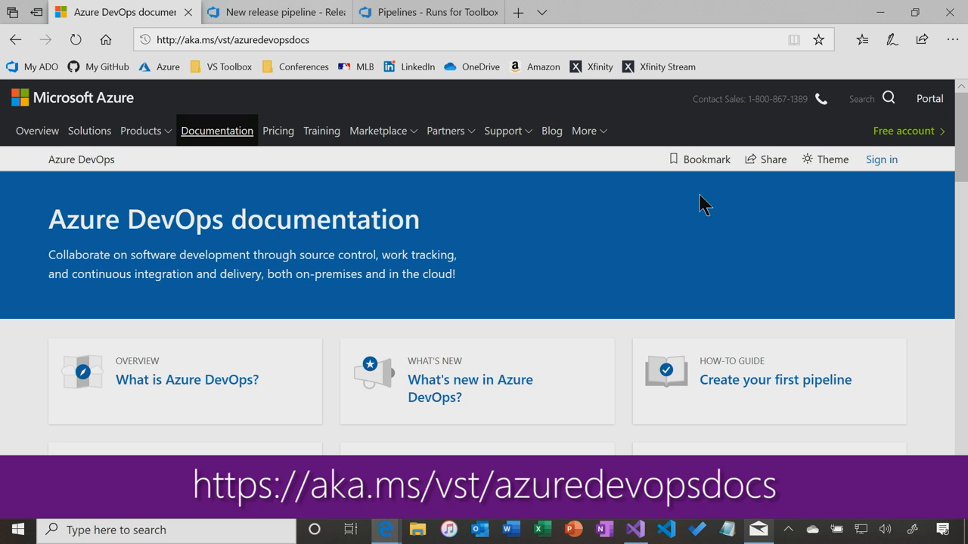
scroll(down, 3)
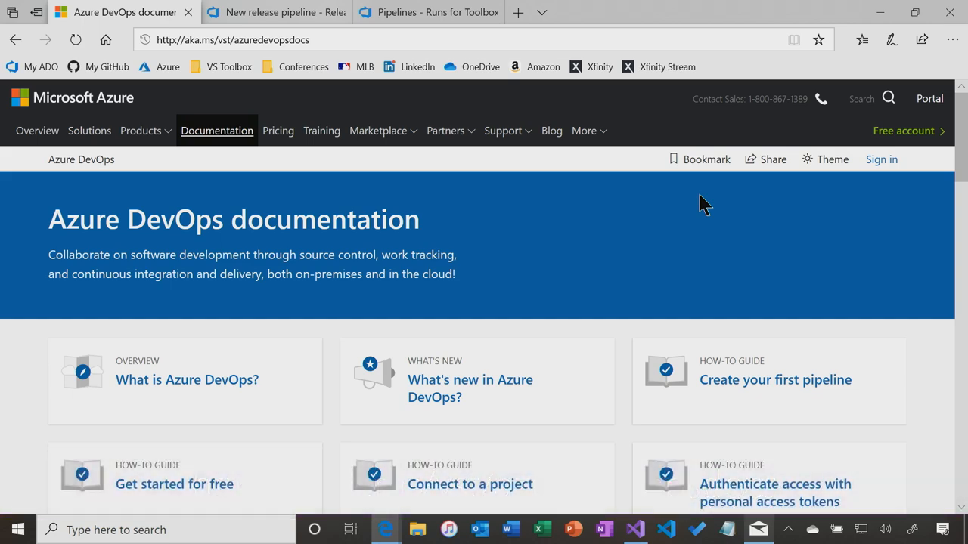